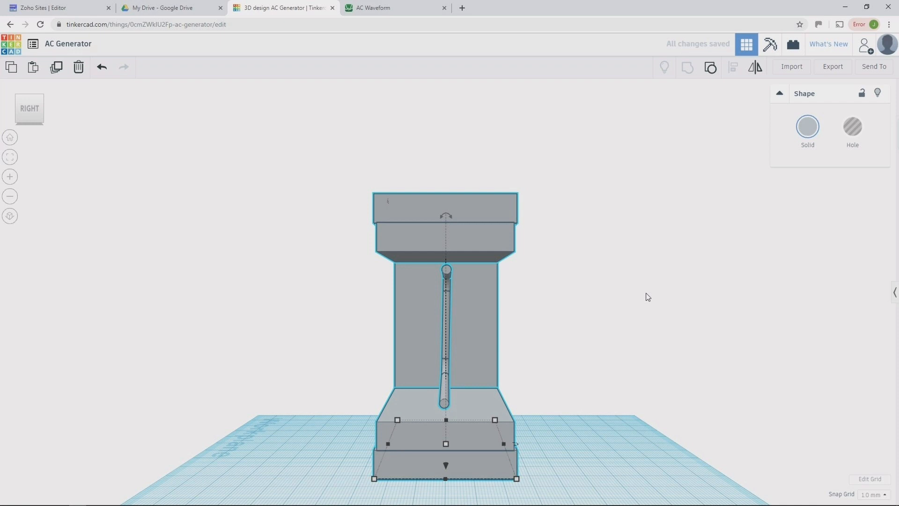
- Switch from the Tinkercad design to the AC Waveform graph in Desmos
click(378, 7)
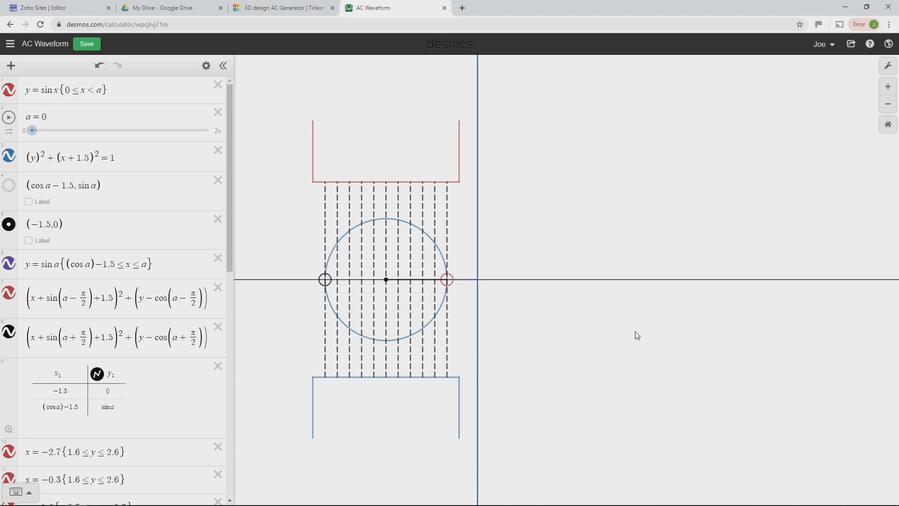
mouse_move(512, 220)
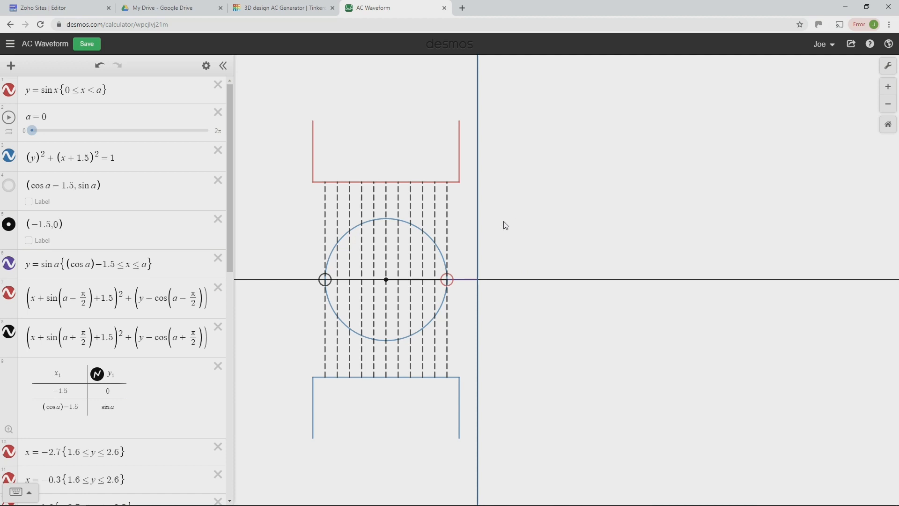
mouse_move(558, 208)
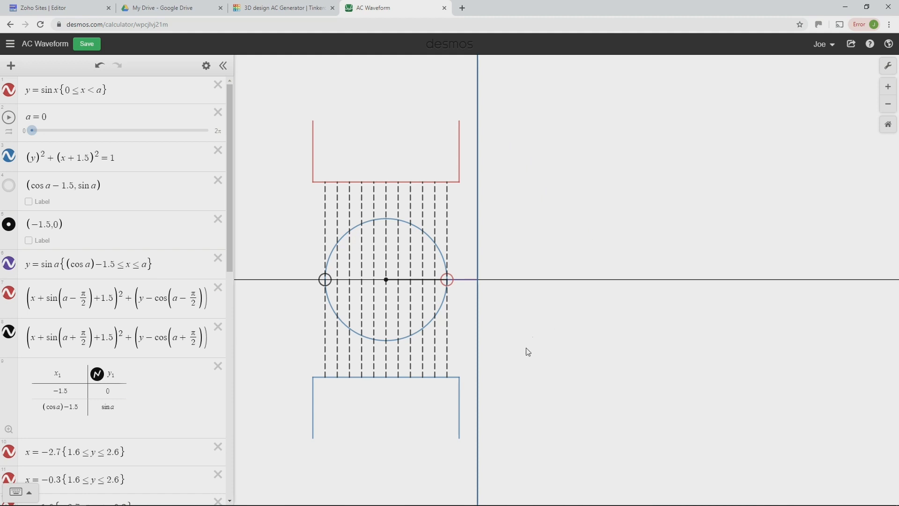
mouse_move(562, 350)
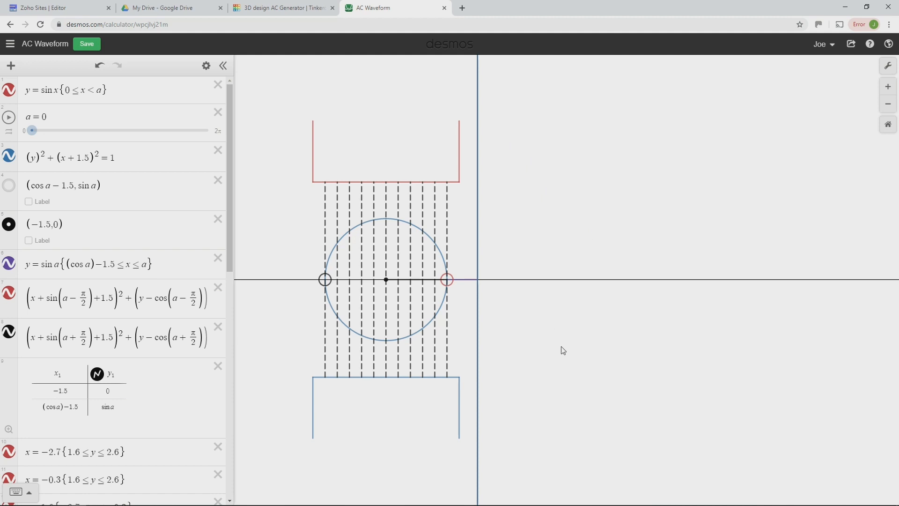
mouse_move(323, 165)
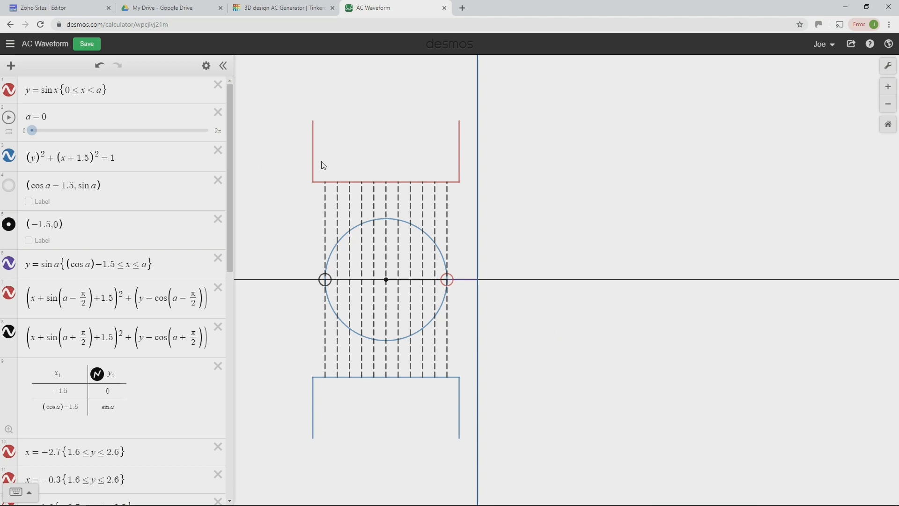
mouse_move(439, 192)
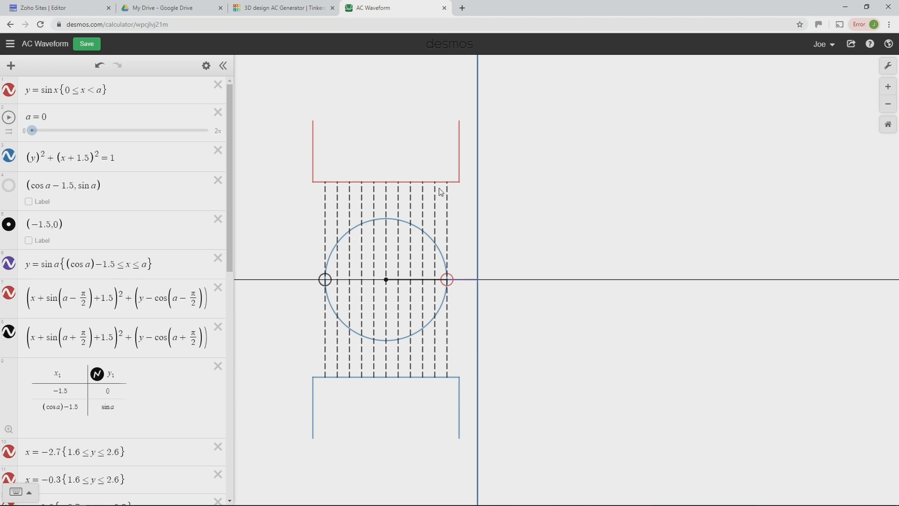
mouse_move(459, 197)
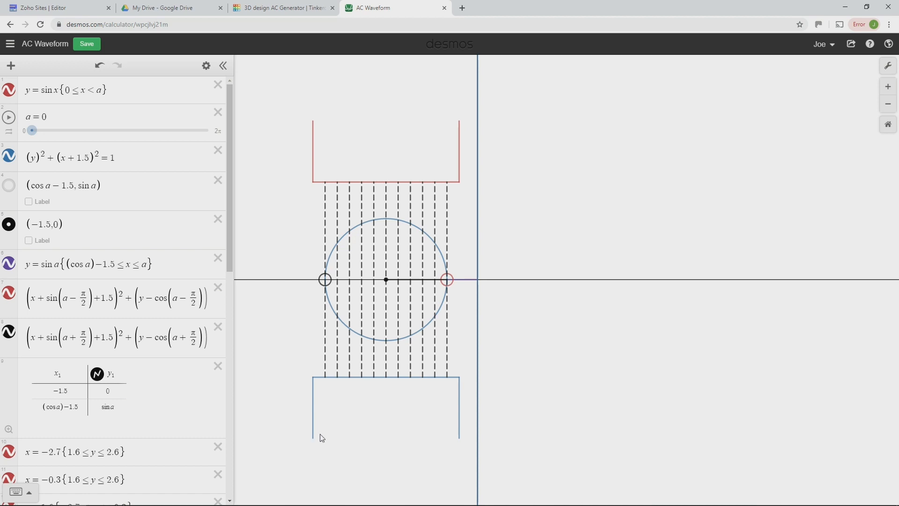
mouse_move(468, 439)
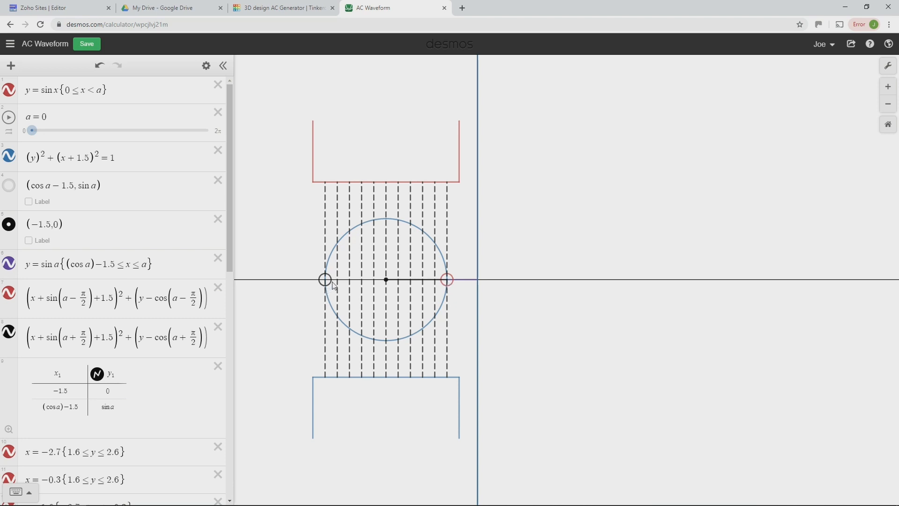
mouse_move(334, 290)
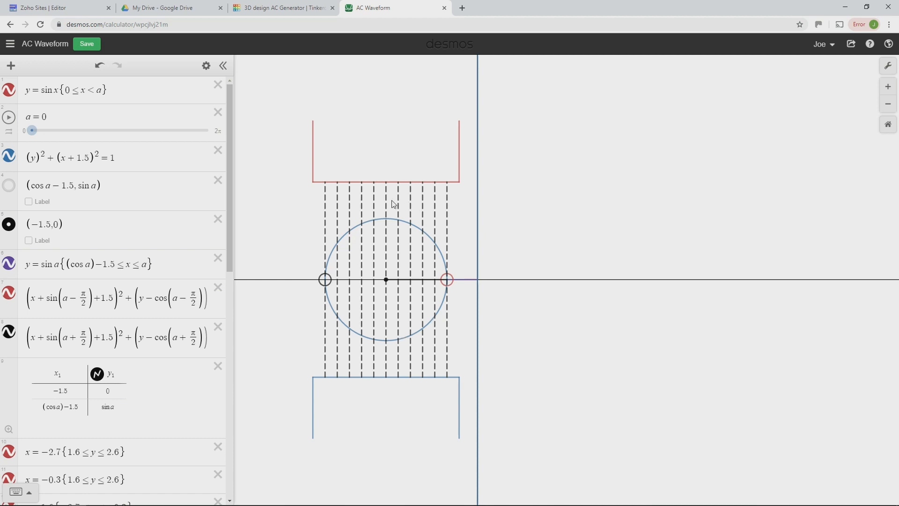
mouse_move(373, 204)
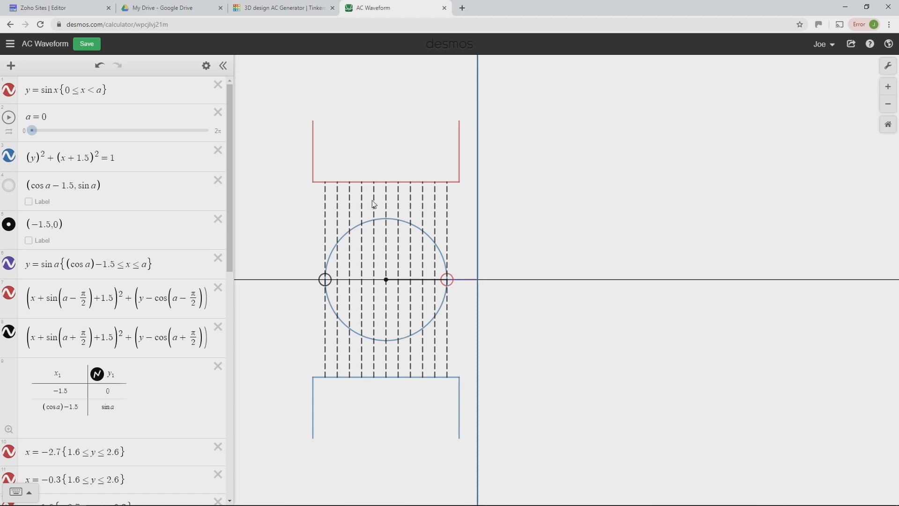
mouse_move(405, 410)
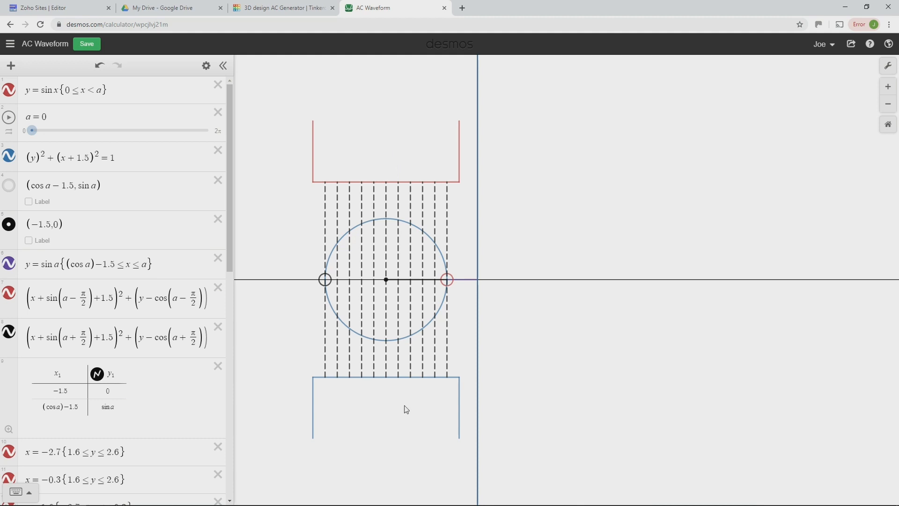
mouse_move(459, 289)
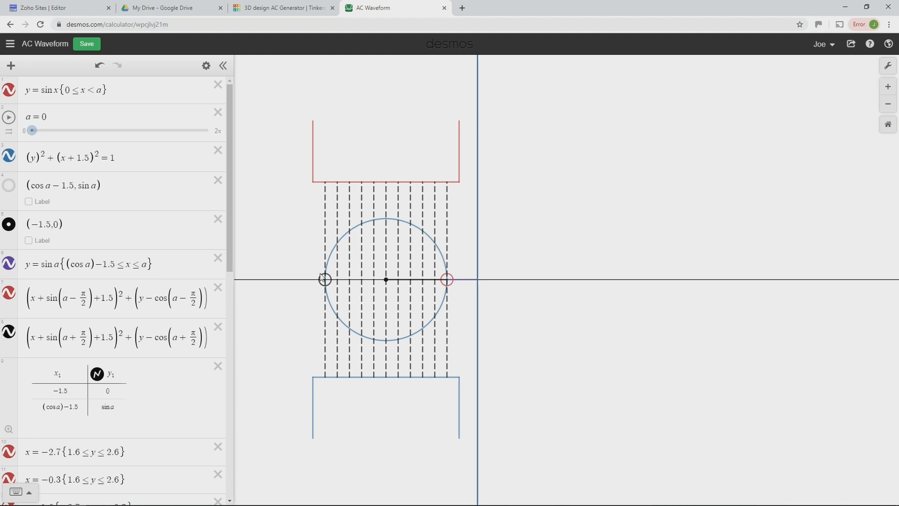
mouse_move(438, 244)
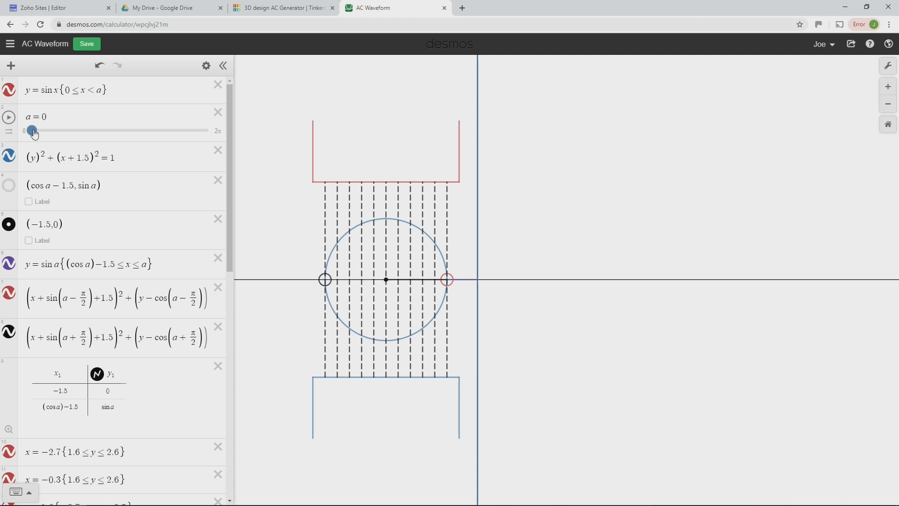
drag(32, 131, 36, 131)
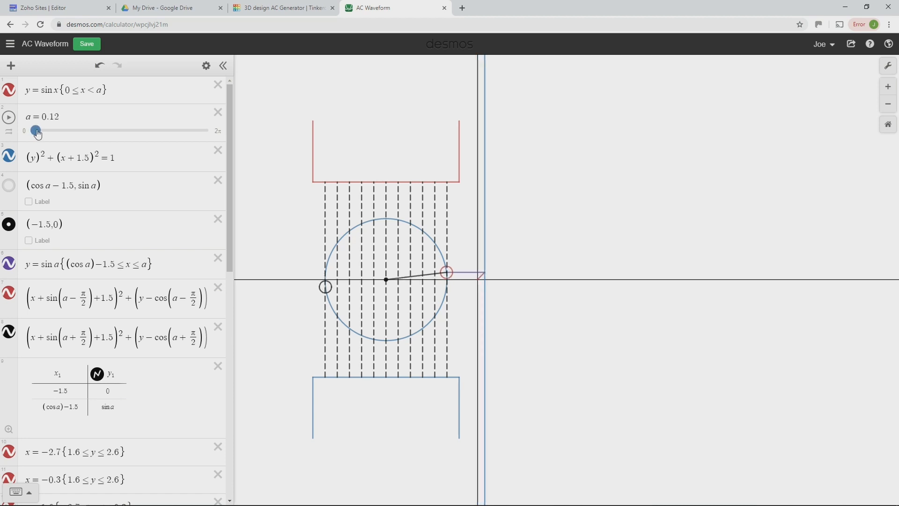
drag(37, 131, 31, 131)
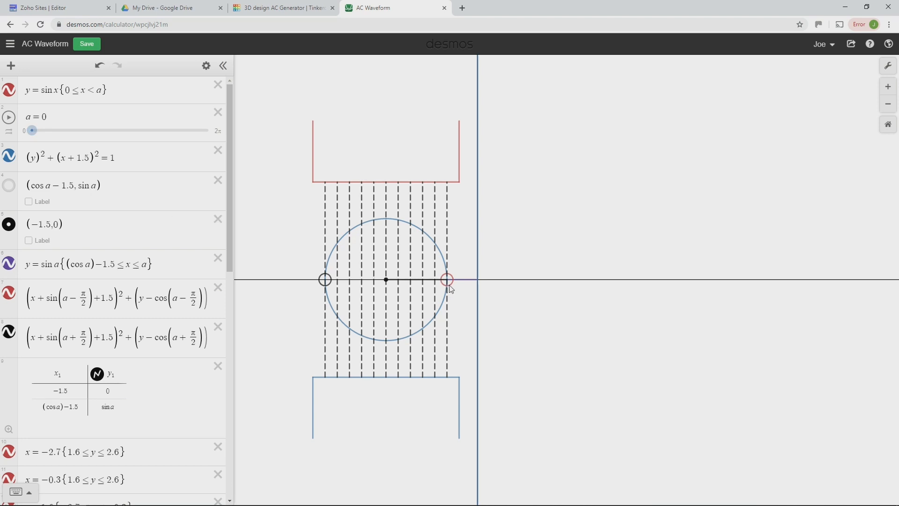
mouse_move(462, 224)
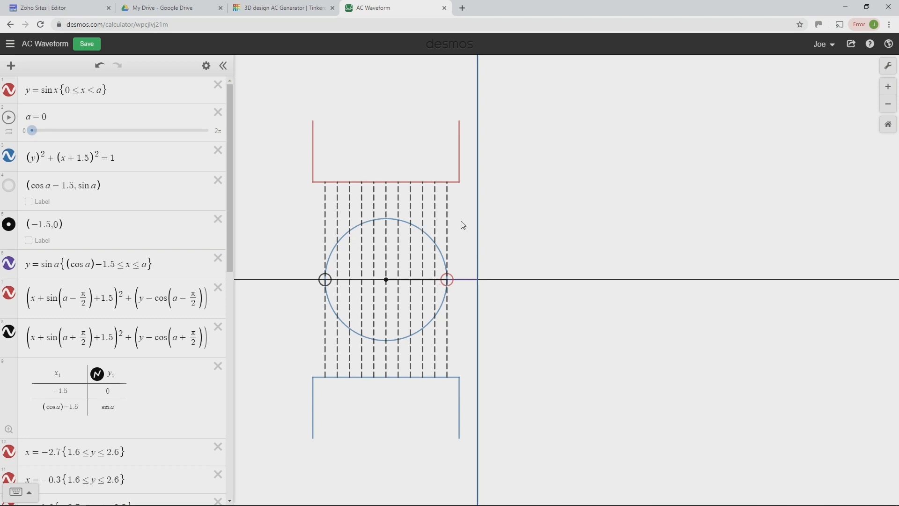
mouse_move(455, 229)
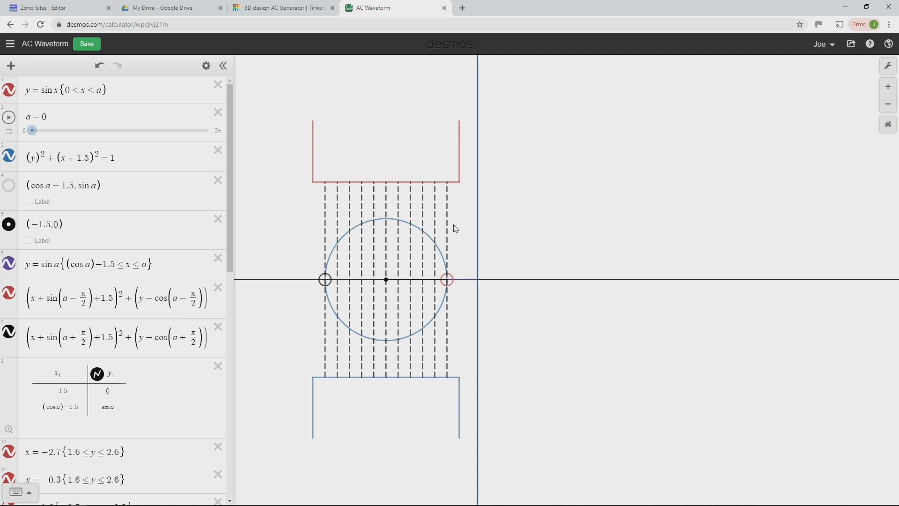
mouse_move(440, 285)
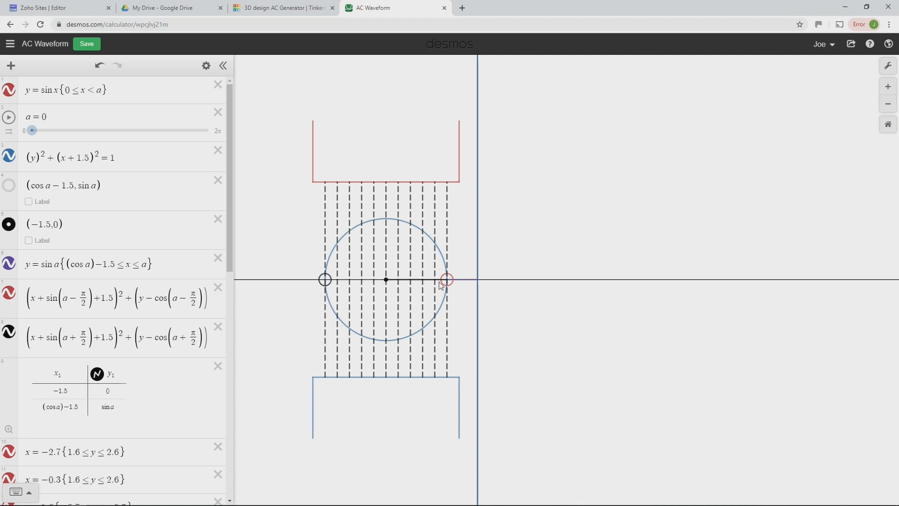
mouse_move(448, 259)
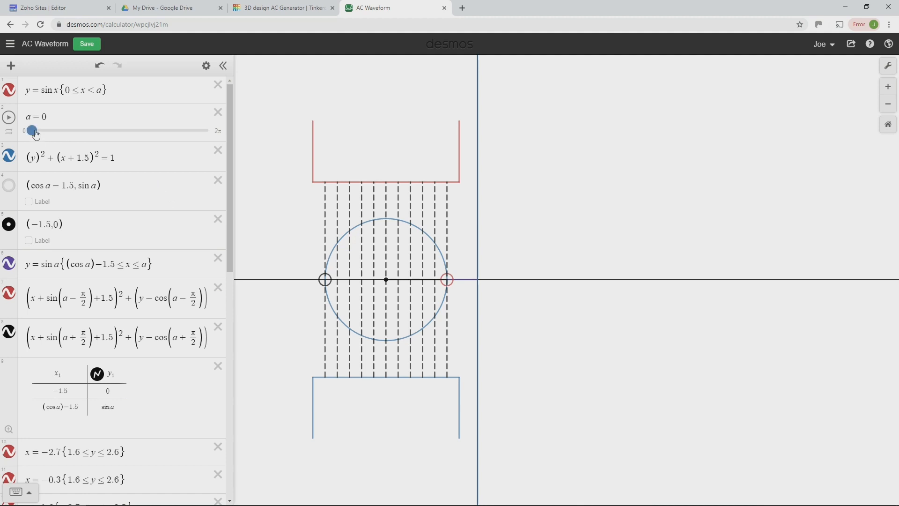
drag(32, 131, 39, 131)
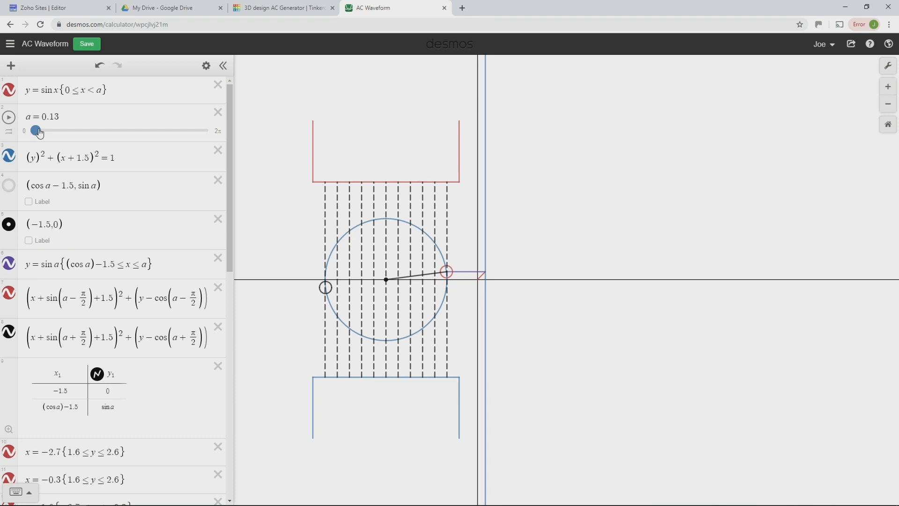
drag(36, 130, 42, 130)
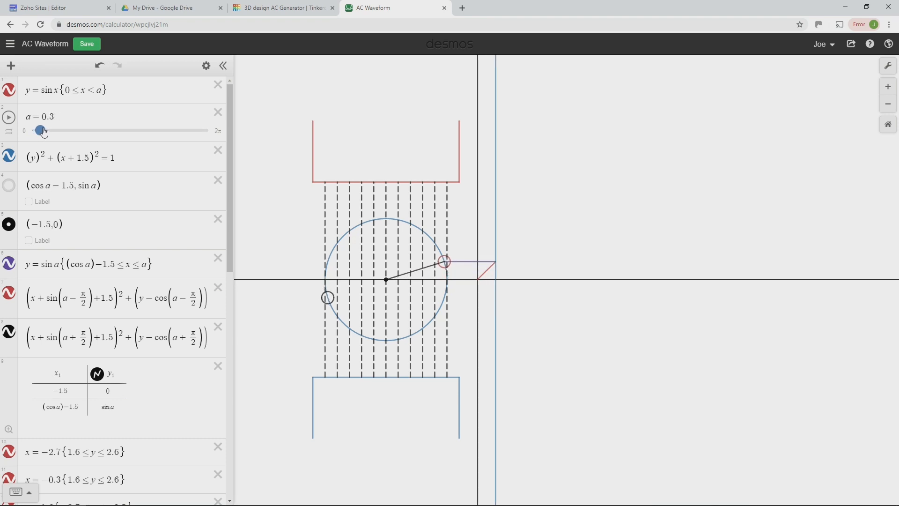
drag(40, 130, 47, 130)
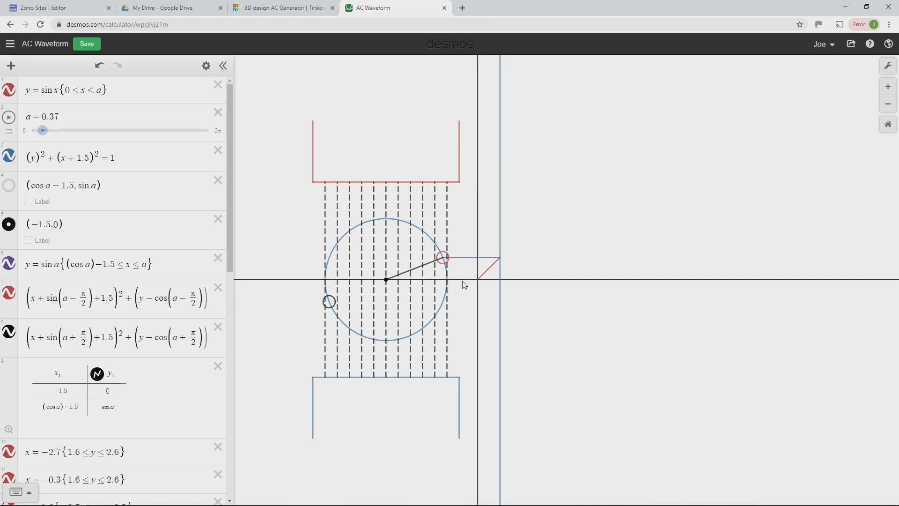
mouse_move(449, 262)
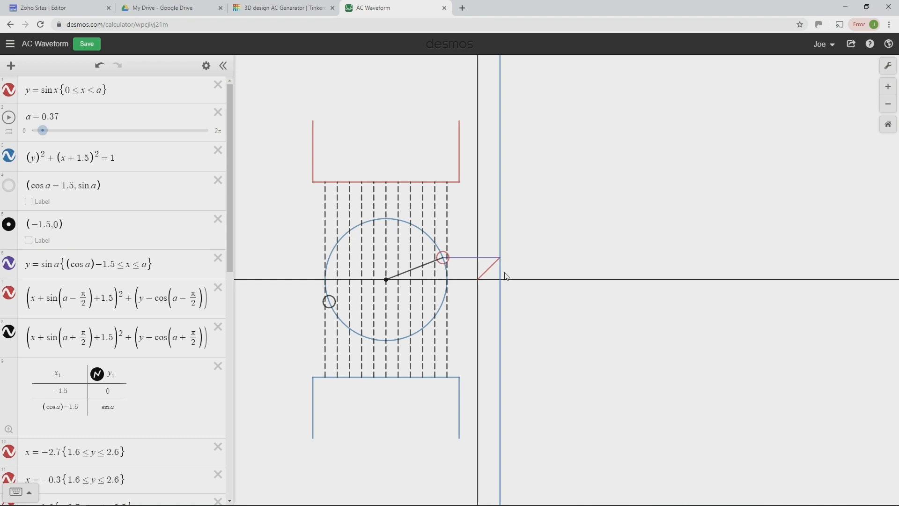
drag(42, 130, 30, 130)
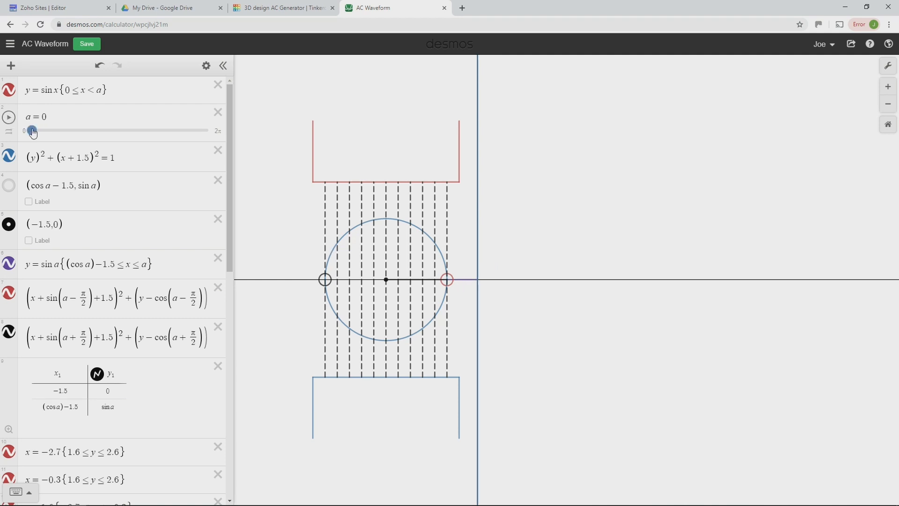
drag(32, 131, 37, 131)
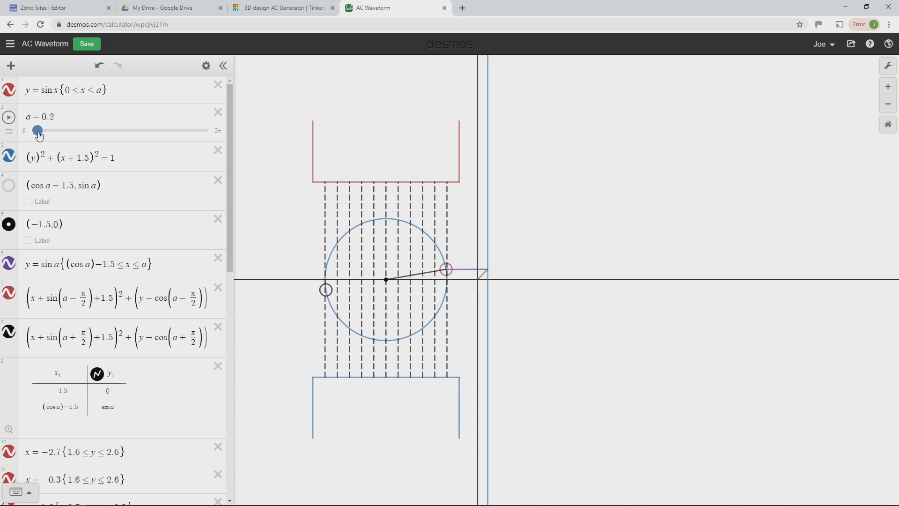
drag(37, 131, 43, 131)
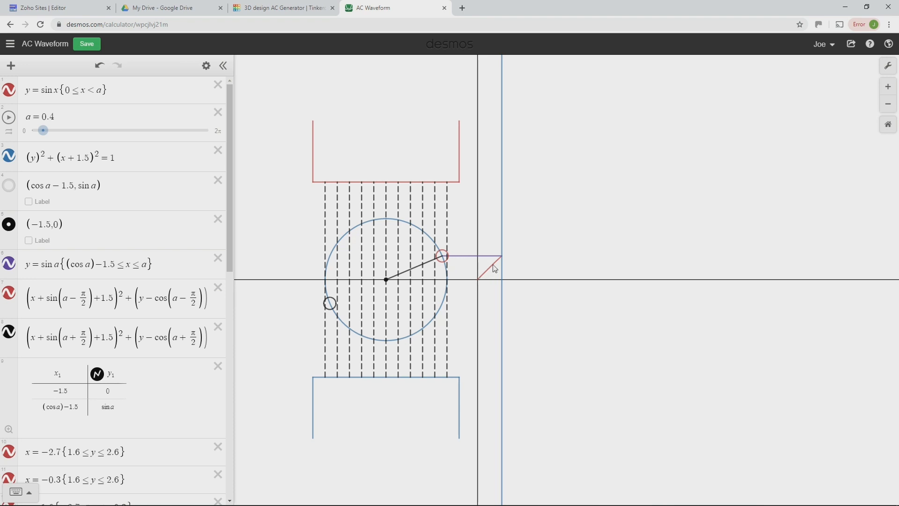
mouse_move(504, 259)
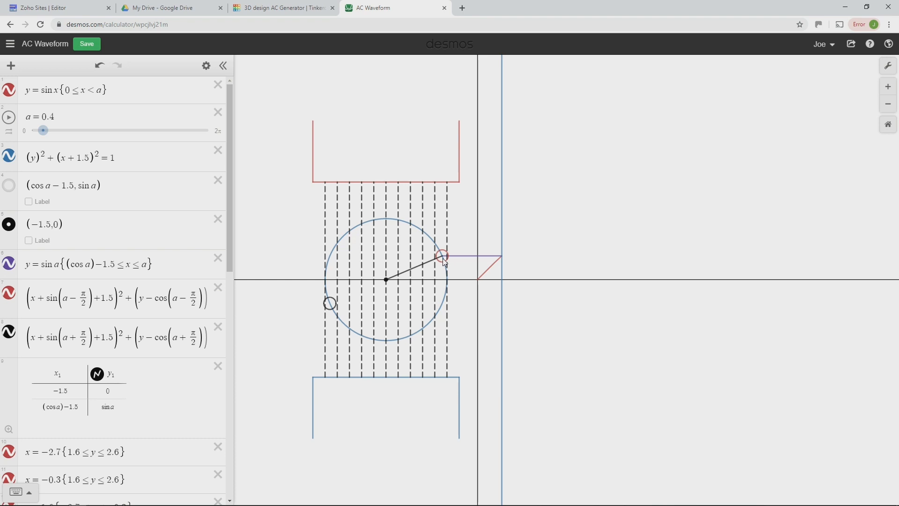
mouse_move(489, 260)
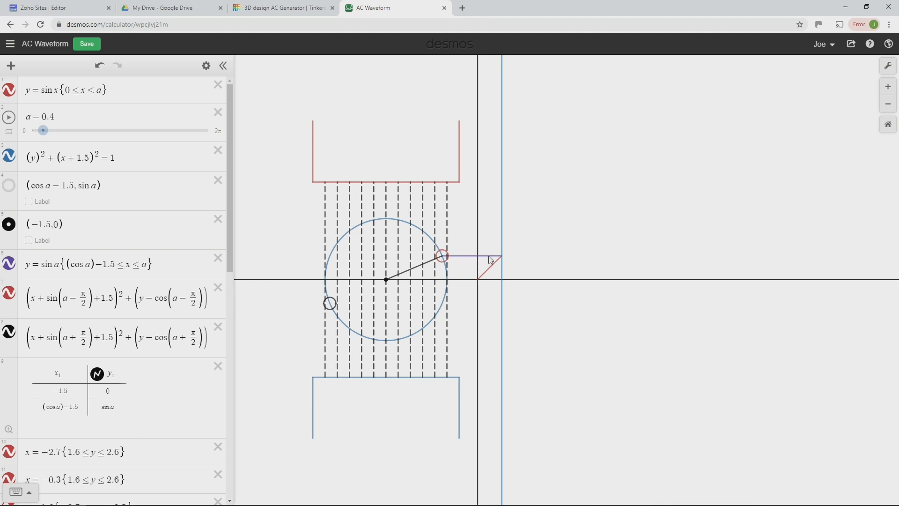
mouse_move(499, 257)
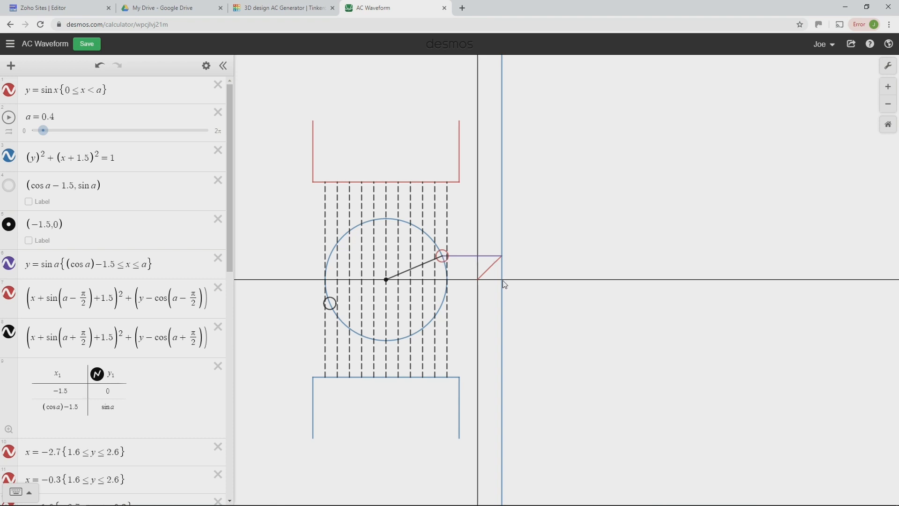
mouse_move(481, 283)
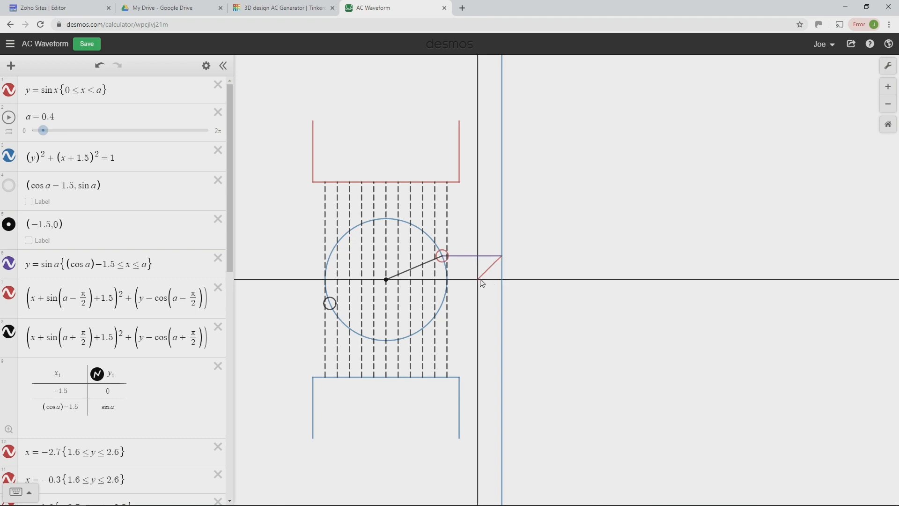
mouse_move(459, 257)
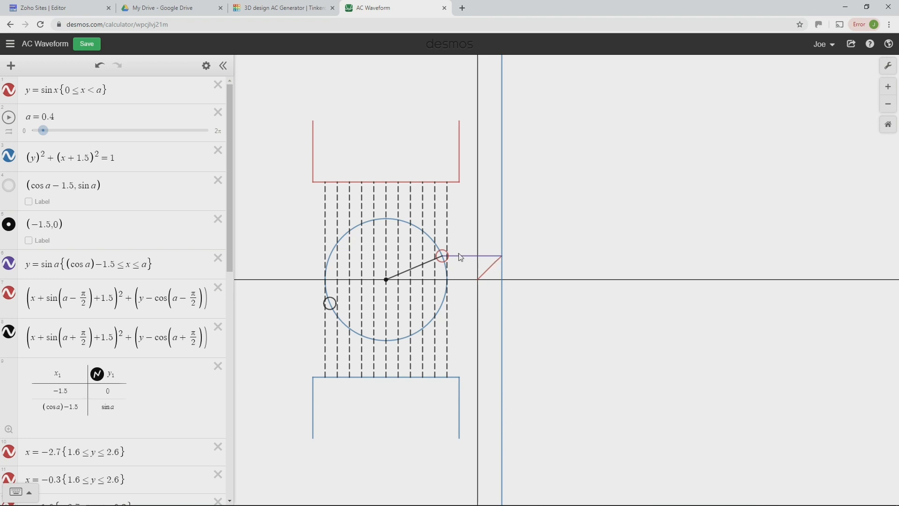
mouse_move(399, 227)
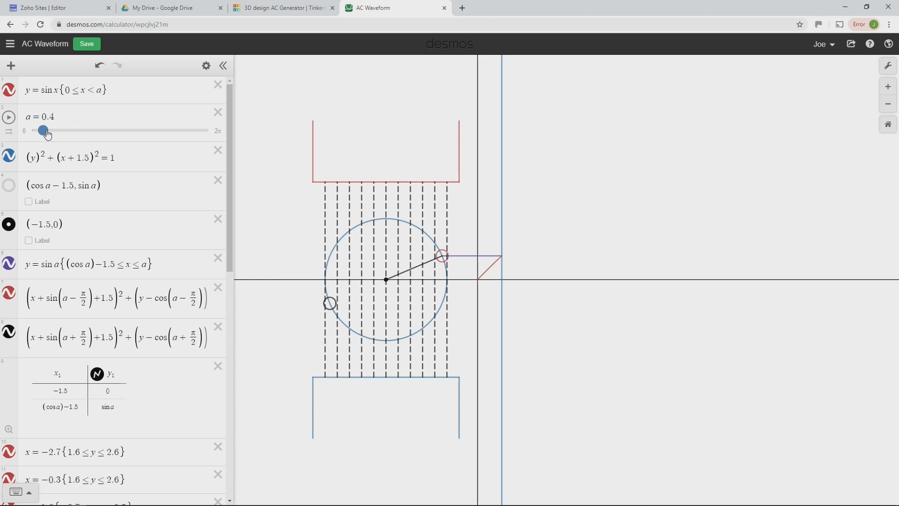
- Drag slider a from 0.4 up to 1.57 so the coil stands vertical at the sine peak
drag(45, 131, 51, 131)
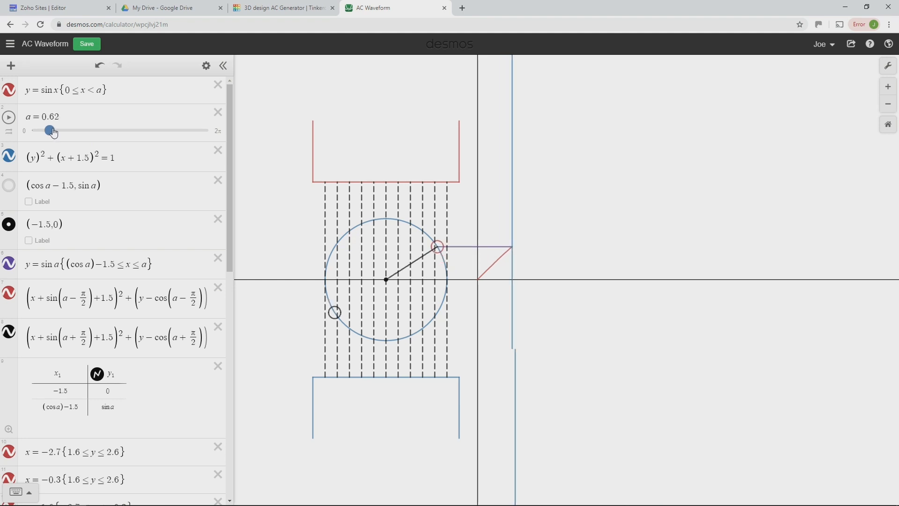
drag(48, 130, 57, 130)
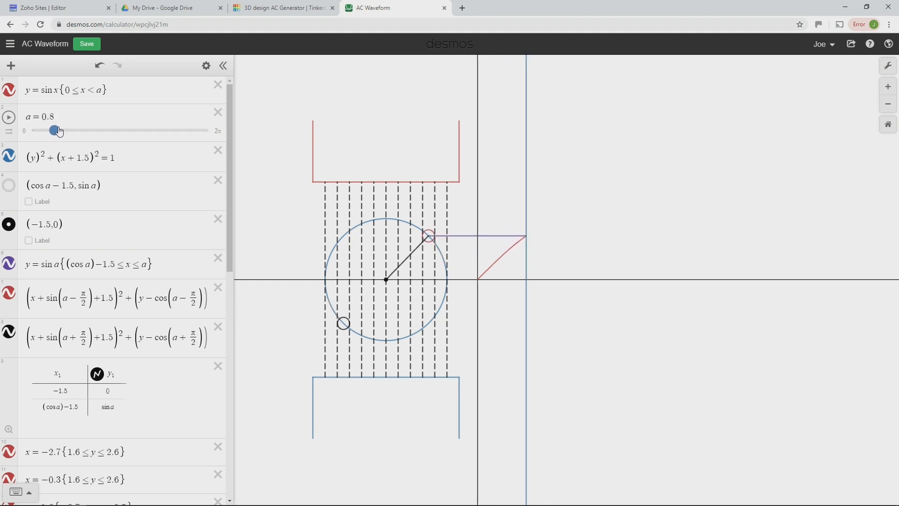
drag(54, 131, 64, 130)
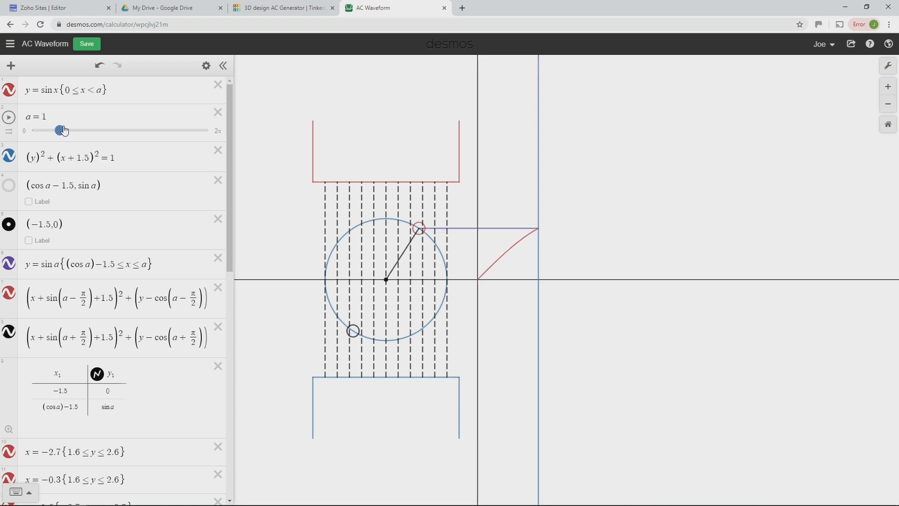
drag(59, 132, 69, 131)
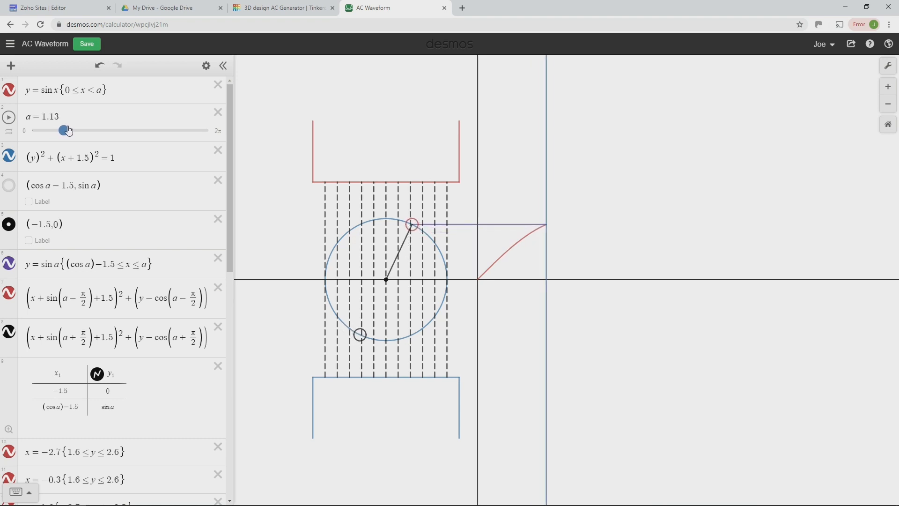
drag(66, 130, 75, 130)
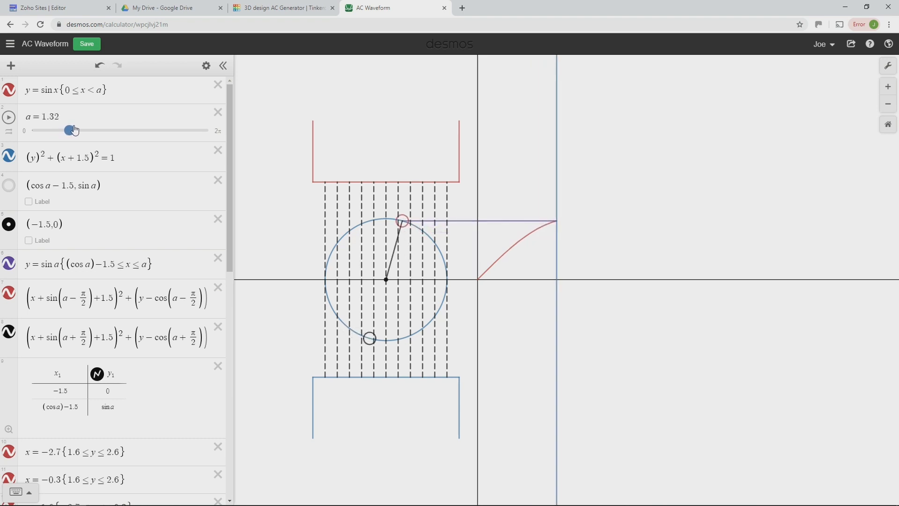
drag(71, 131, 79, 131)
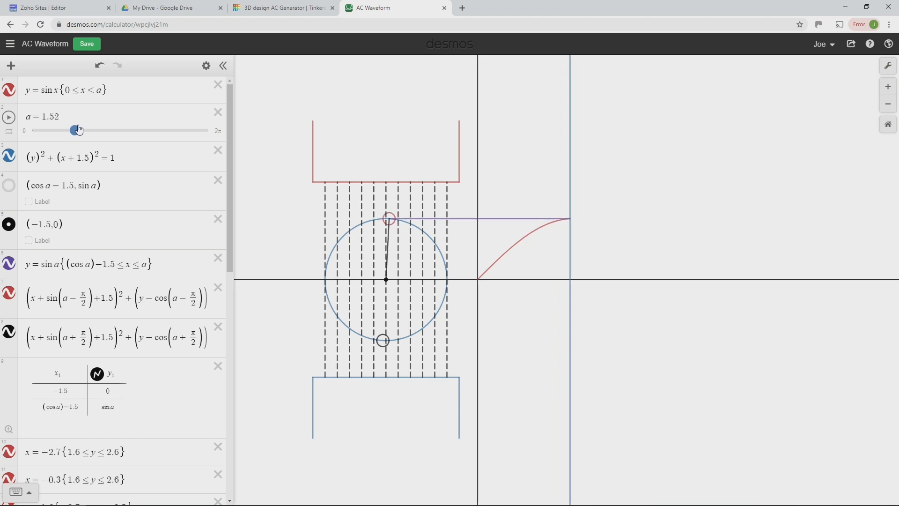
drag(78, 130, 81, 128)
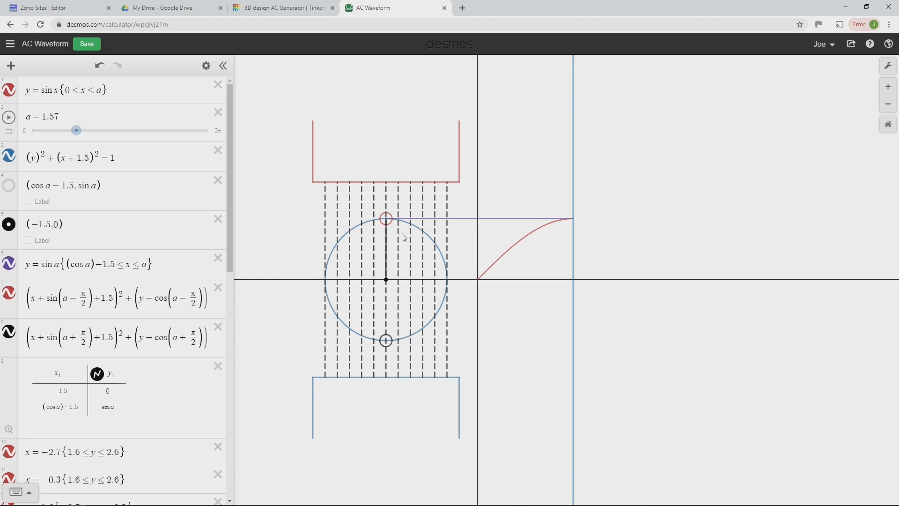
mouse_move(595, 223)
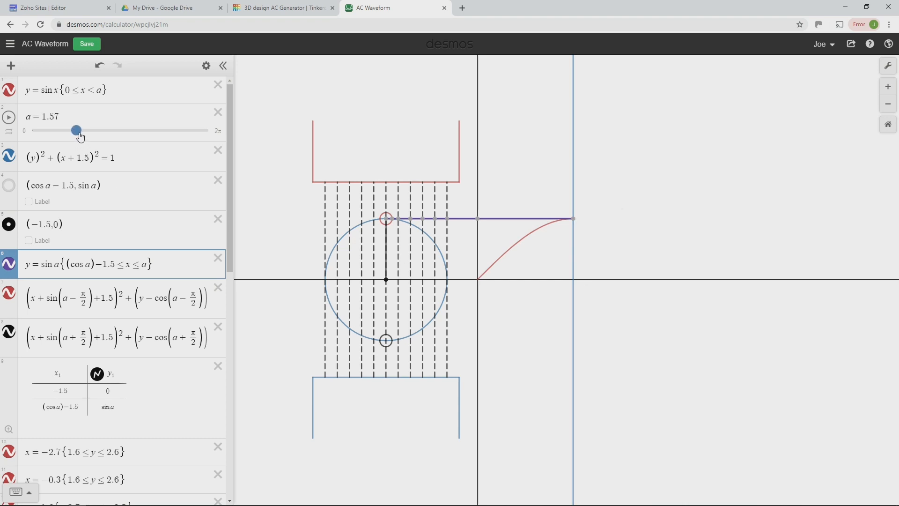
- Advance slider a past 1.57 so the trace crosses the peak and starts descending
drag(76, 130, 83, 130)
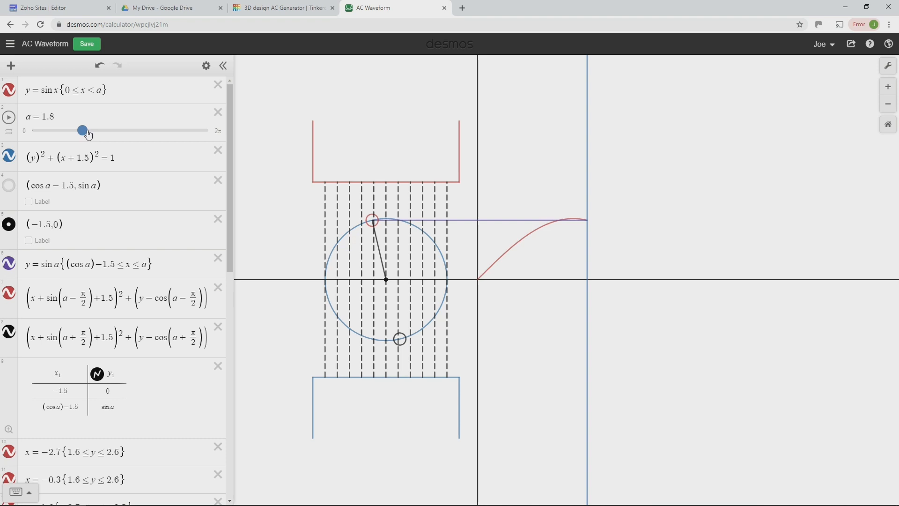
drag(82, 130, 83, 130)
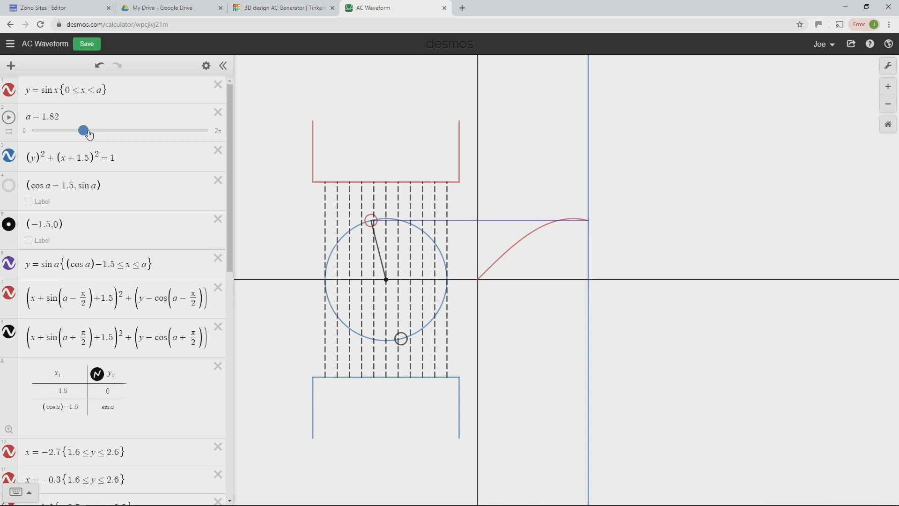
drag(82, 130, 88, 131)
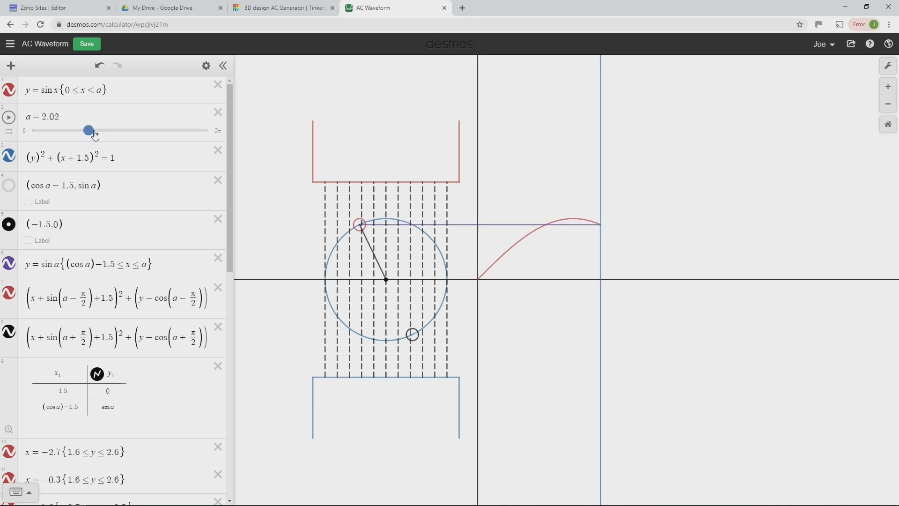
drag(88, 131, 94, 130)
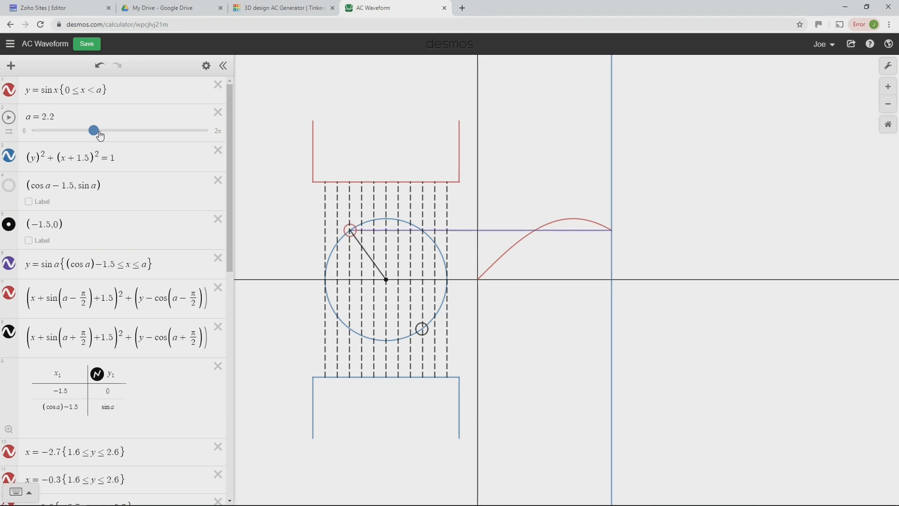
drag(94, 130, 100, 130)
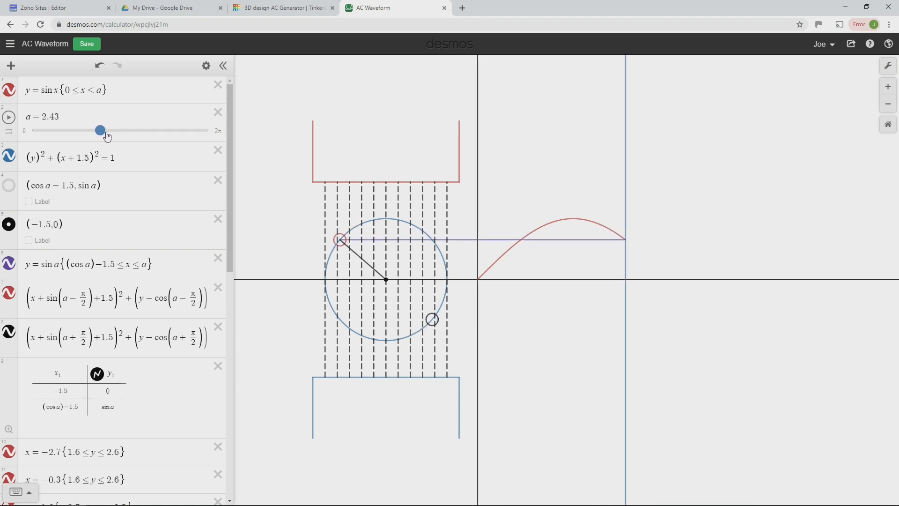
drag(100, 130, 108, 131)
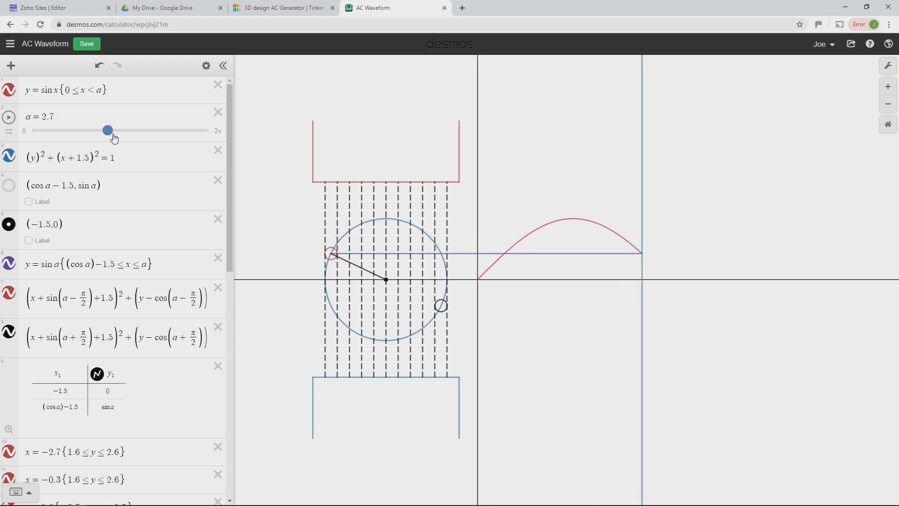
- Bring slider a on to 3.13, nudging back to land the coil level at half a turn
drag(107, 130, 114, 130)
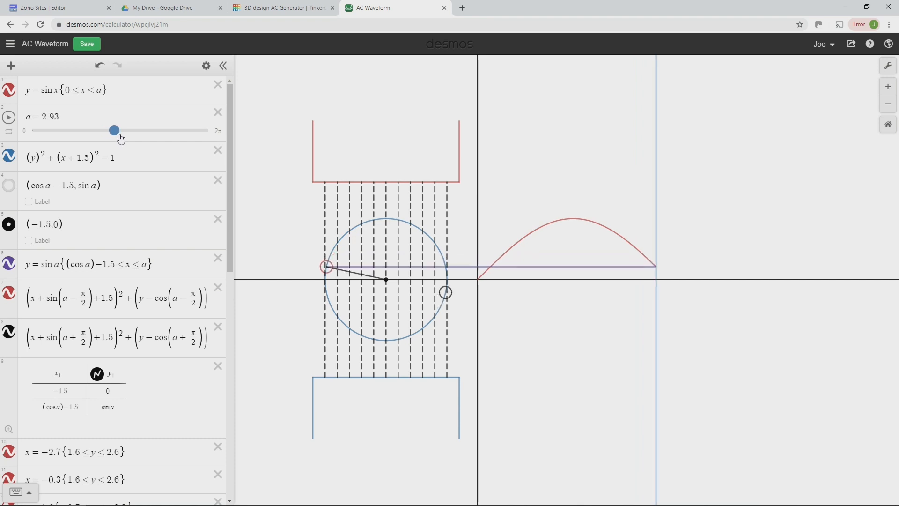
drag(113, 131, 119, 130)
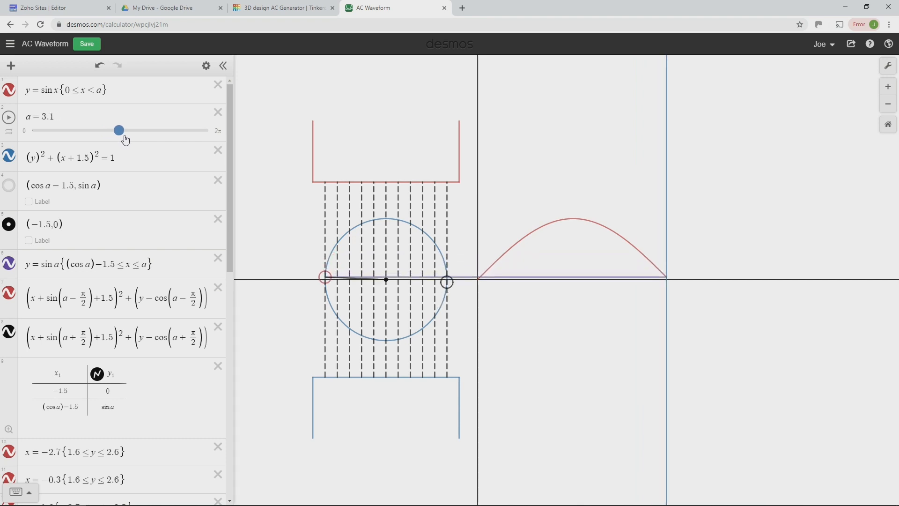
drag(118, 130, 122, 130)
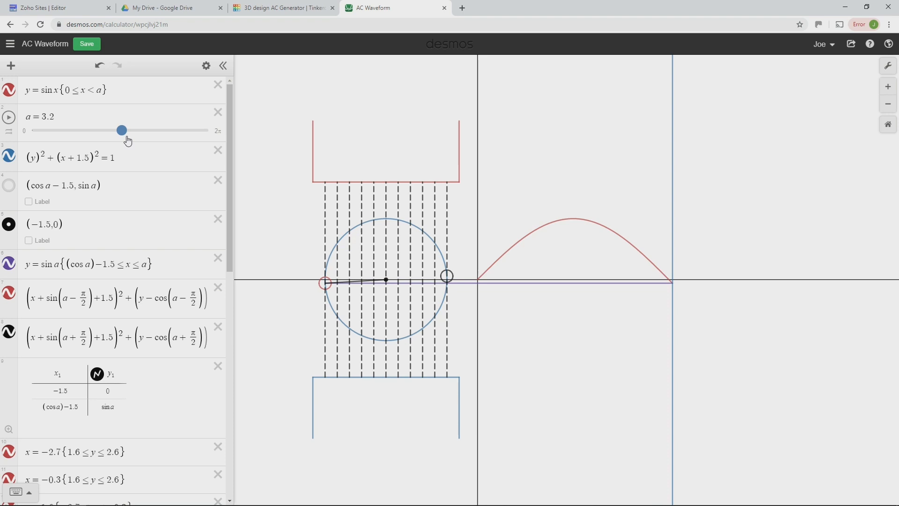
drag(121, 130, 119, 130)
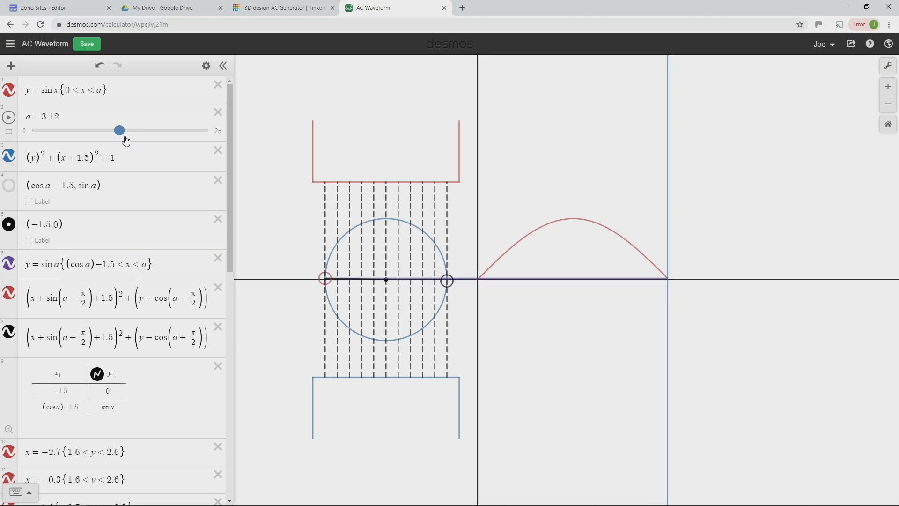
drag(119, 130, 120, 130)
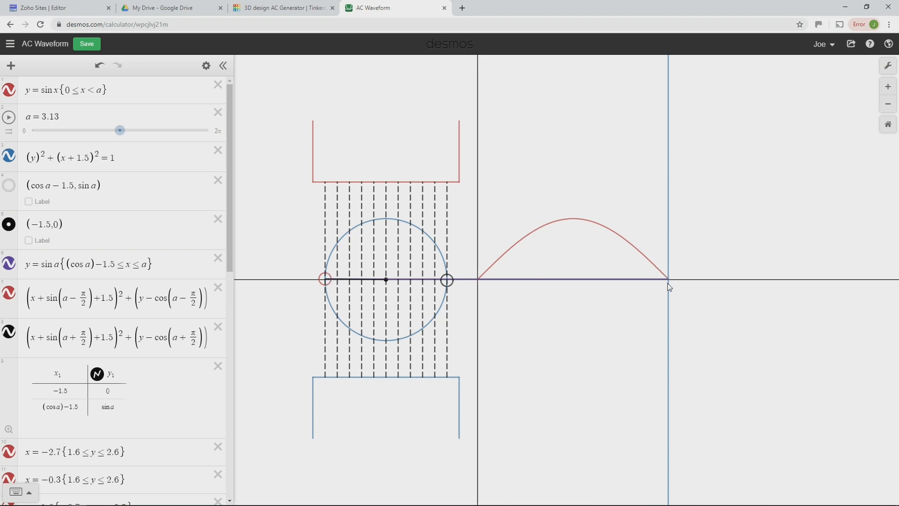
mouse_move(669, 285)
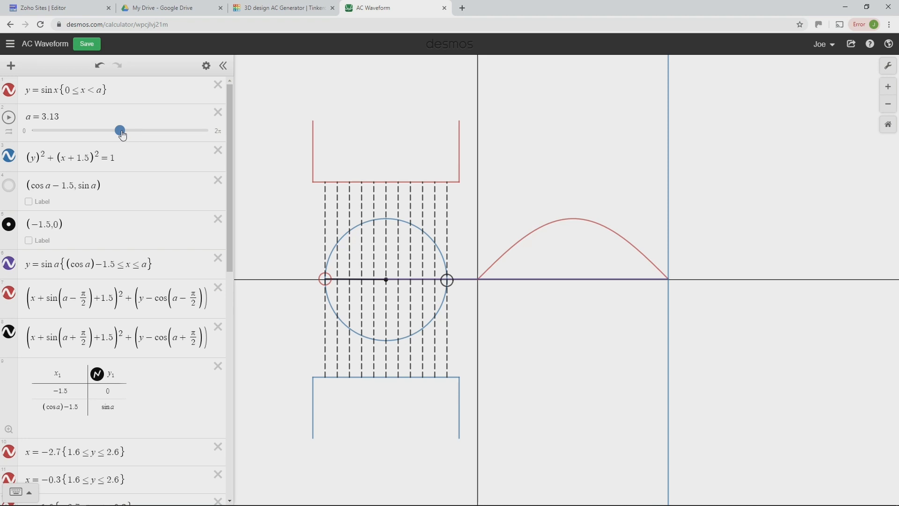
- Drag slider a from 3.13 to about 3.95 so the sine trace dips below the axis
drag(121, 130, 124, 130)
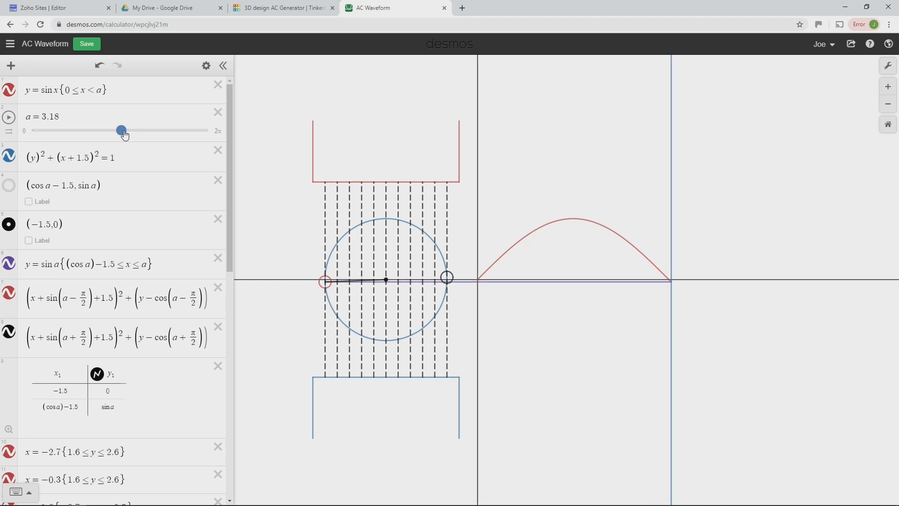
drag(121, 130, 128, 130)
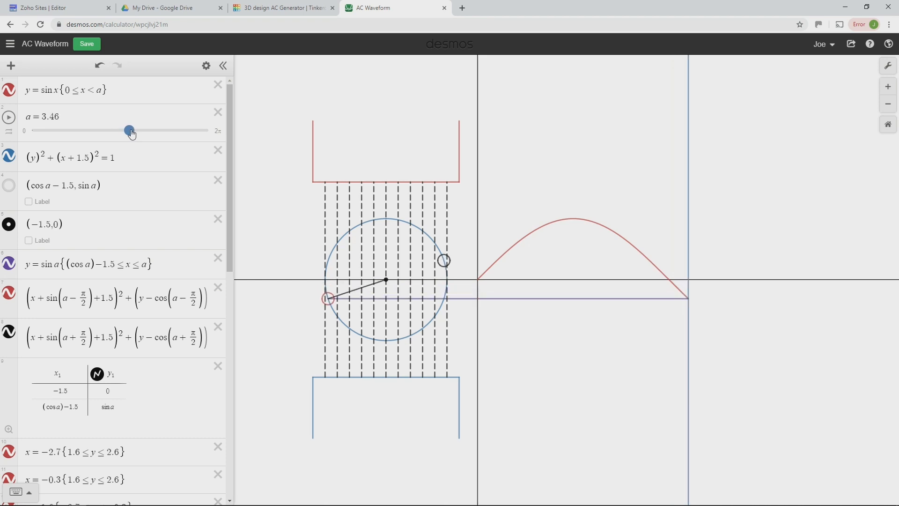
drag(128, 130, 137, 130)
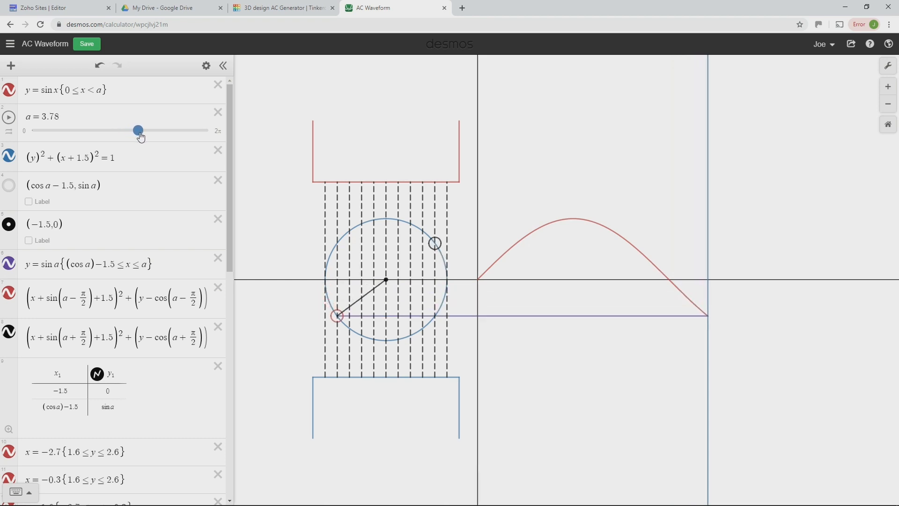
drag(138, 131, 141, 130)
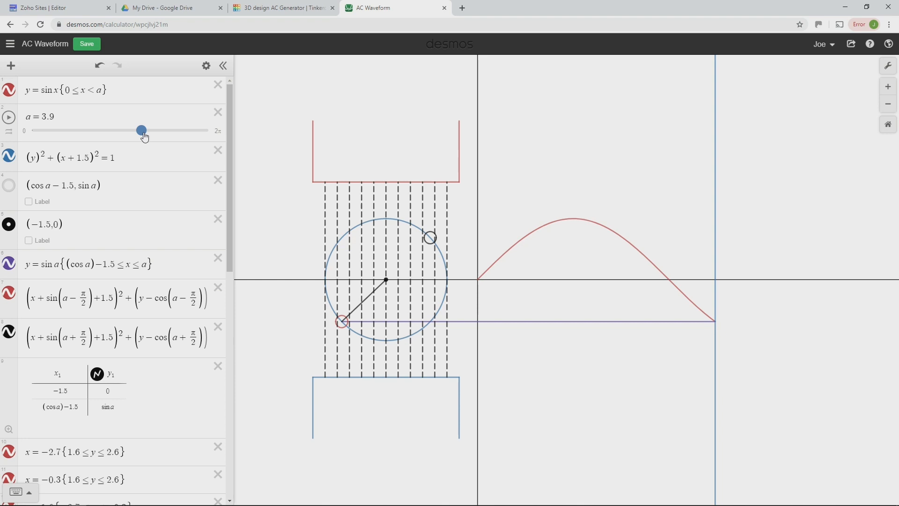
drag(141, 130, 142, 130)
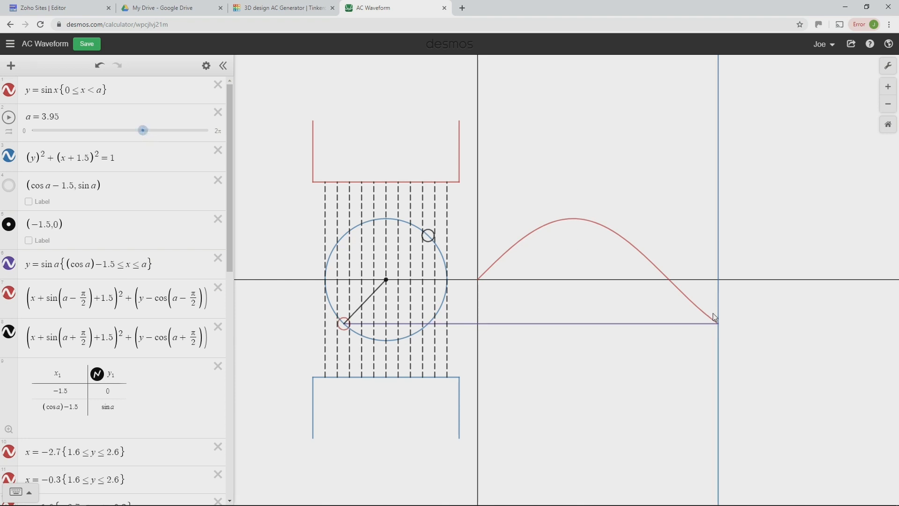
mouse_move(690, 298)
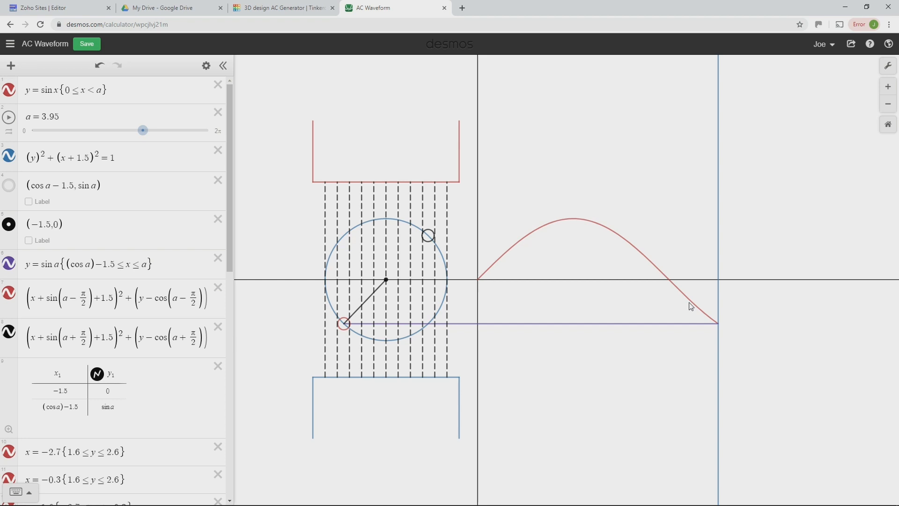
mouse_move(697, 320)
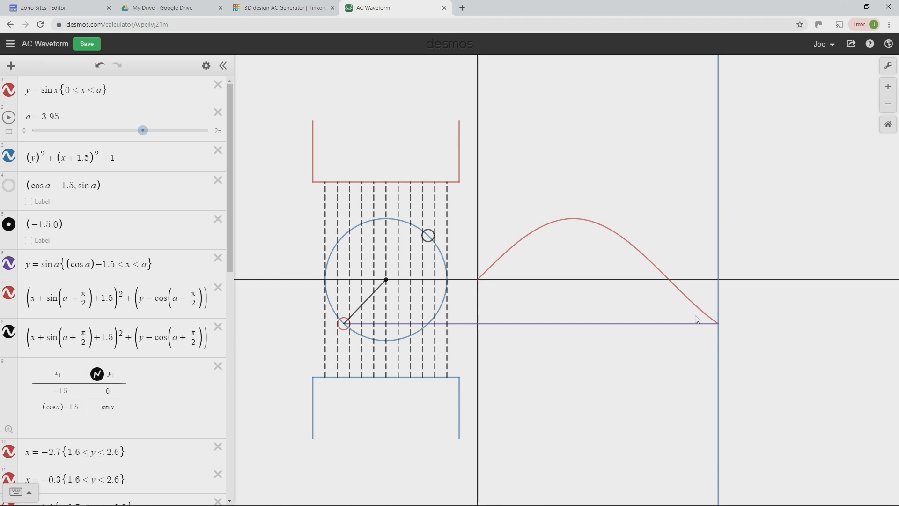
mouse_move(673, 287)
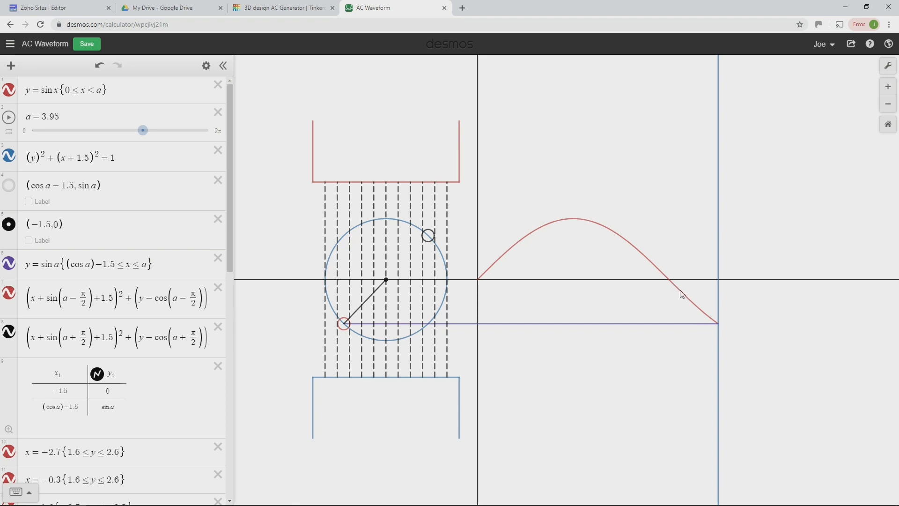
mouse_move(670, 286)
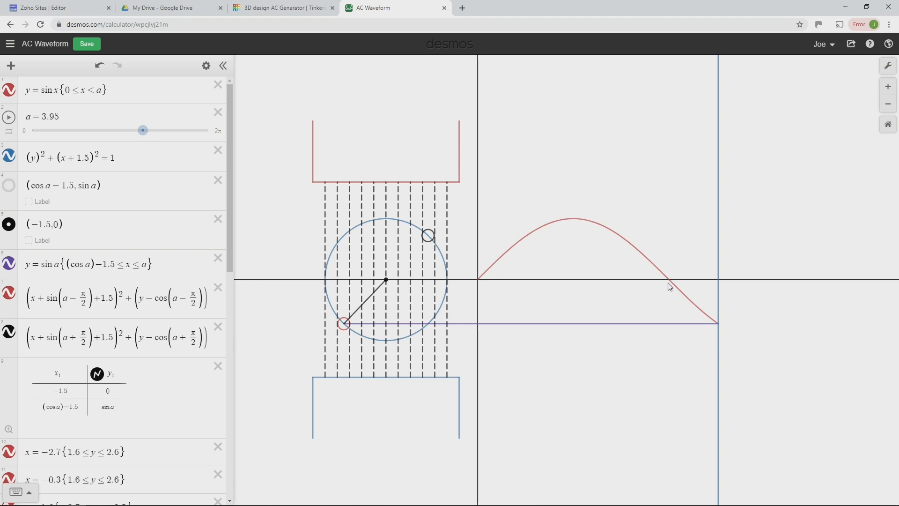
mouse_move(696, 305)
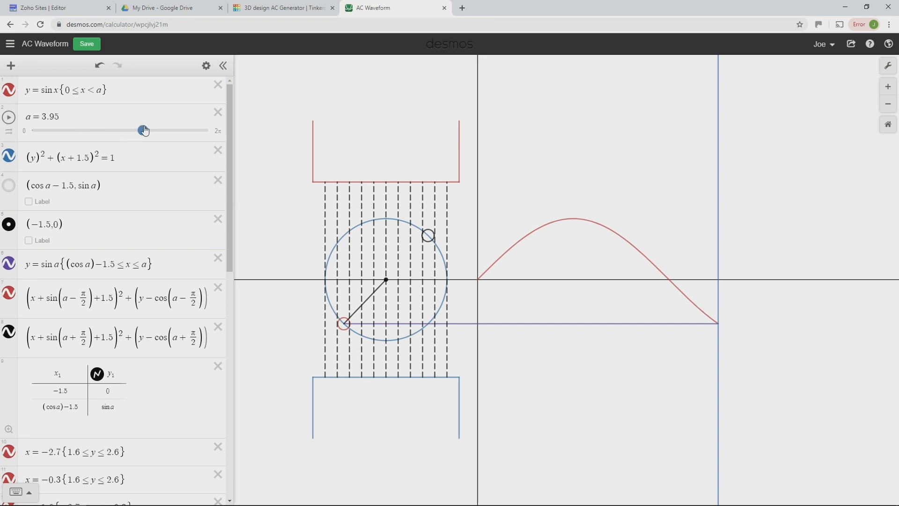
- Drag slider a to about 4.72 at the trough, then nudge it on to 4.87
drag(144, 130, 160, 130)
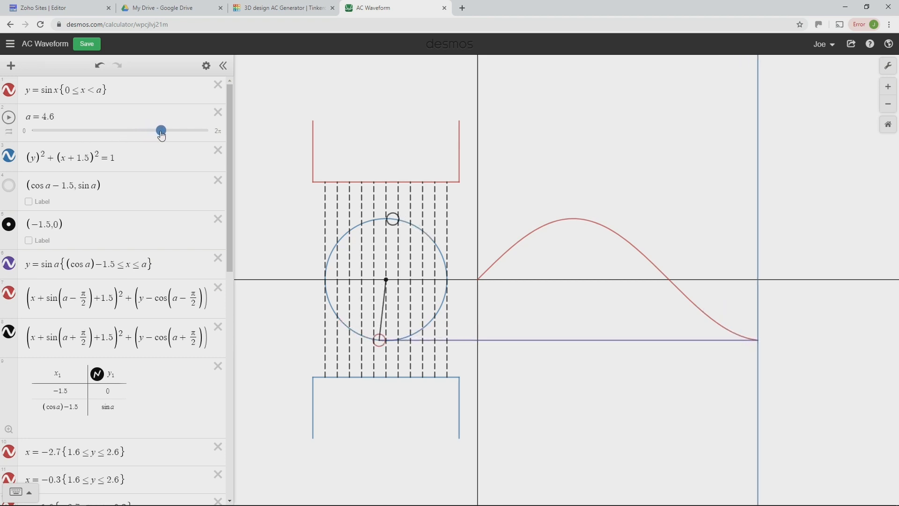
drag(160, 130, 164, 131)
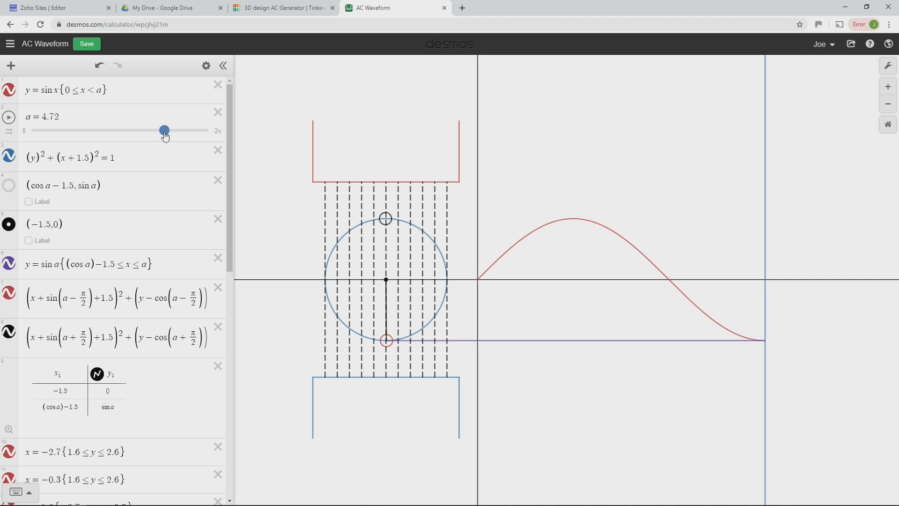
mouse_move(576, 331)
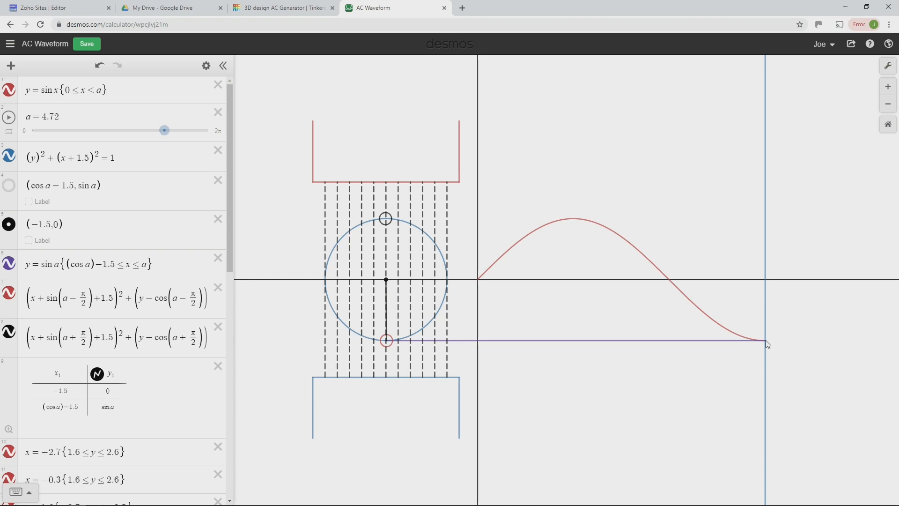
mouse_move(751, 347)
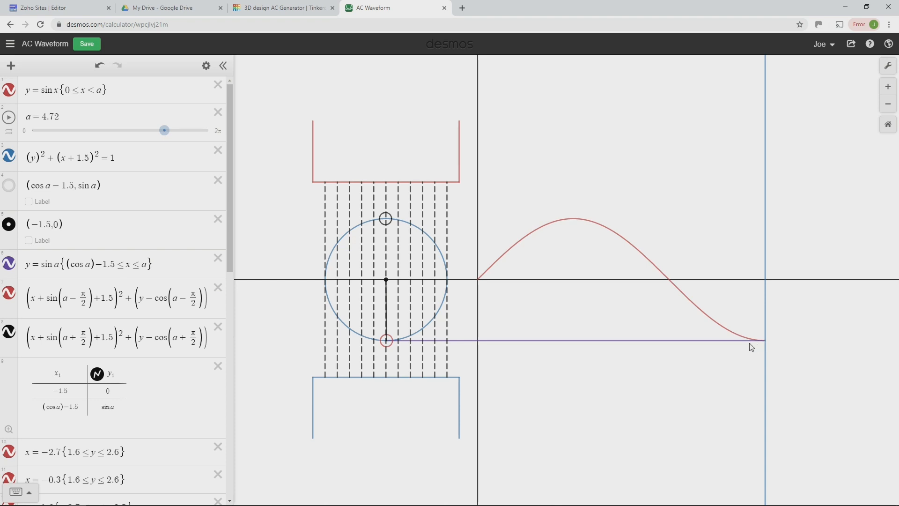
mouse_move(765, 344)
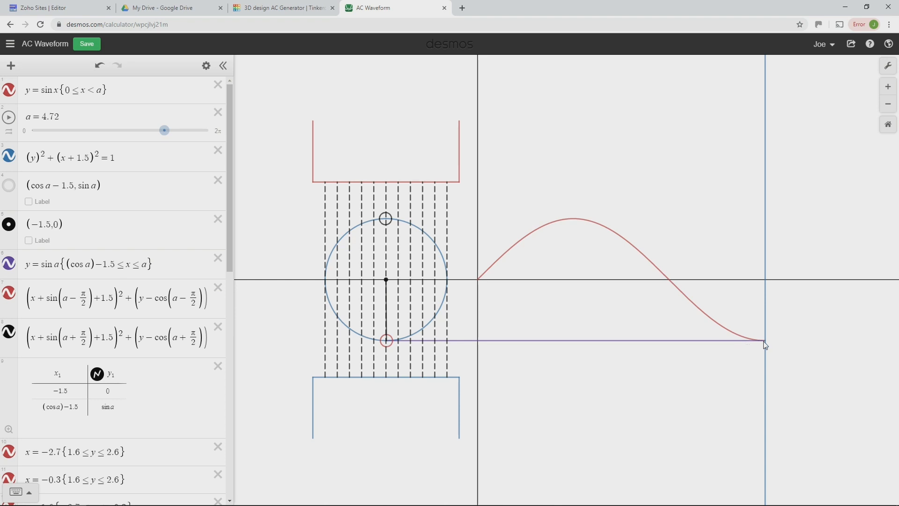
mouse_move(345, 360)
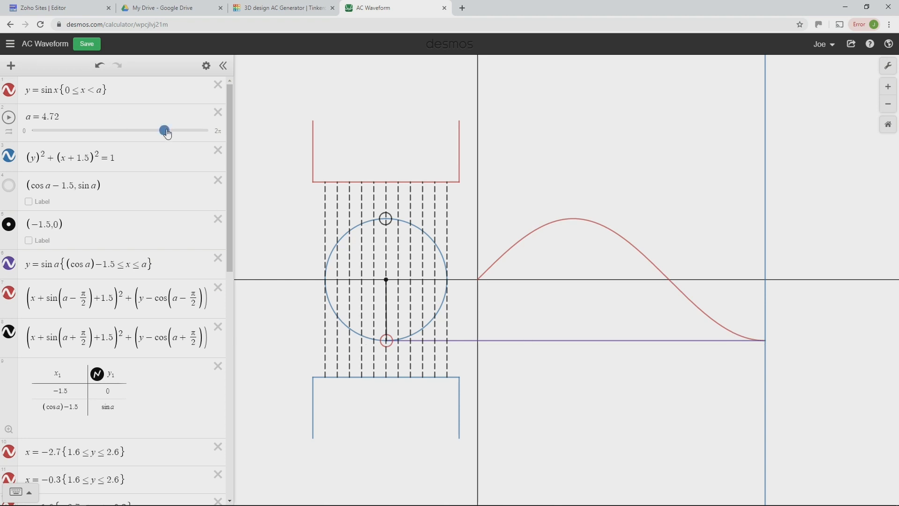
drag(167, 131, 165, 131)
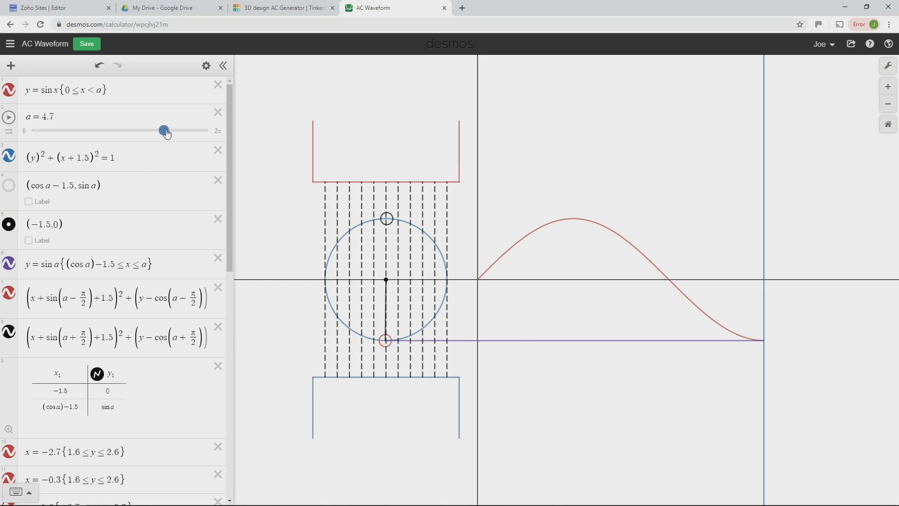
drag(165, 131, 169, 131)
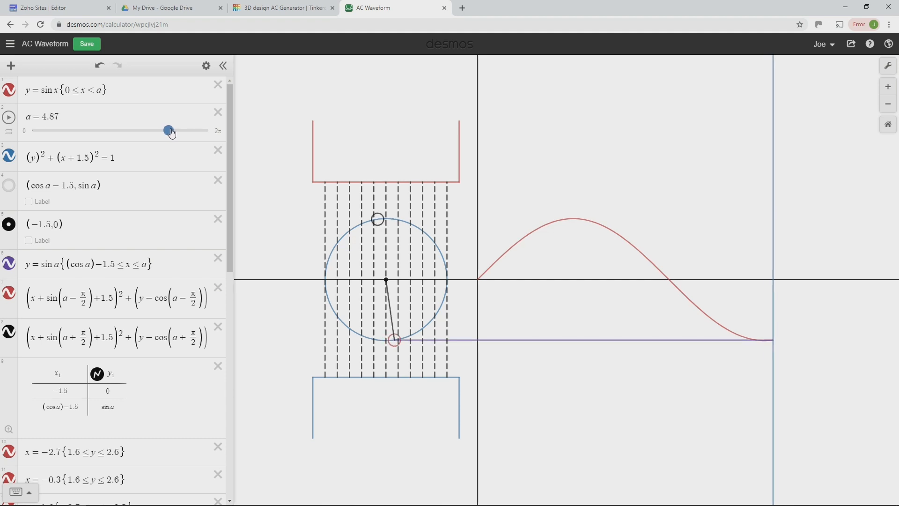
- Drag slider a to 6.28 for one full sine cycle and mark the curve's key points
drag(170, 131, 193, 129)
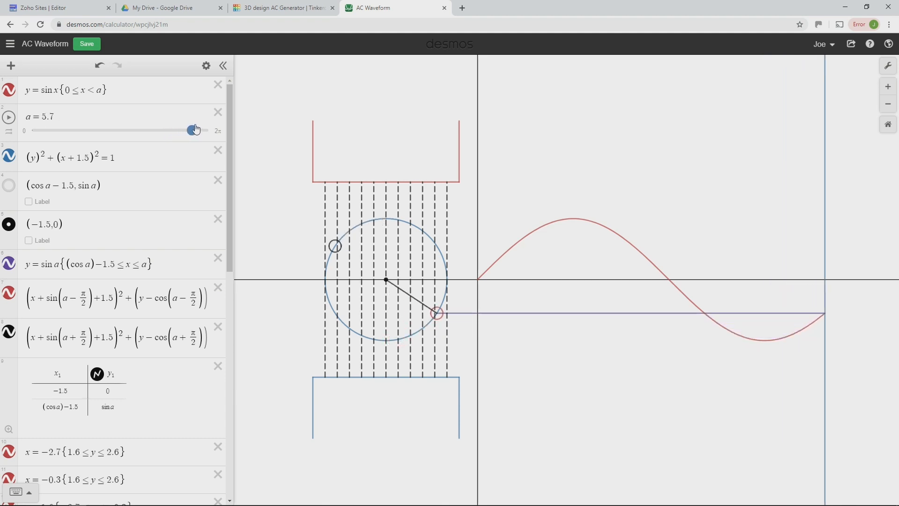
drag(192, 129, 203, 129)
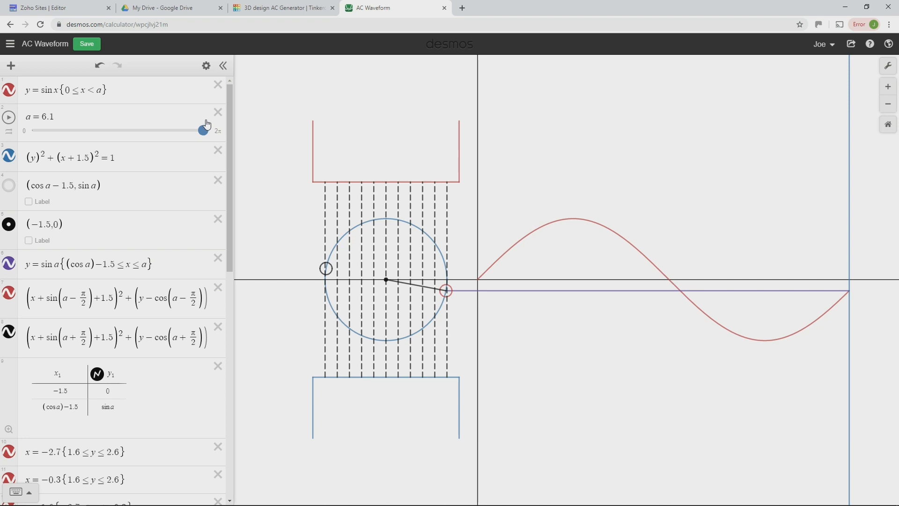
drag(203, 130, 210, 130)
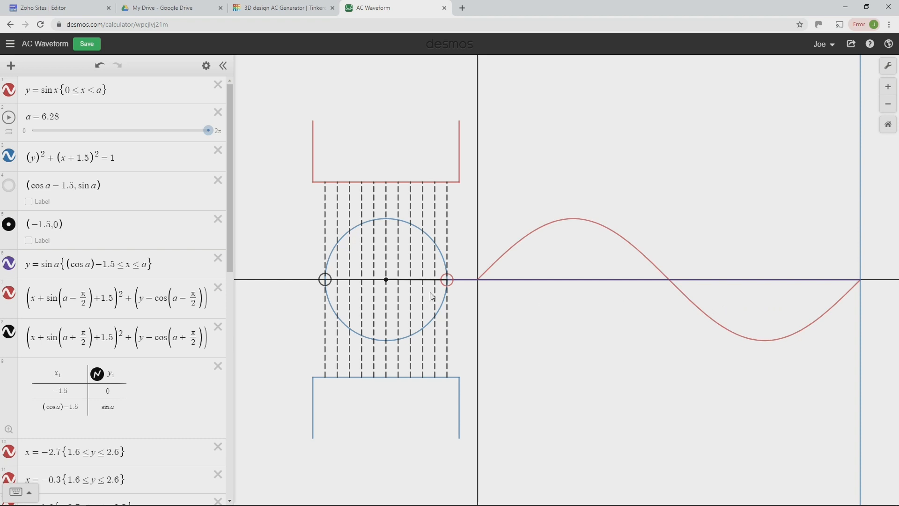
mouse_move(461, 264)
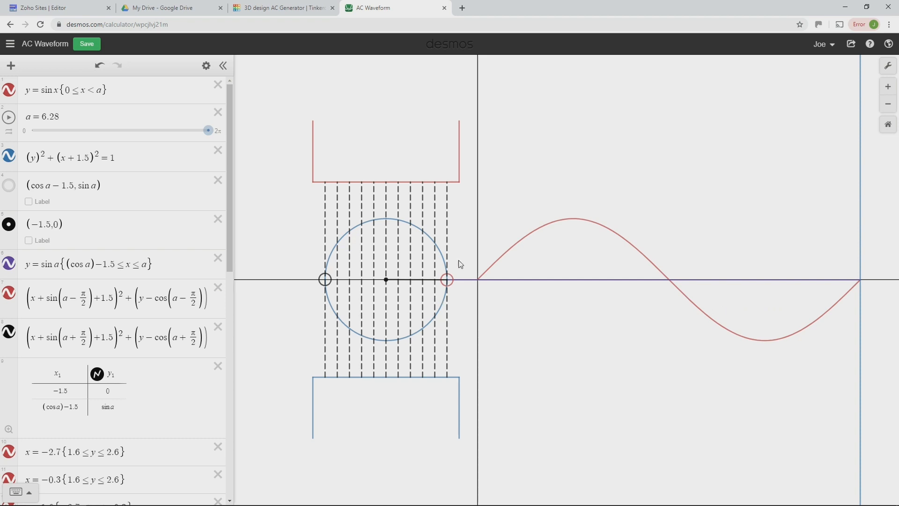
mouse_move(864, 282)
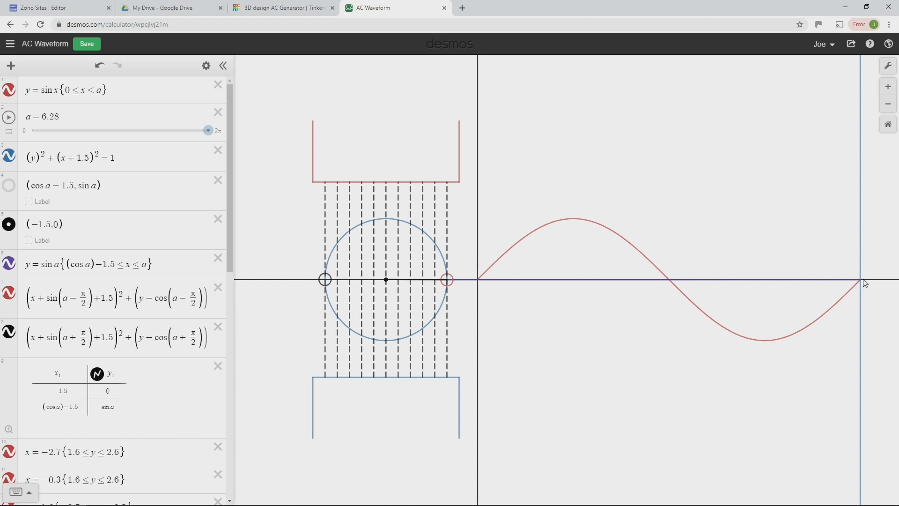
mouse_move(527, 307)
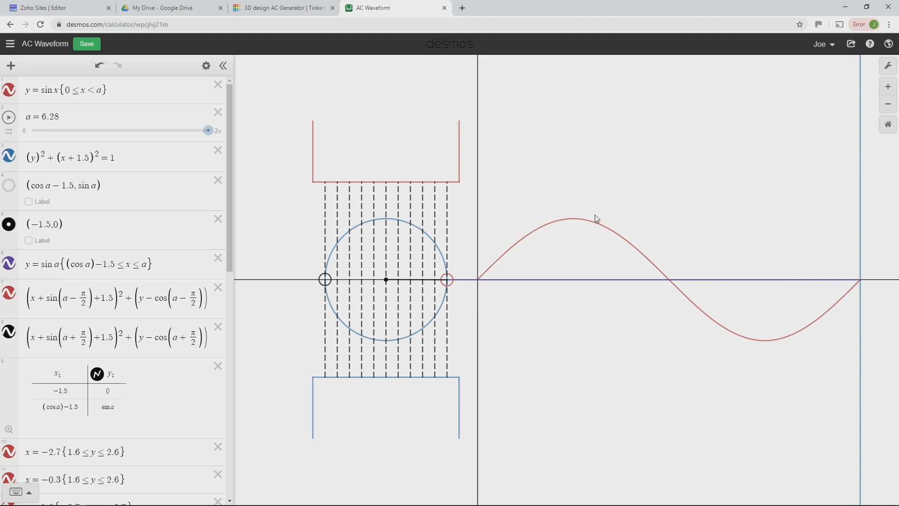
click(63, 90)
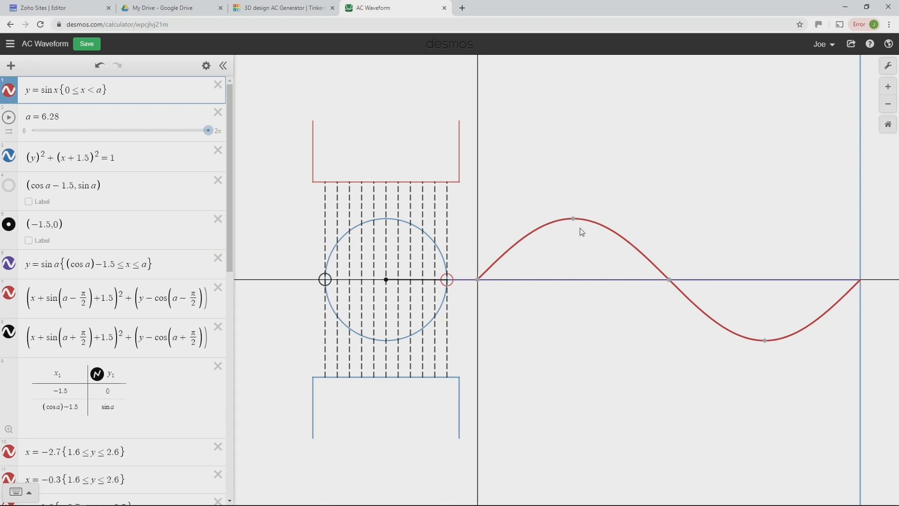
mouse_move(497, 280)
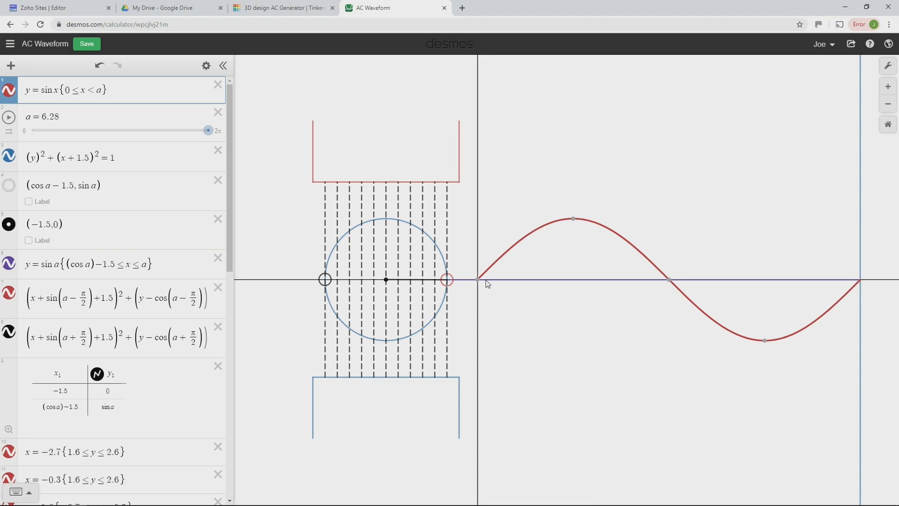
mouse_move(634, 244)
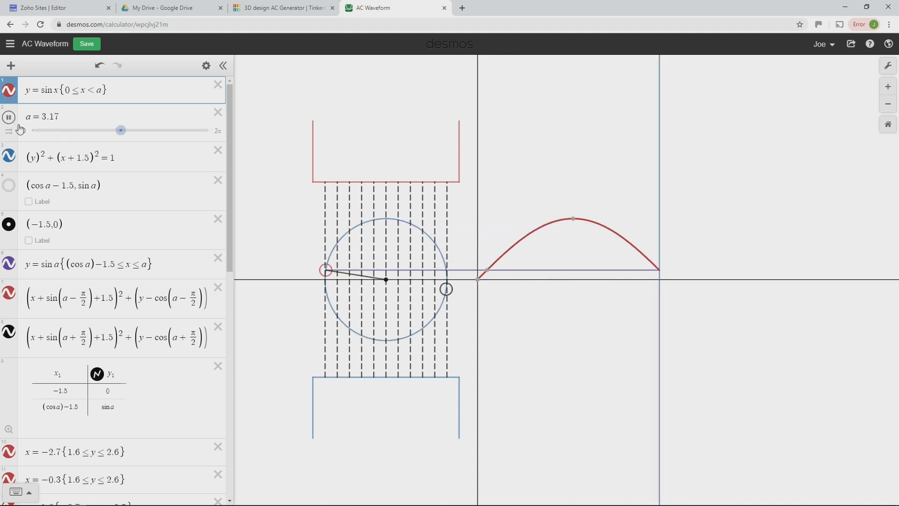
- Sweep slider a back and forth and leave it reset toward zero with the coil level
drag(120, 130, 33, 130)
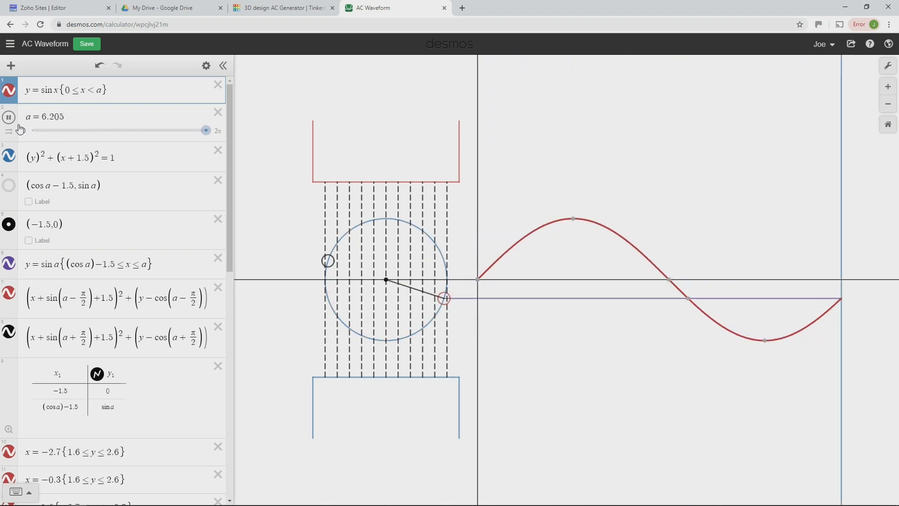
drag(205, 130, 119, 130)
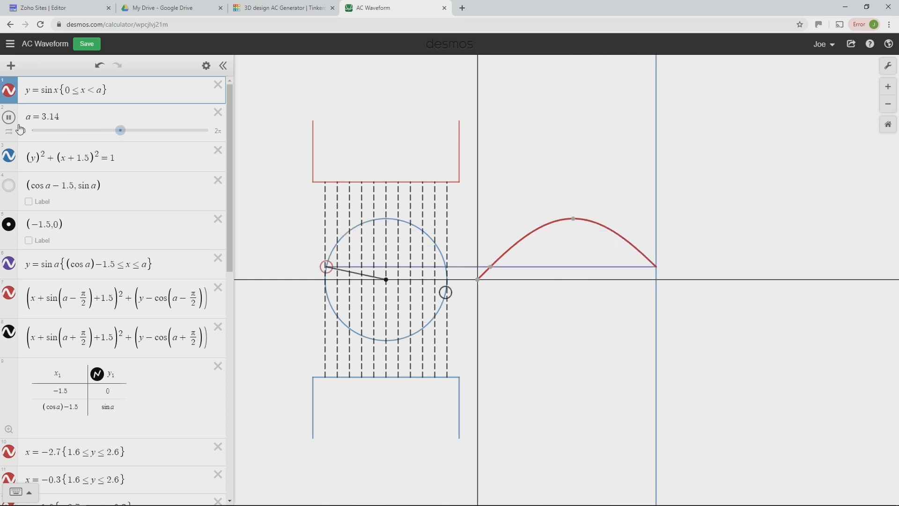
drag(119, 131, 208, 130)
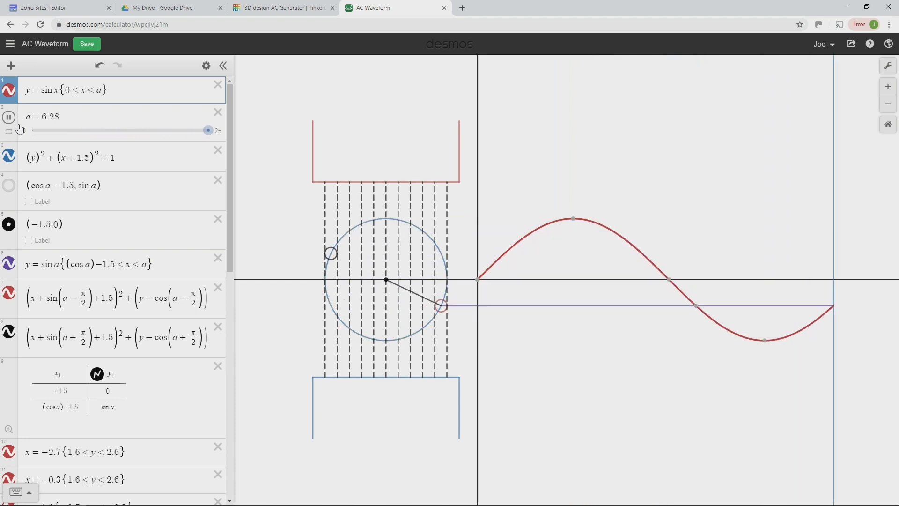
drag(208, 130, 118, 130)
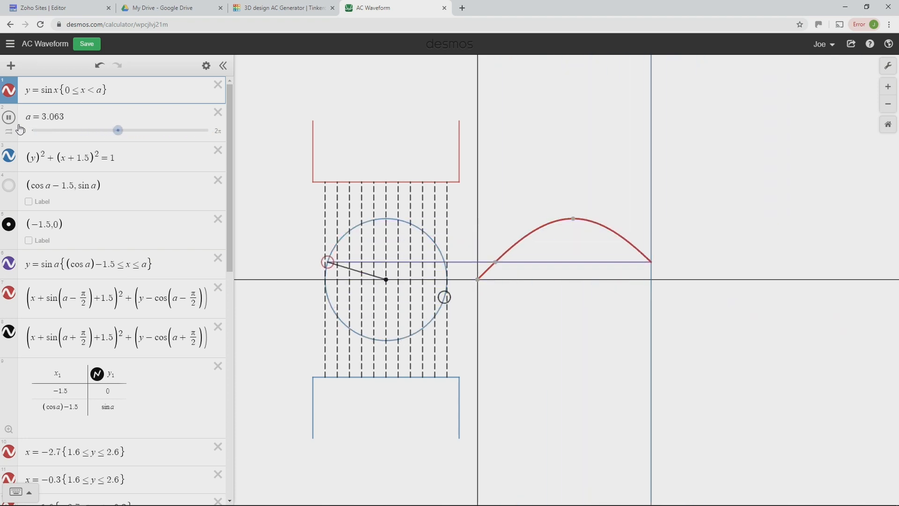
drag(118, 130, 206, 130)
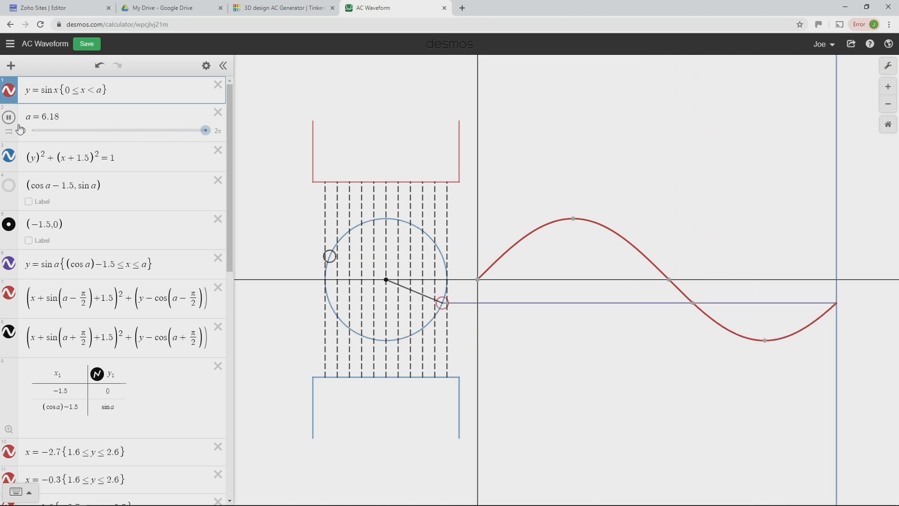
drag(205, 130, 119, 131)
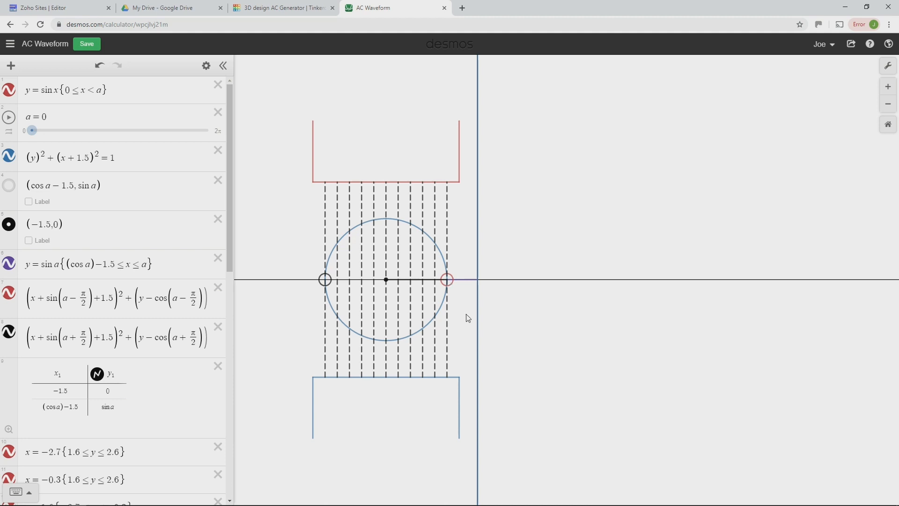
mouse_move(465, 310)
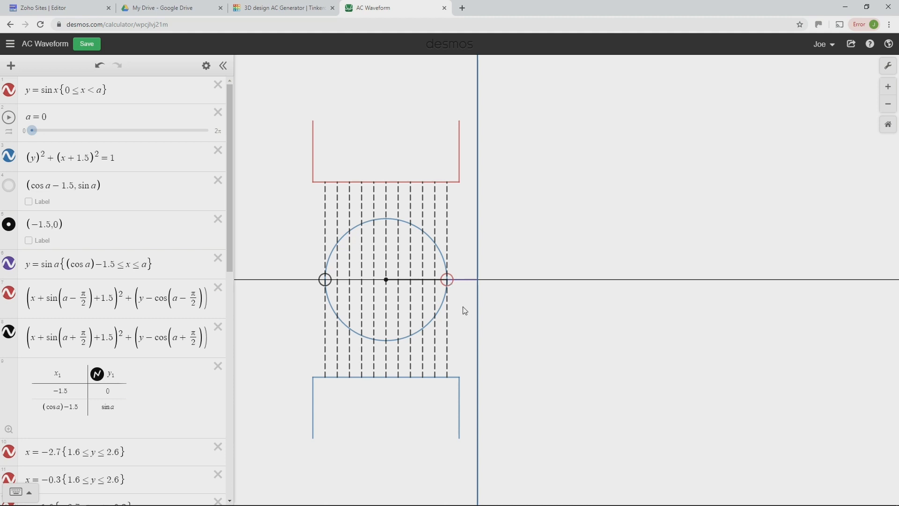
mouse_move(461, 294)
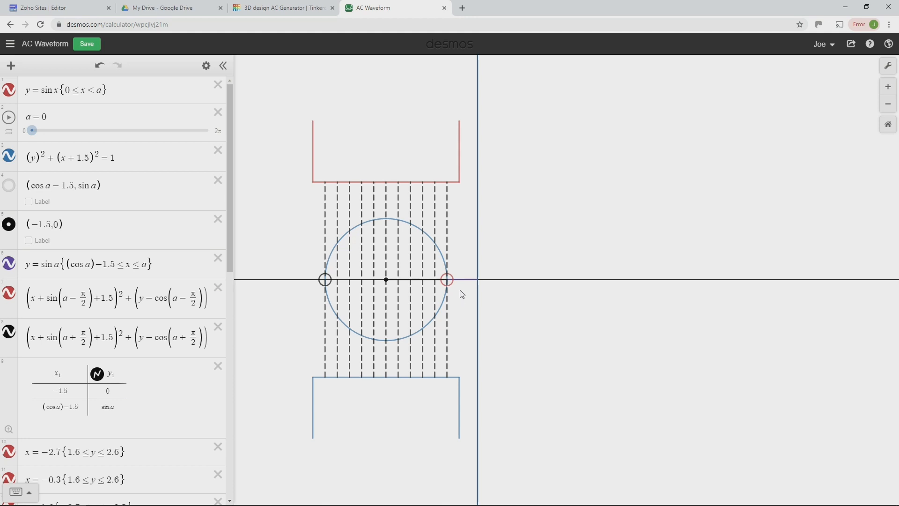
mouse_move(462, 291)
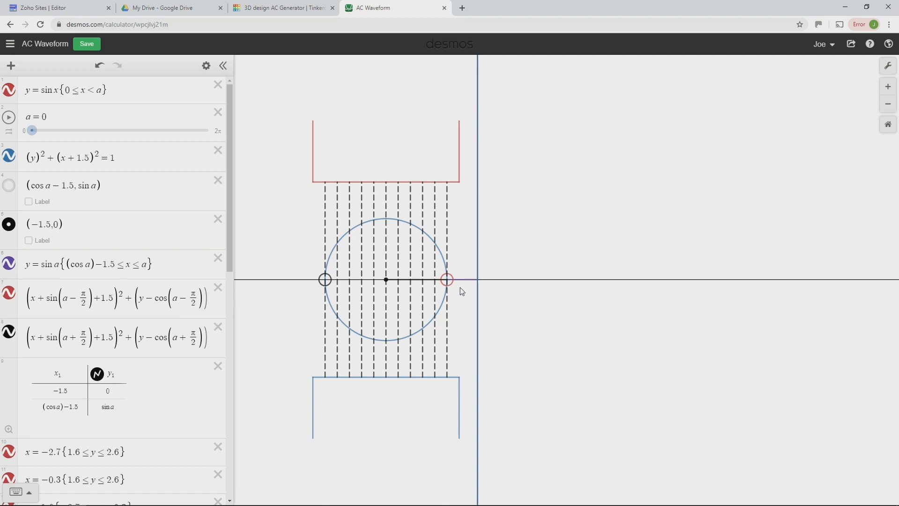
mouse_move(513, 253)
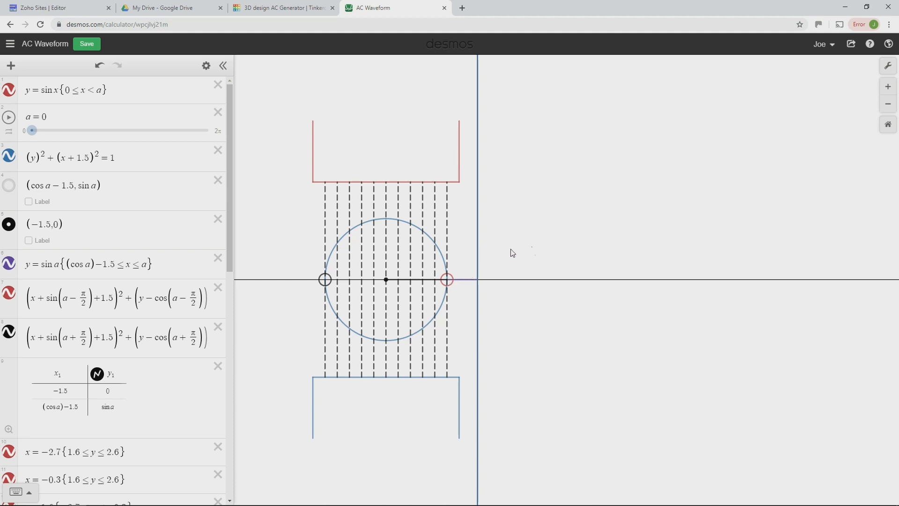
mouse_move(582, 247)
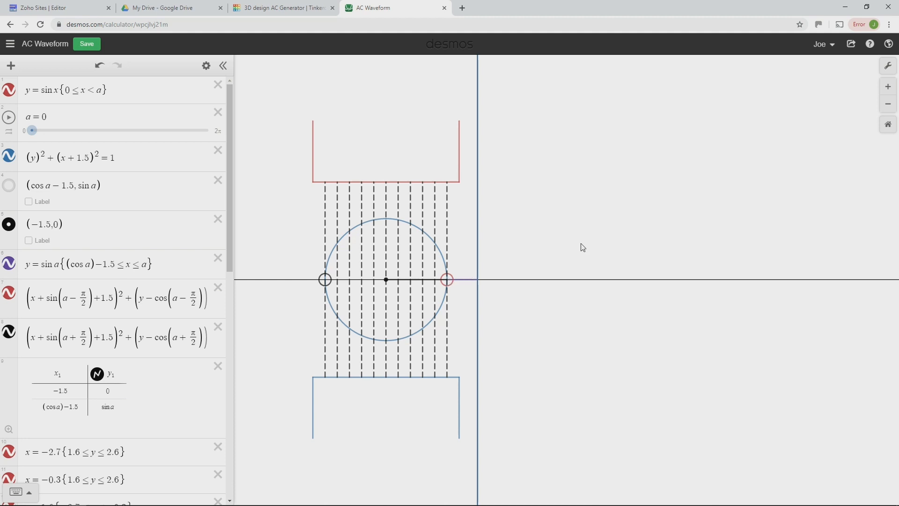
mouse_move(586, 244)
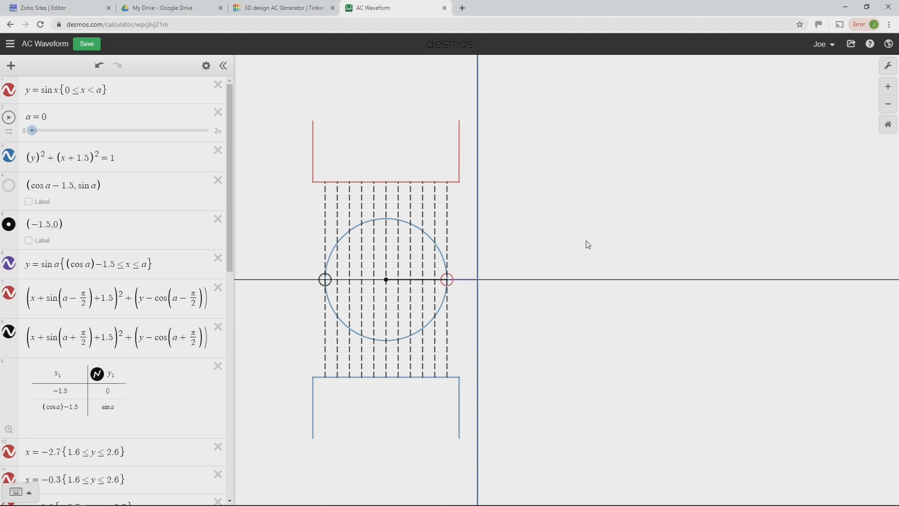
mouse_move(613, 191)
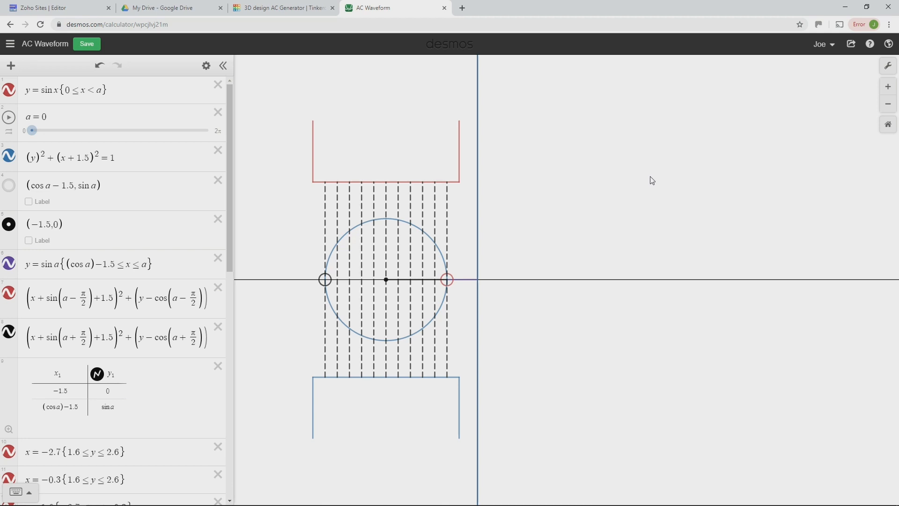
mouse_move(659, 186)
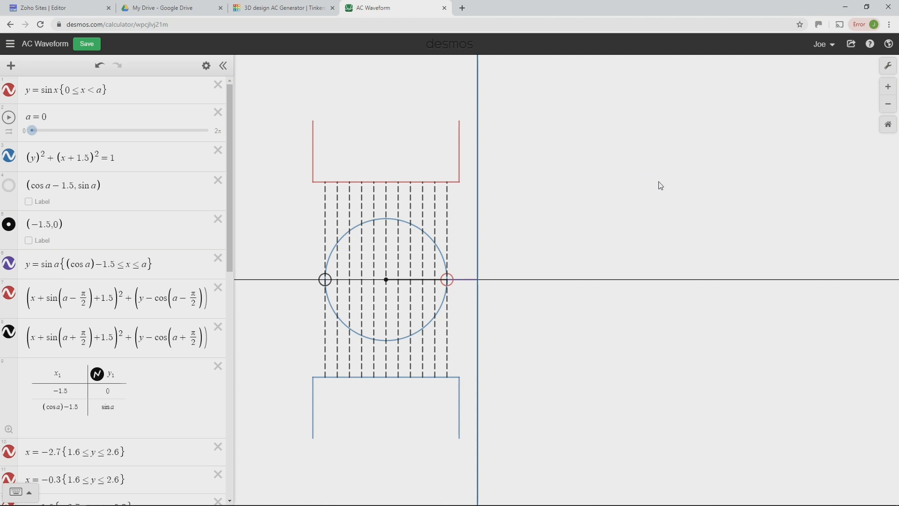
mouse_move(410, 226)
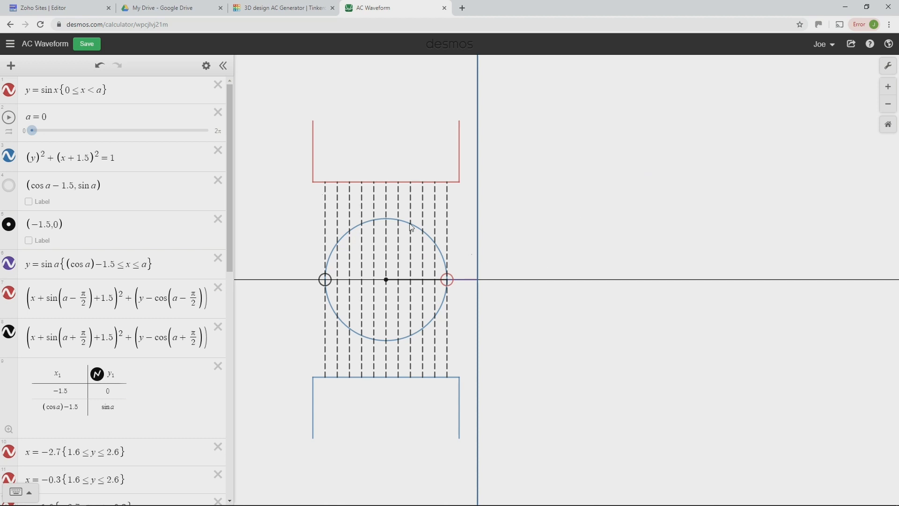
- Sweep slider a up to about 5 and back down to 0.53, tracing and shrinking the sine wave
drag(32, 130, 69, 130)
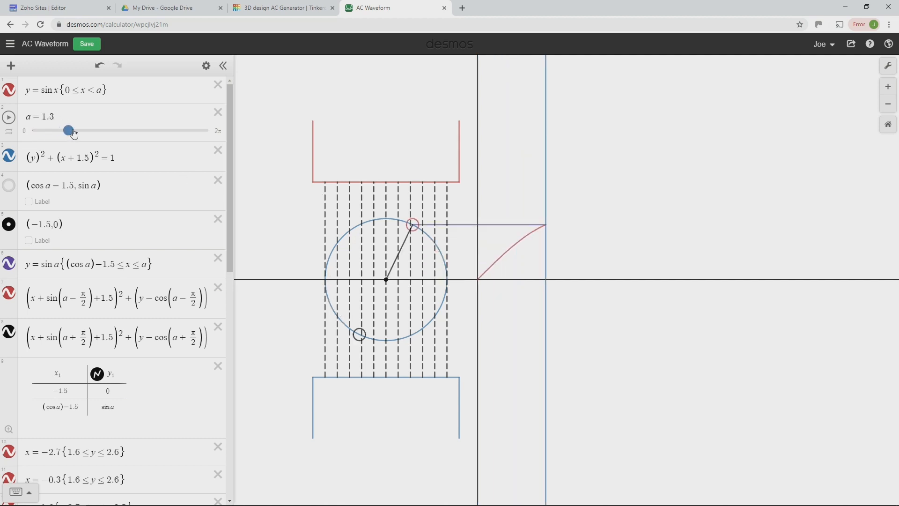
drag(68, 130, 163, 130)
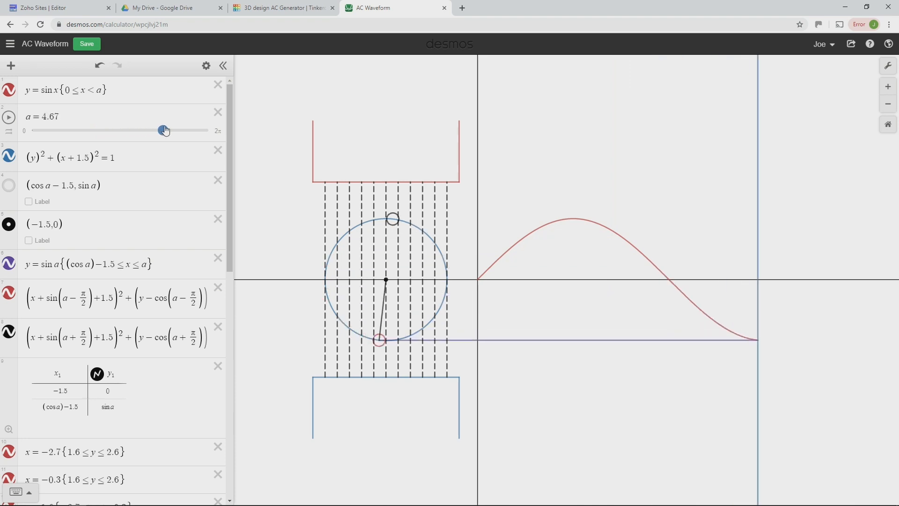
drag(163, 130, 170, 130)
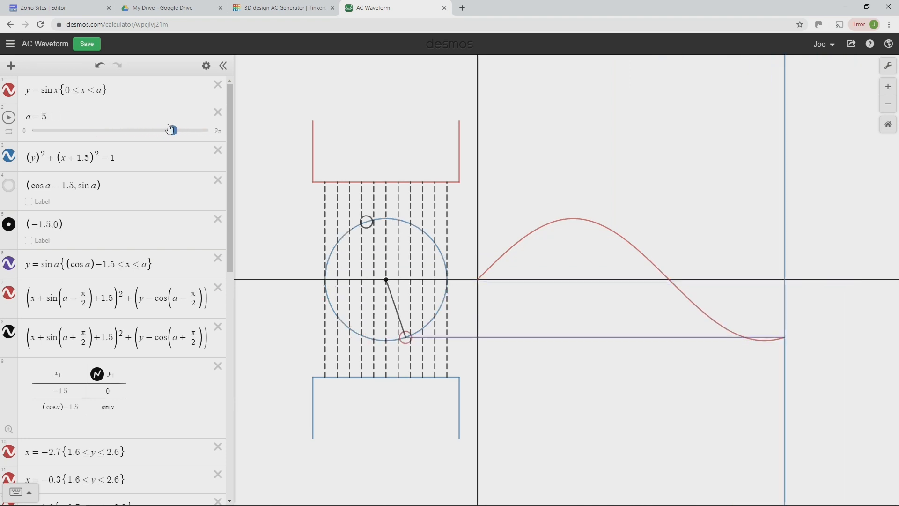
drag(170, 130, 89, 130)
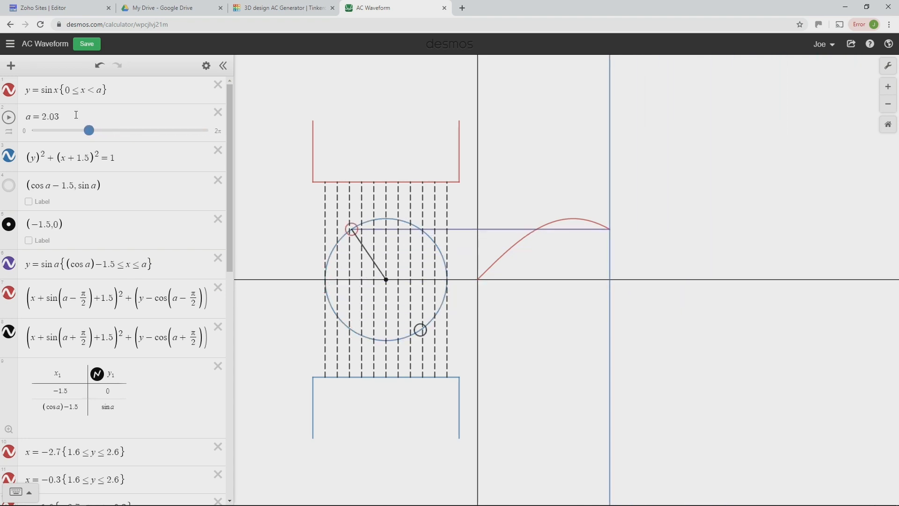
drag(89, 130, 48, 130)
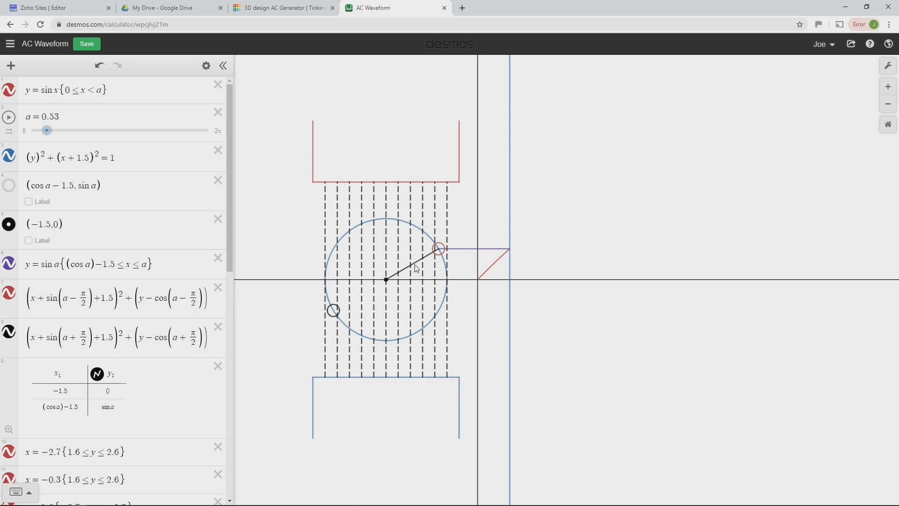
mouse_move(425, 284)
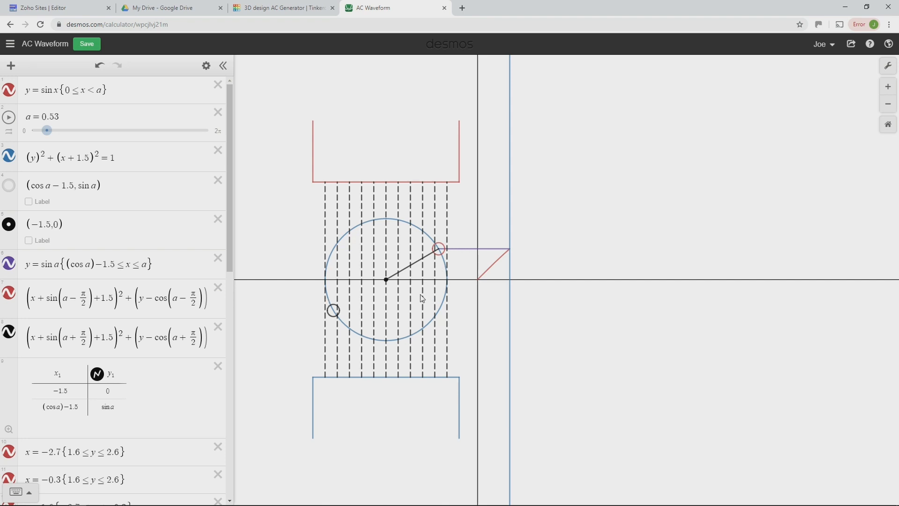
mouse_move(386, 280)
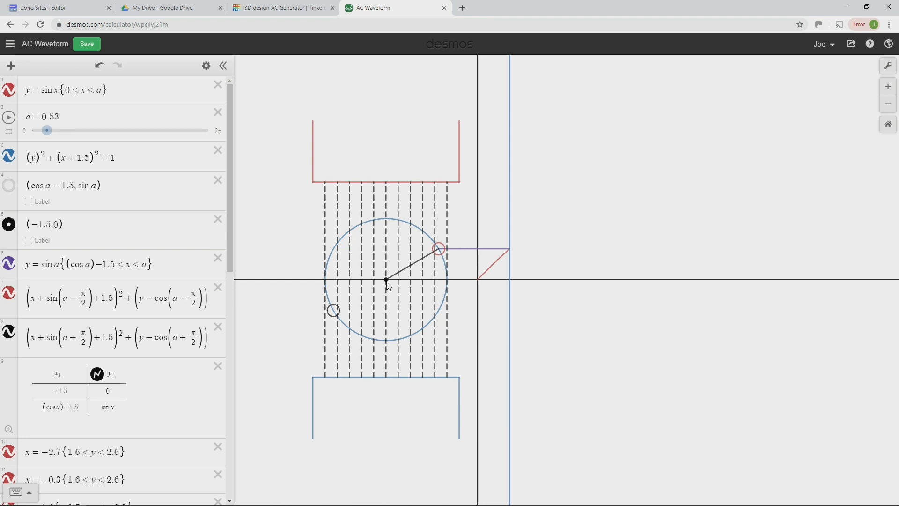
mouse_move(434, 259)
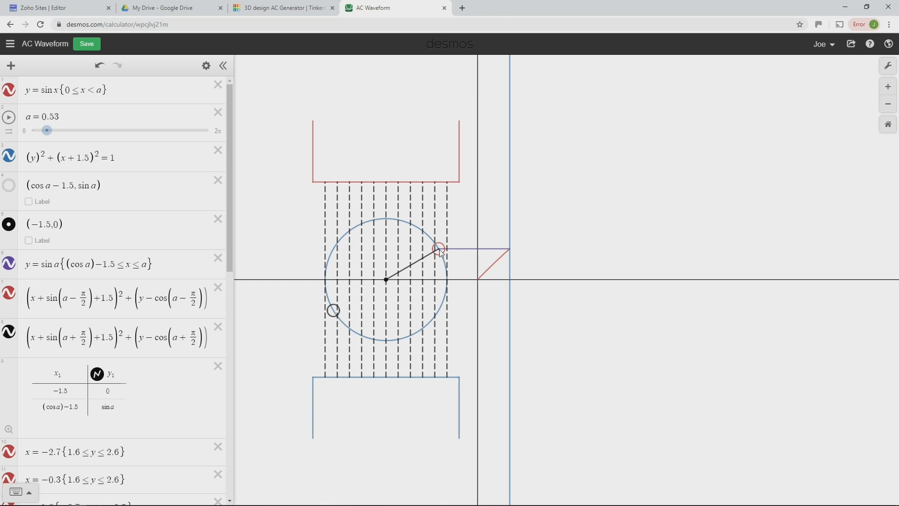
mouse_move(443, 283)
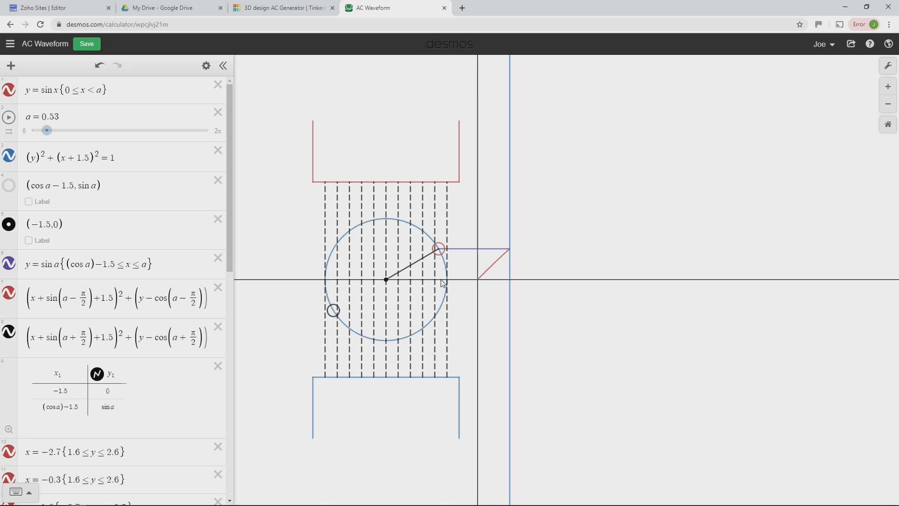
mouse_move(443, 265)
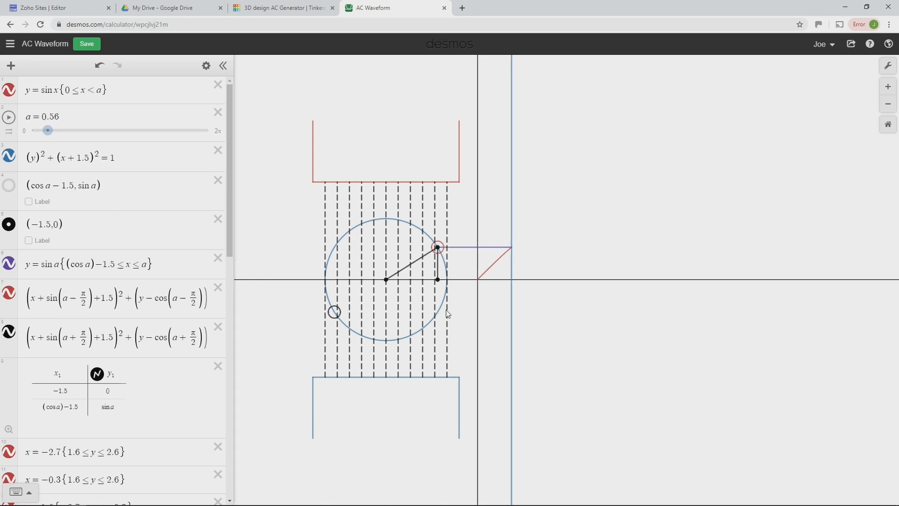
mouse_move(610, 303)
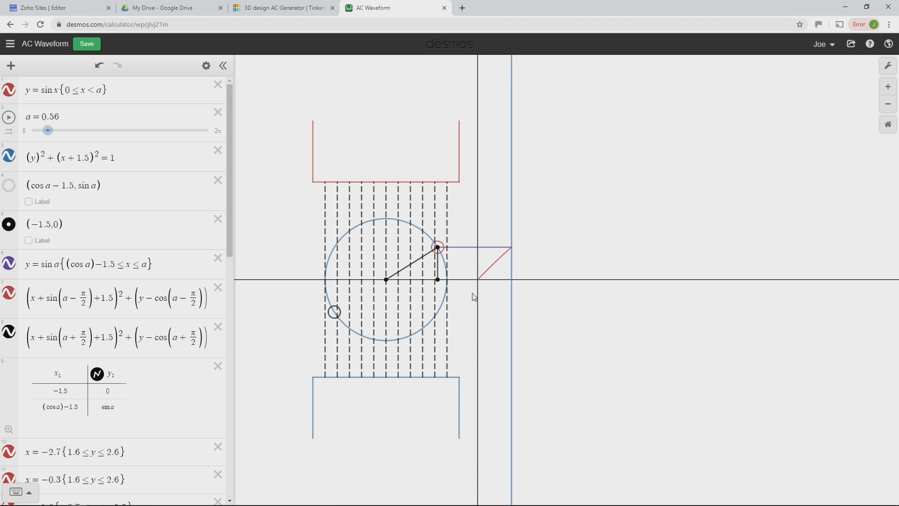
mouse_move(472, 286)
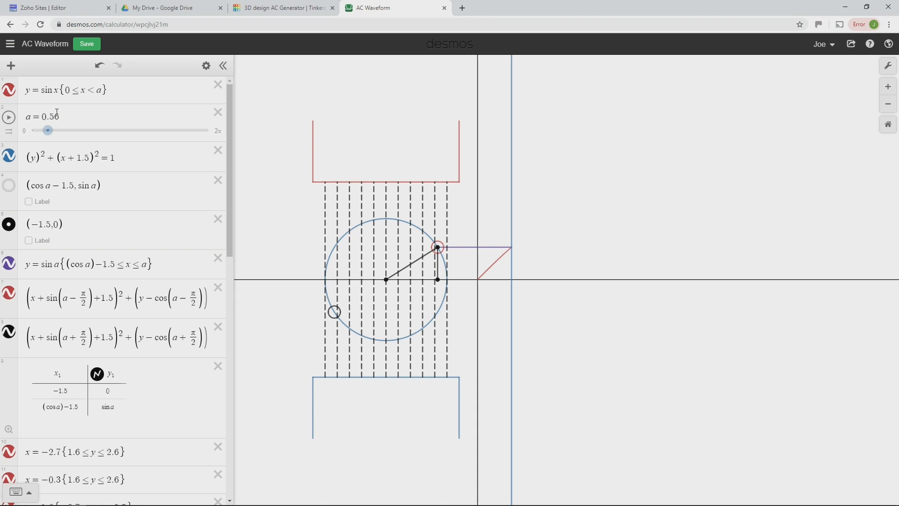
- Replace the value of a with 2π/12, about 0.5236
click(50, 116)
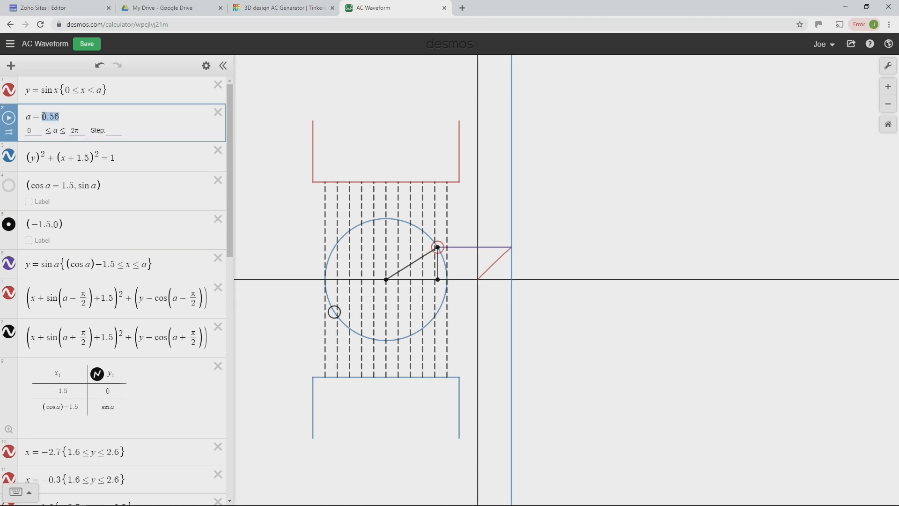
text(2π/12)
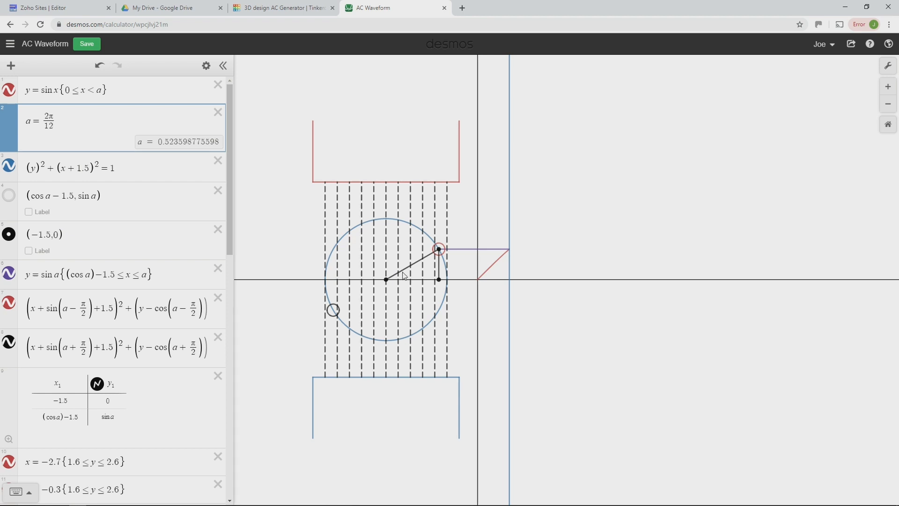
mouse_move(422, 267)
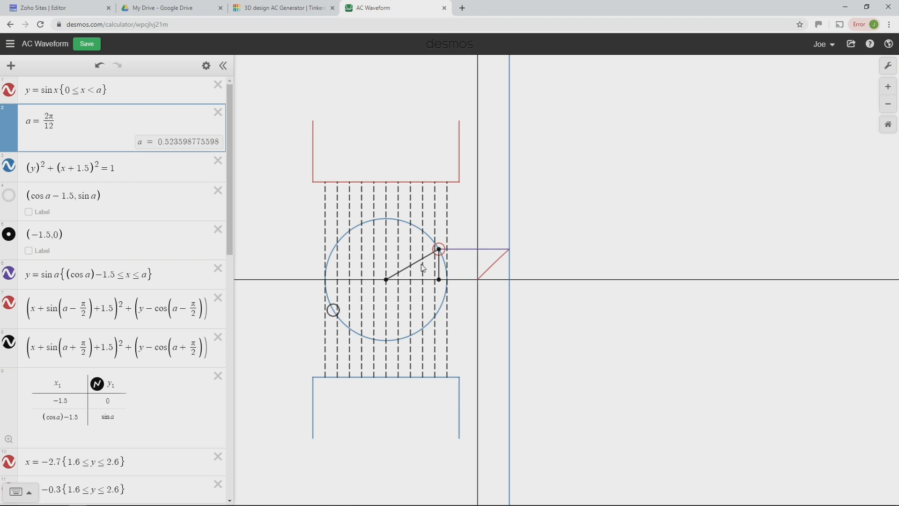
mouse_move(408, 273)
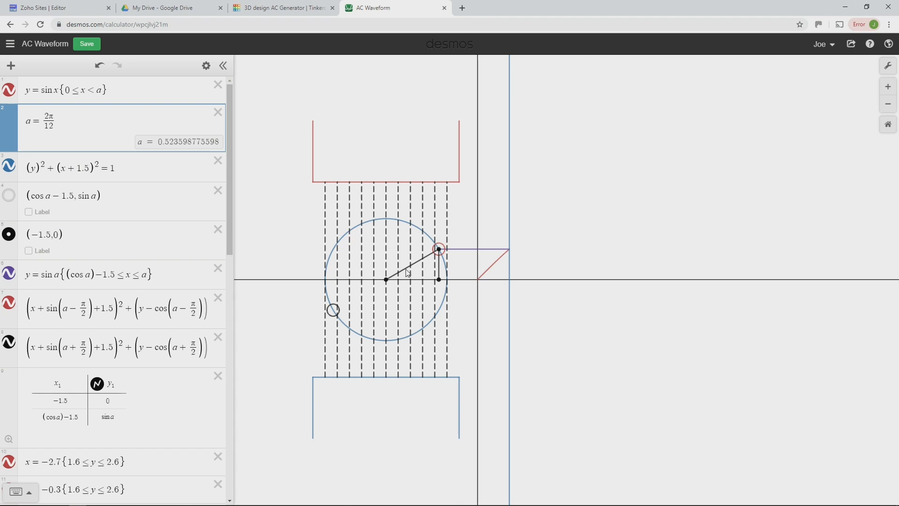
mouse_move(407, 278)
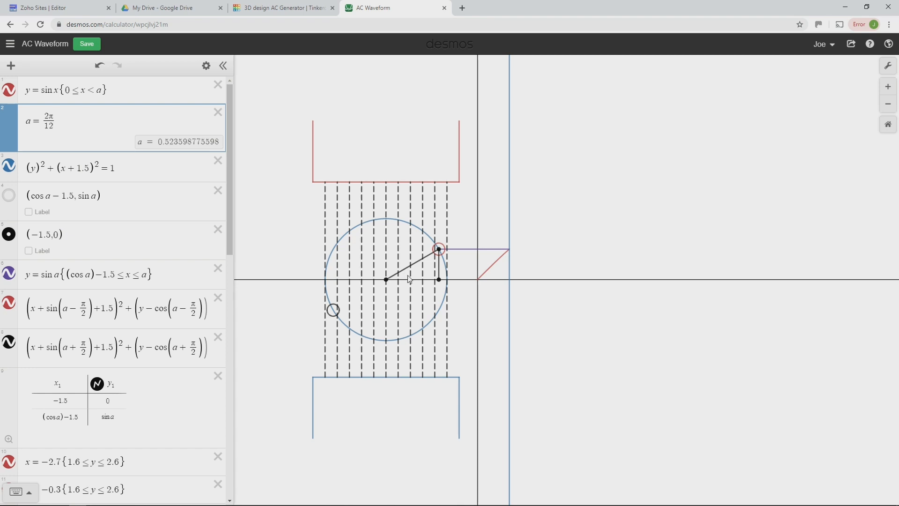
mouse_move(405, 274)
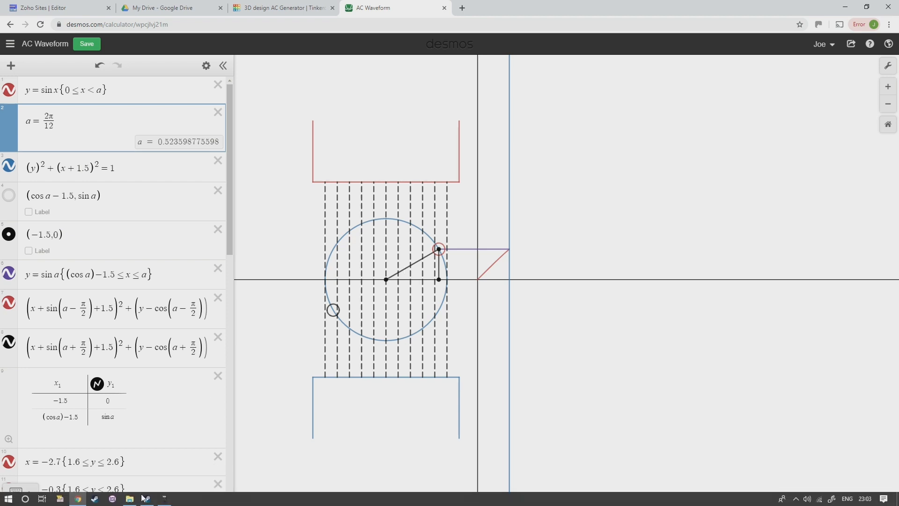
- Compute sin(30) = 0.5 on the fx-85GT PLUS emulator, then minimise it back to Desmos
click(165, 497)
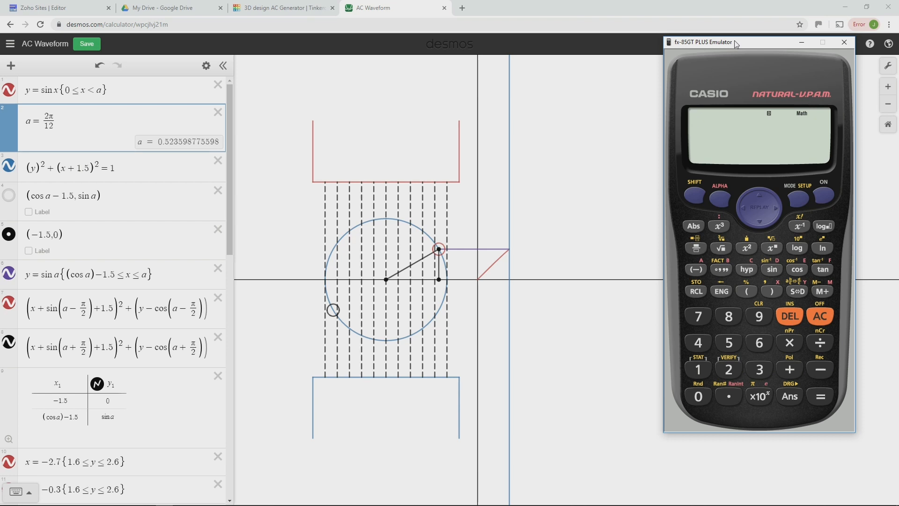
mouse_move(740, 265)
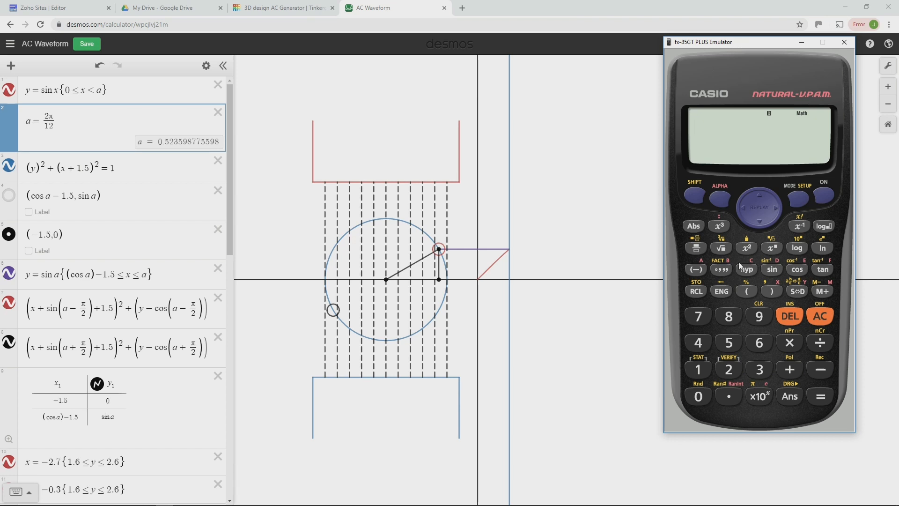
mouse_move(775, 272)
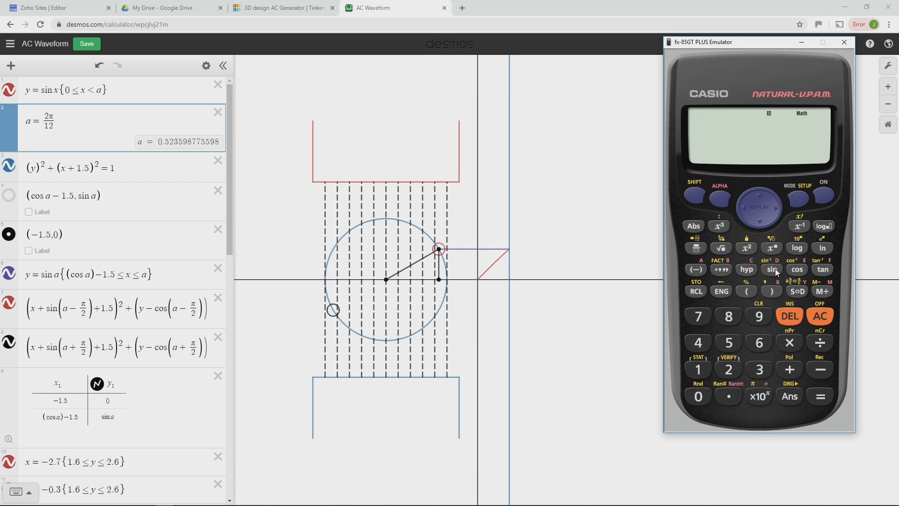
click(697, 395)
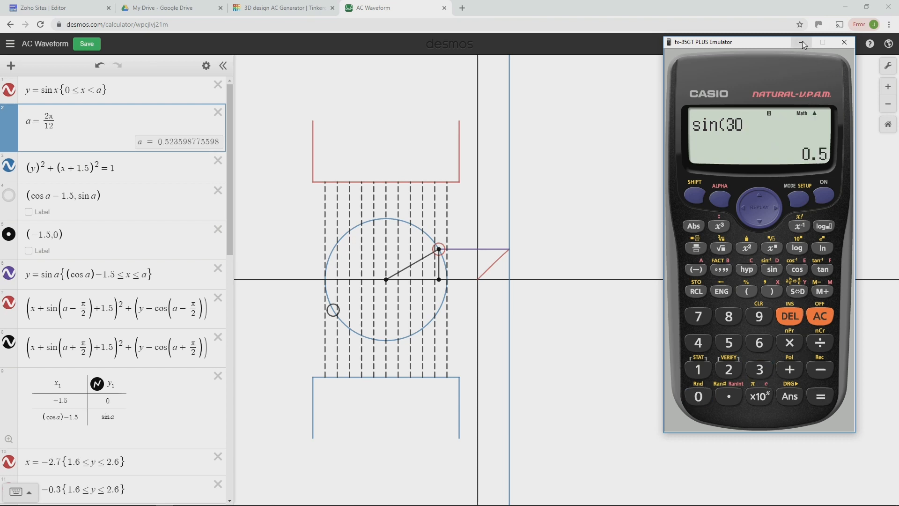
click(803, 44)
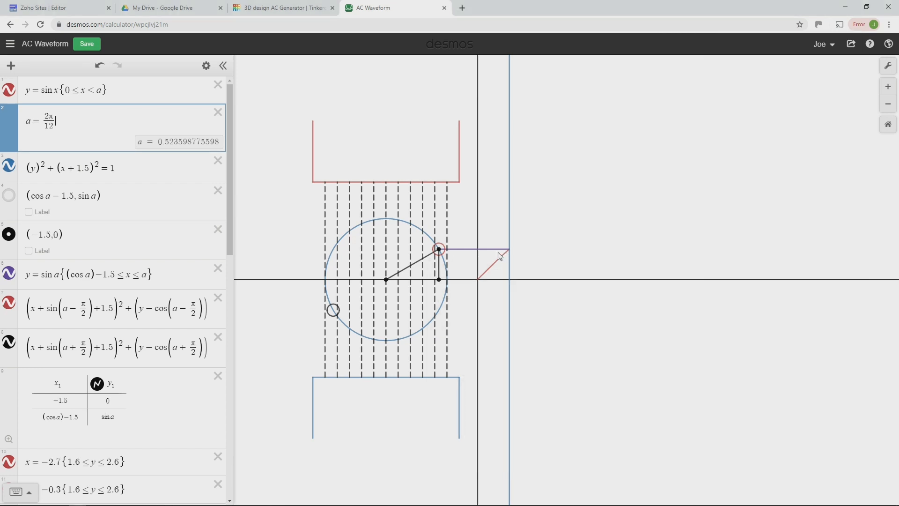
mouse_move(402, 282)
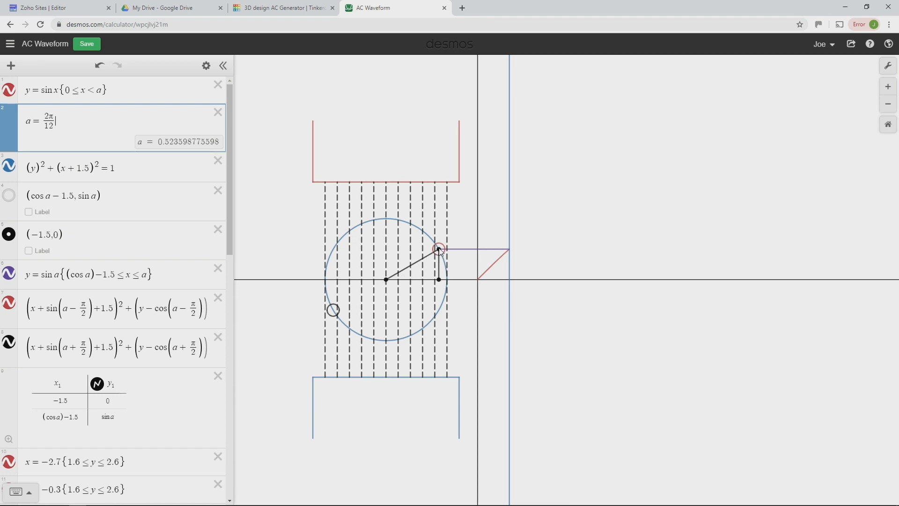
mouse_move(436, 288)
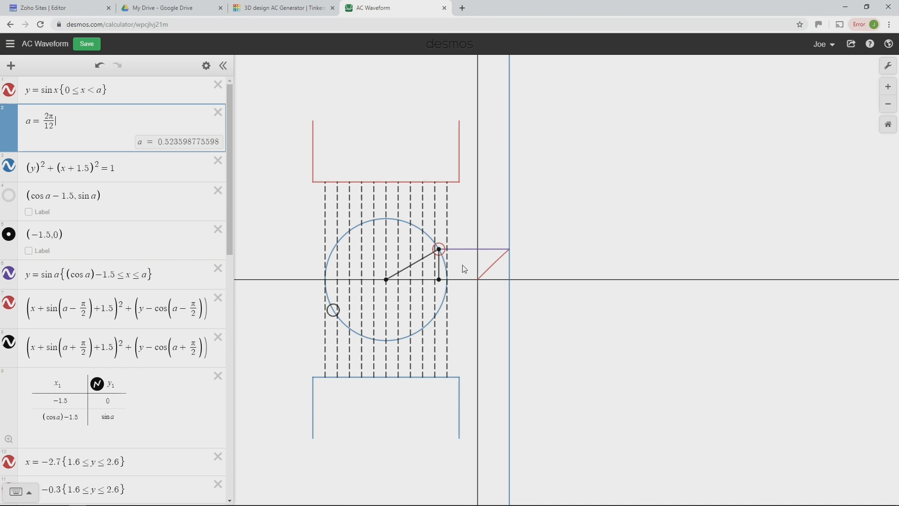
mouse_move(431, 273)
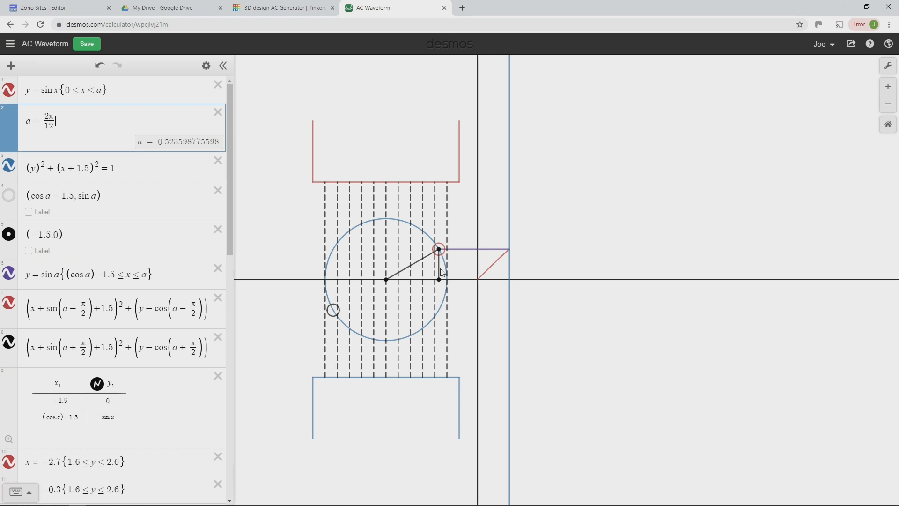
mouse_move(414, 269)
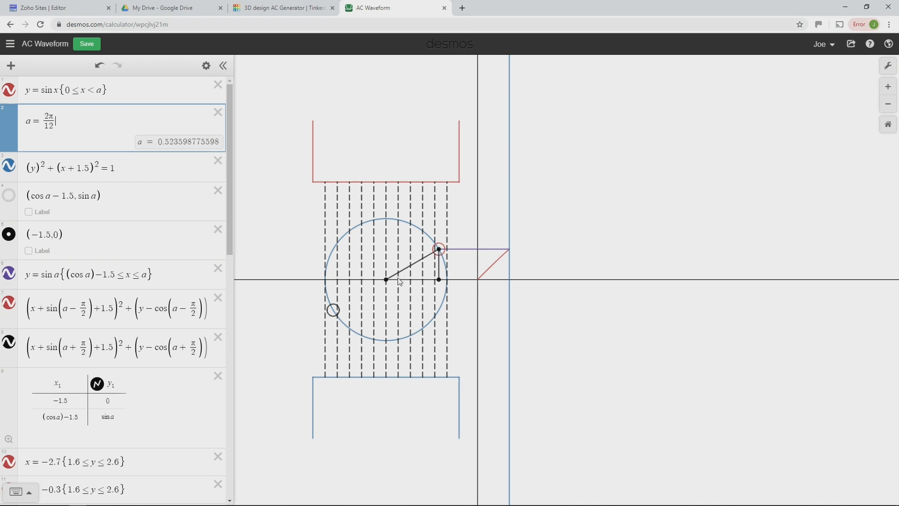
mouse_move(401, 274)
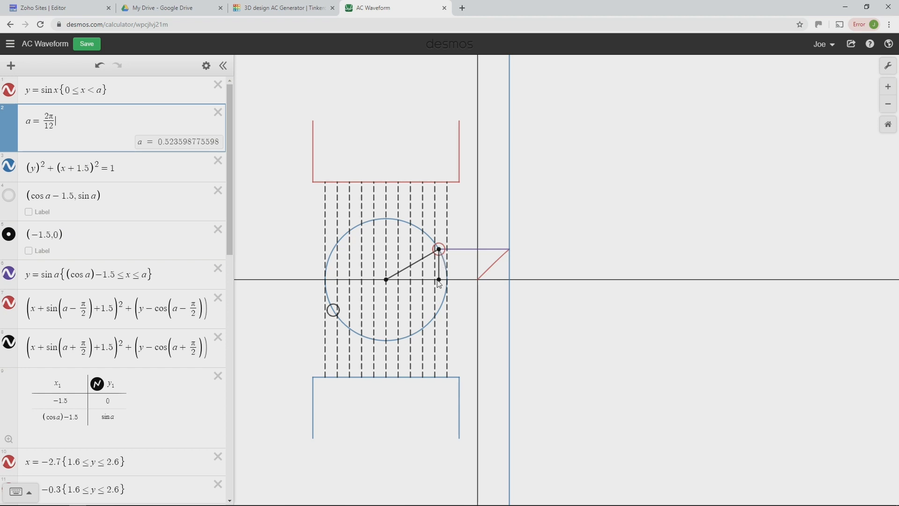
mouse_move(403, 274)
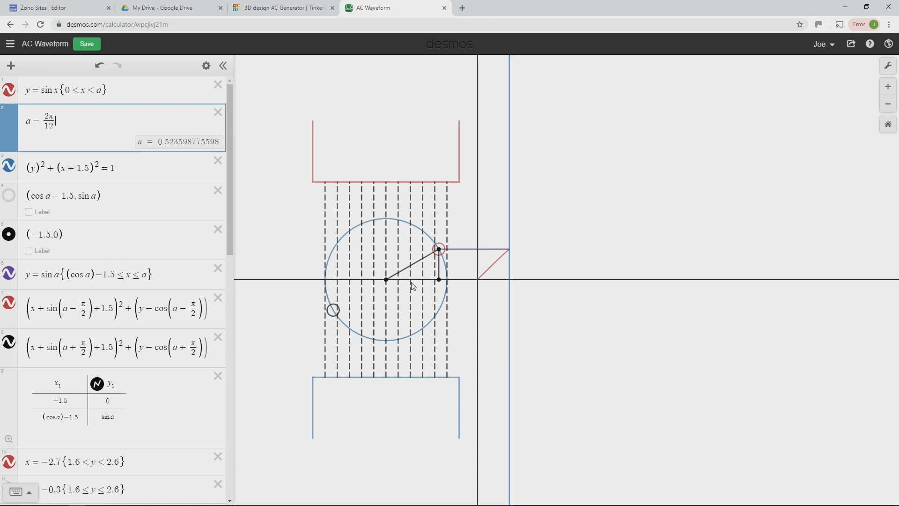
mouse_move(440, 270)
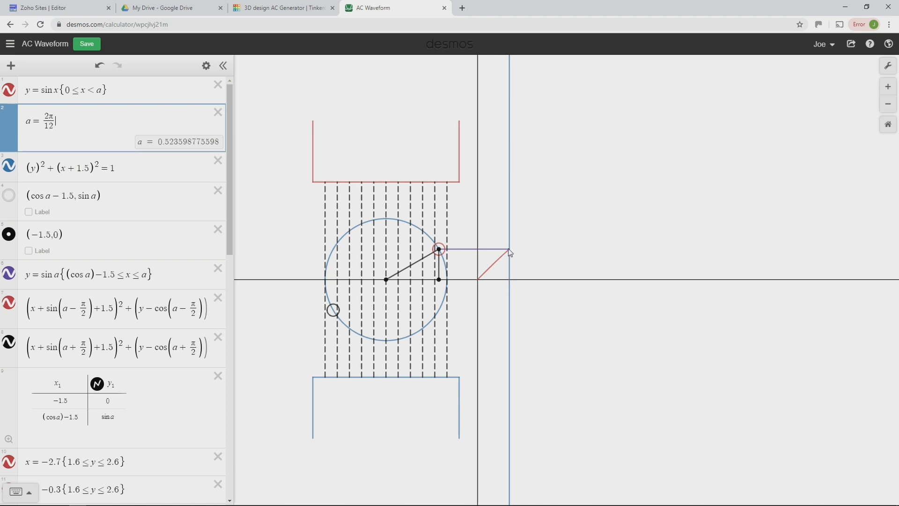
mouse_move(510, 262)
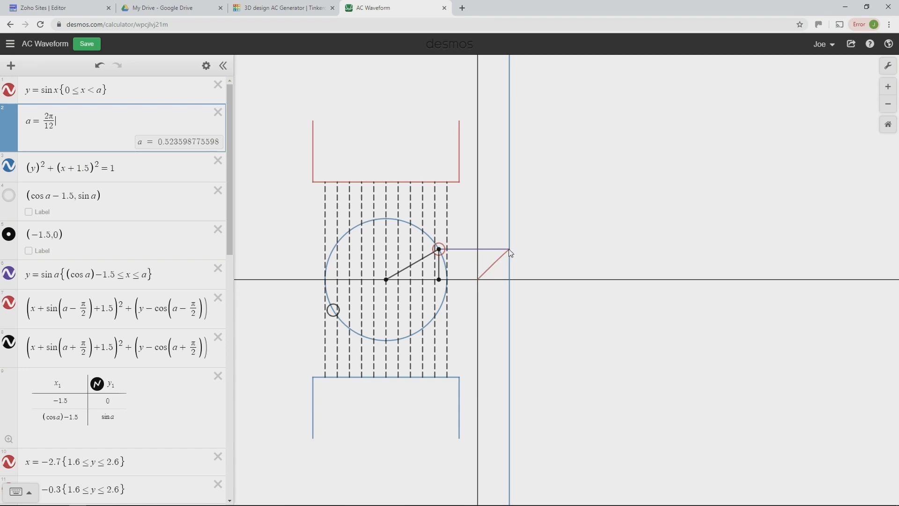
mouse_move(108, 191)
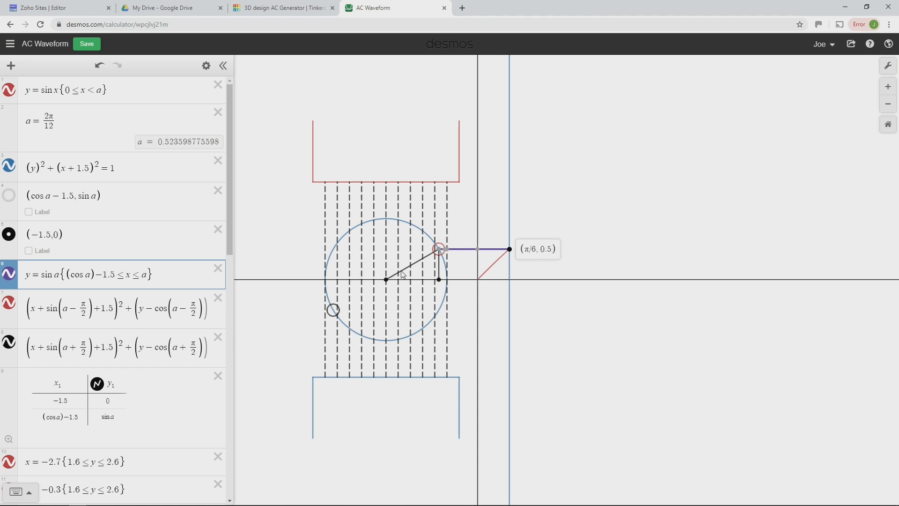
mouse_move(413, 289)
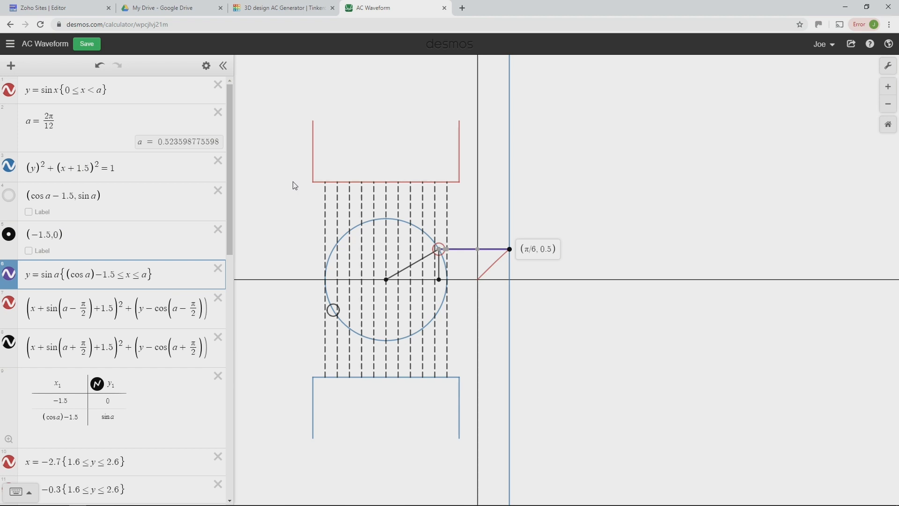
mouse_move(228, 118)
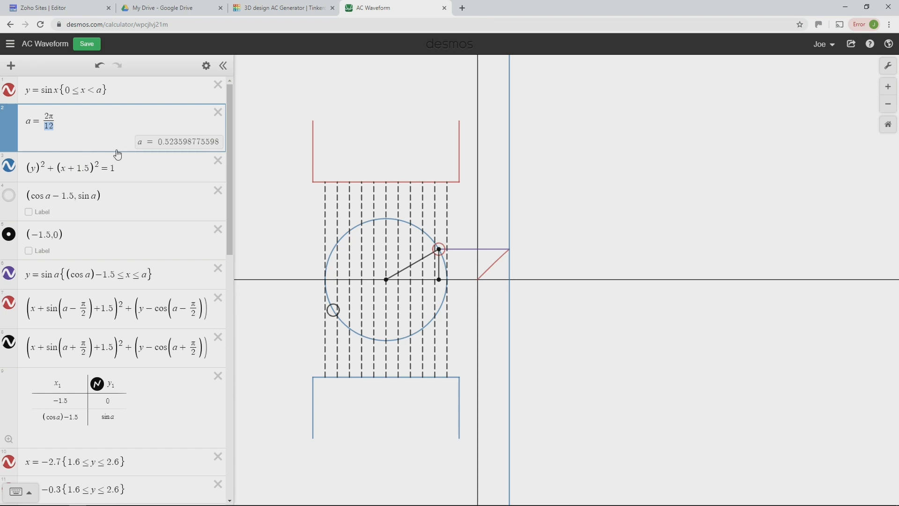
- Retype the denominator so a = 2π/8, lifting the radius tip to (−0.793, 0.707)
text(8)
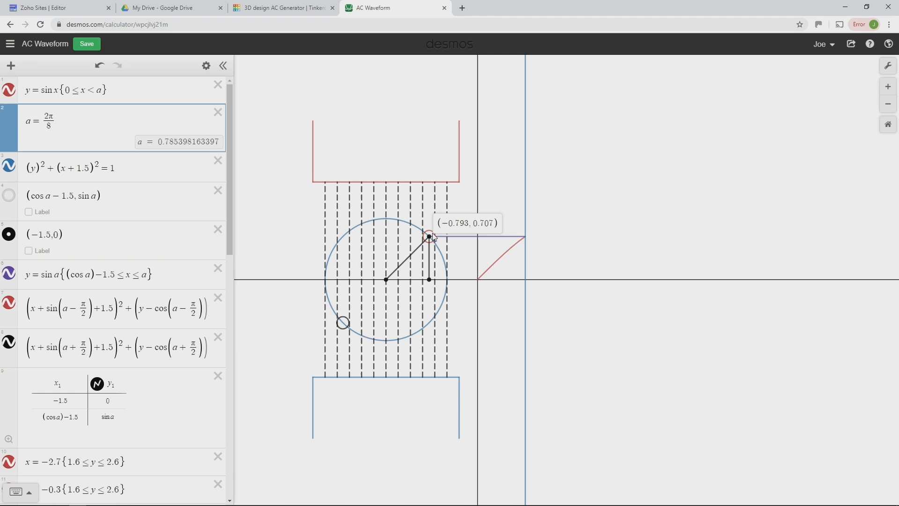
mouse_move(524, 241)
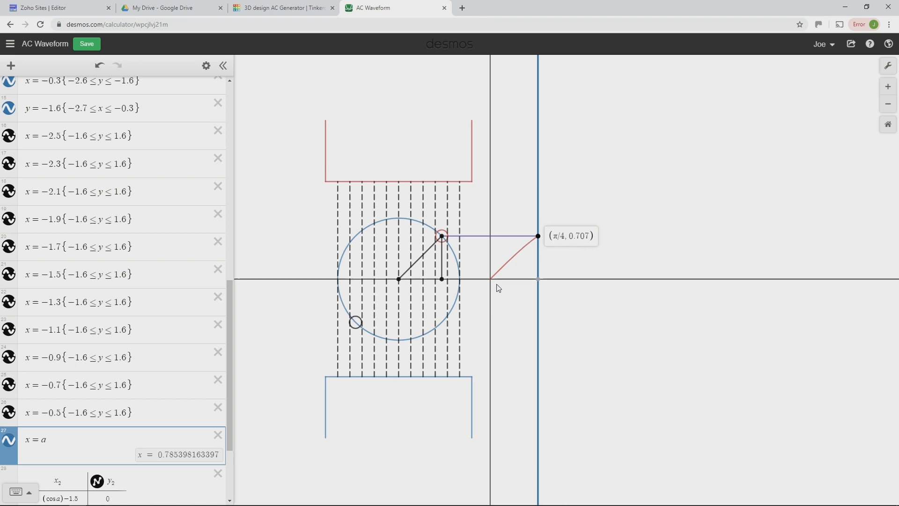
mouse_move(538, 255)
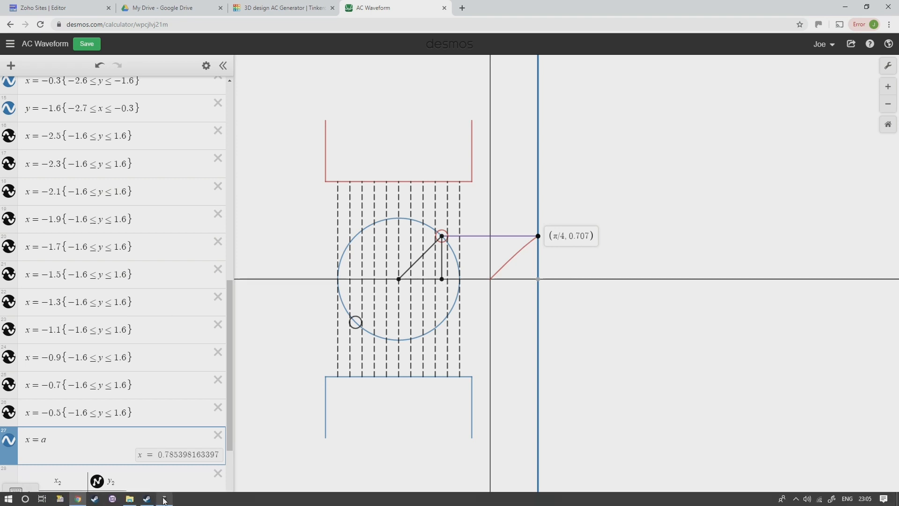
click(163, 498)
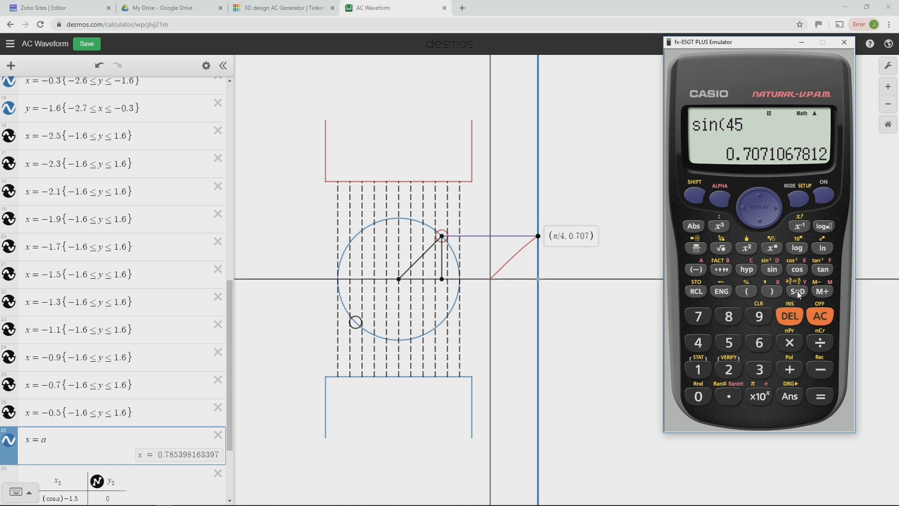
mouse_move(771, 179)
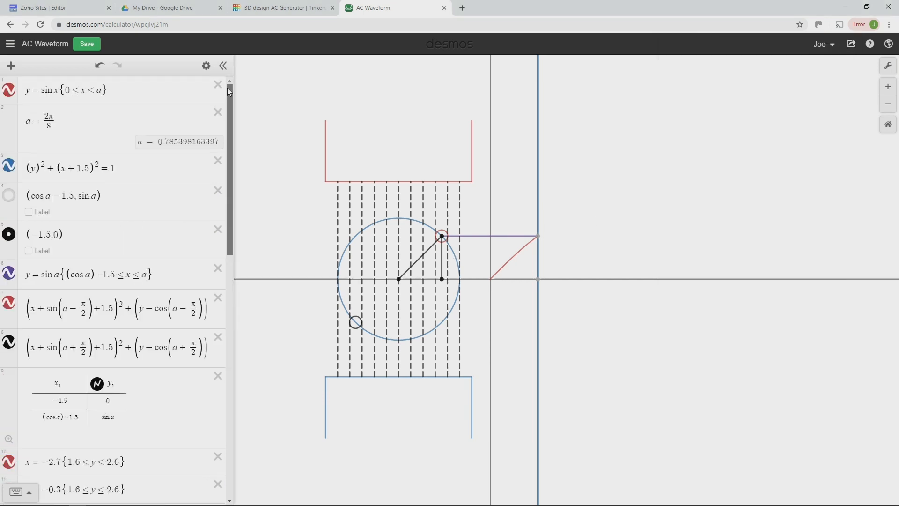
- Retype a as 2π/4 (about 1.571) and check sin(90) on the emulator calculator
click(49, 126)
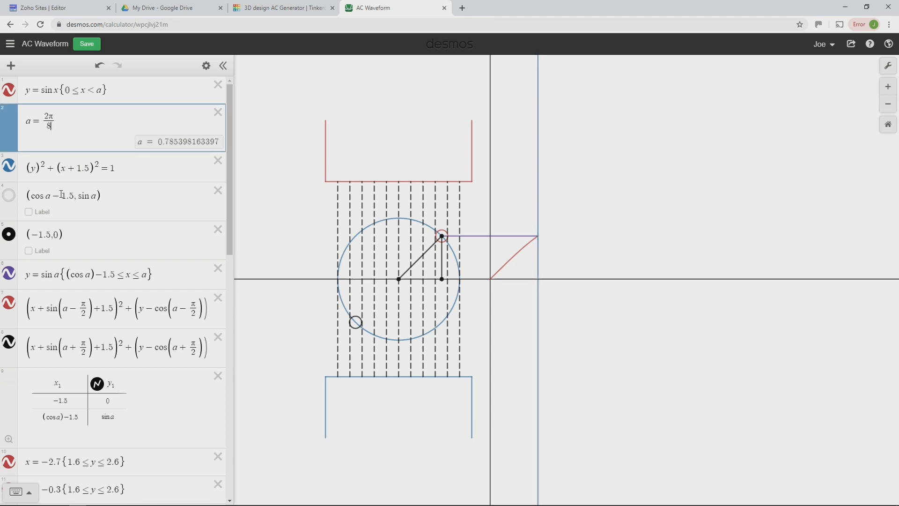
mouse_move(145, 213)
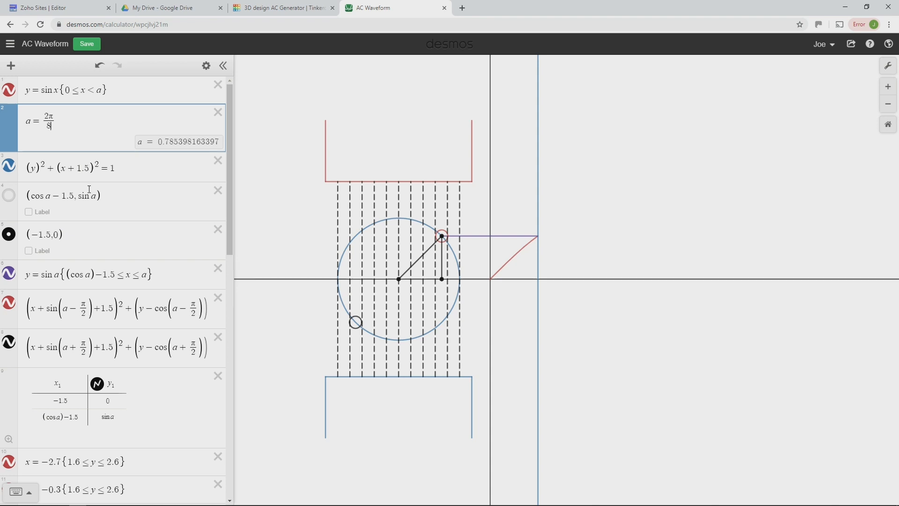
text(4)
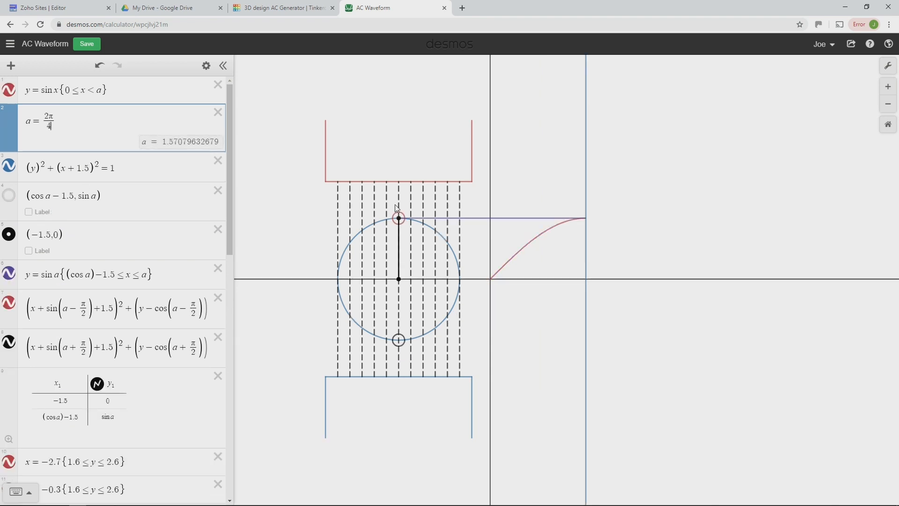
mouse_move(400, 223)
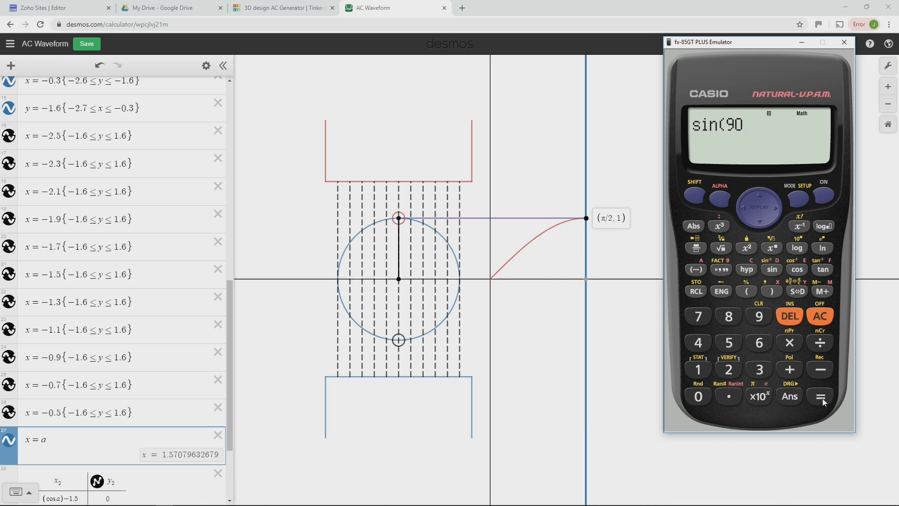
click(819, 395)
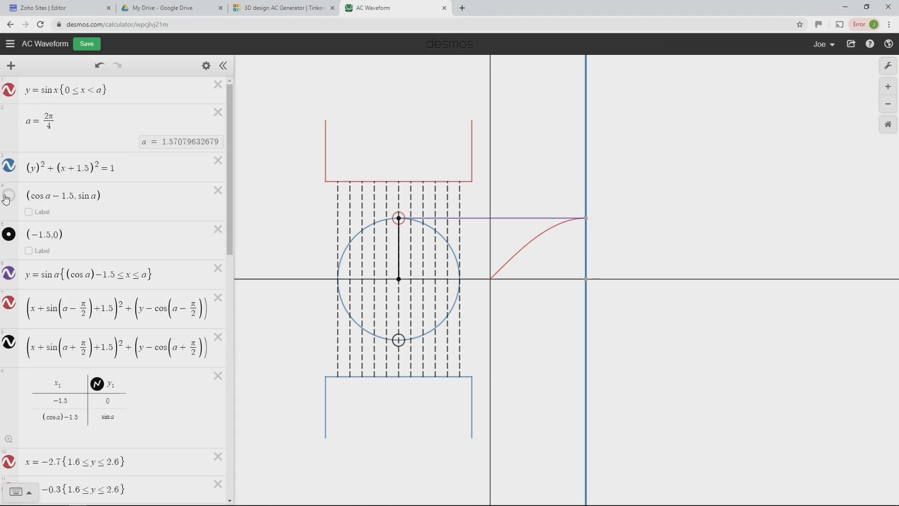
- Turn a into a slider ranging from 0 to 2π and start its animation
click(51, 120)
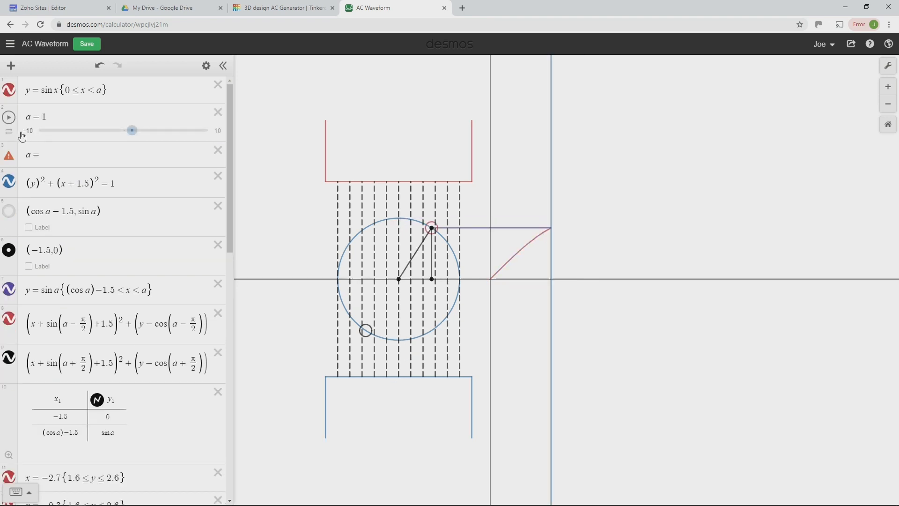
click(8, 131)
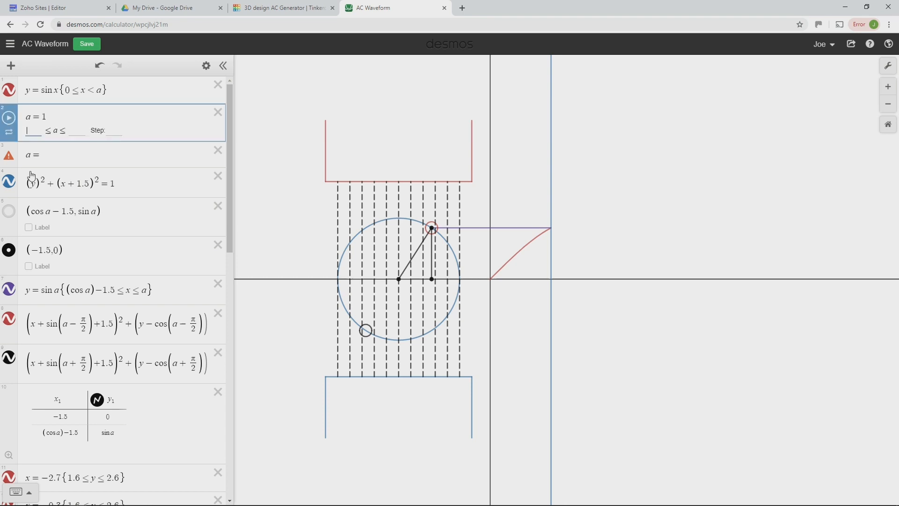
text(0)
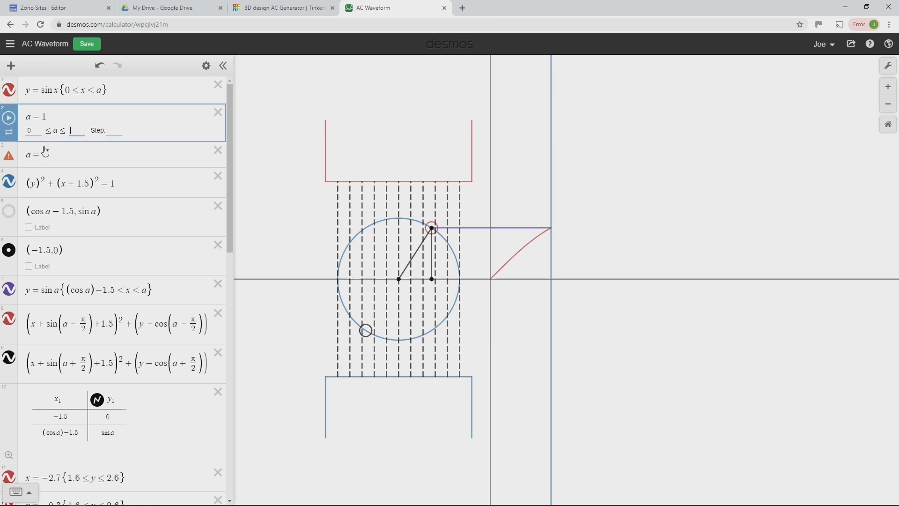
text(4)
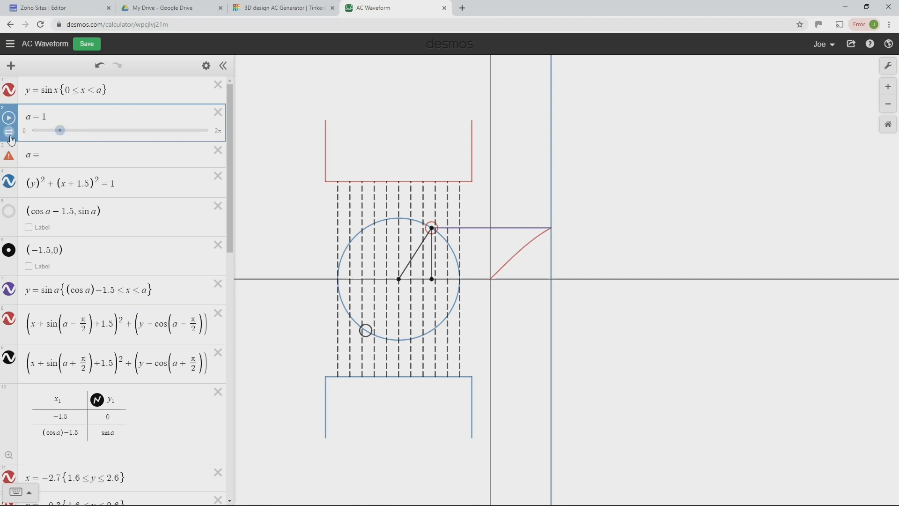
click(9, 132)
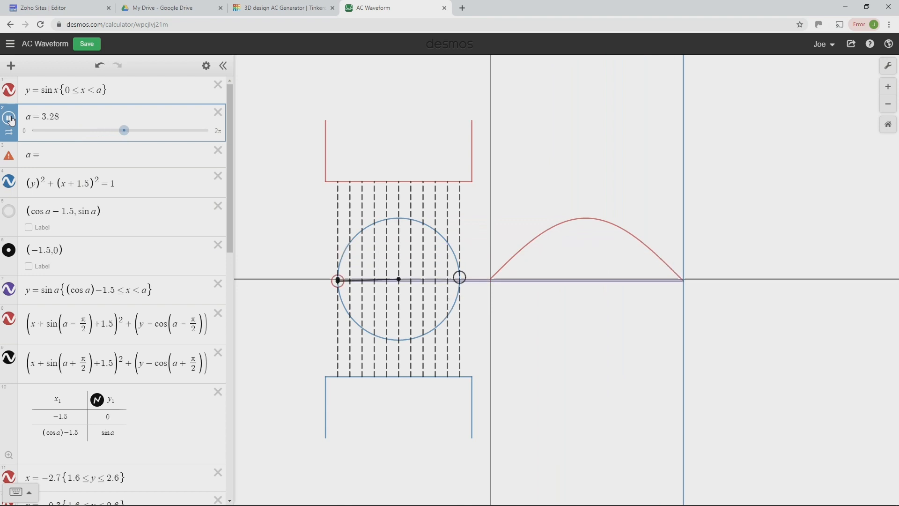
- Drag the a slider back and forth so the loop rotates and traces the sine humps
drag(124, 130, 37, 130)
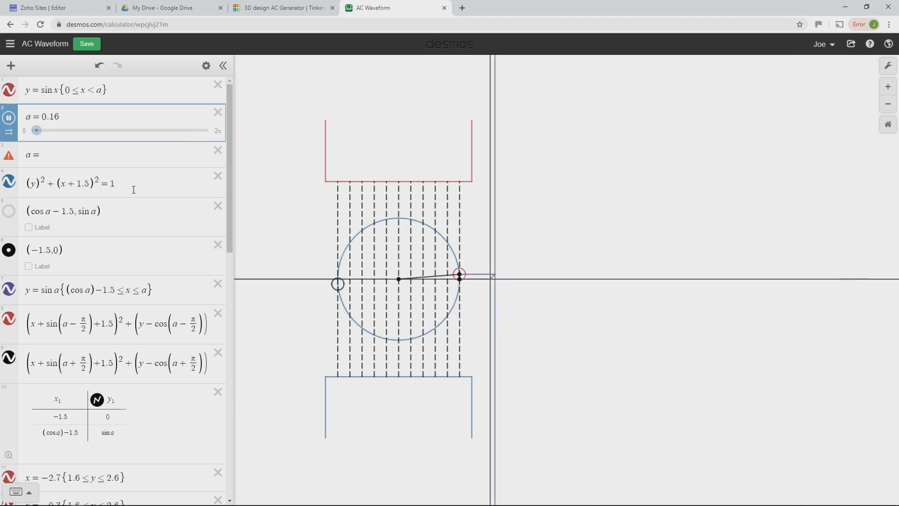
drag(36, 130, 124, 130)
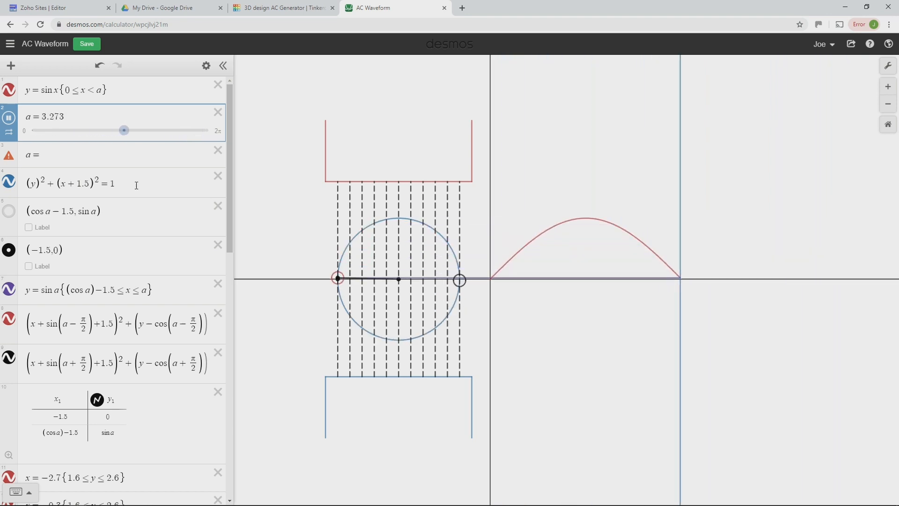
drag(124, 130, 32, 130)
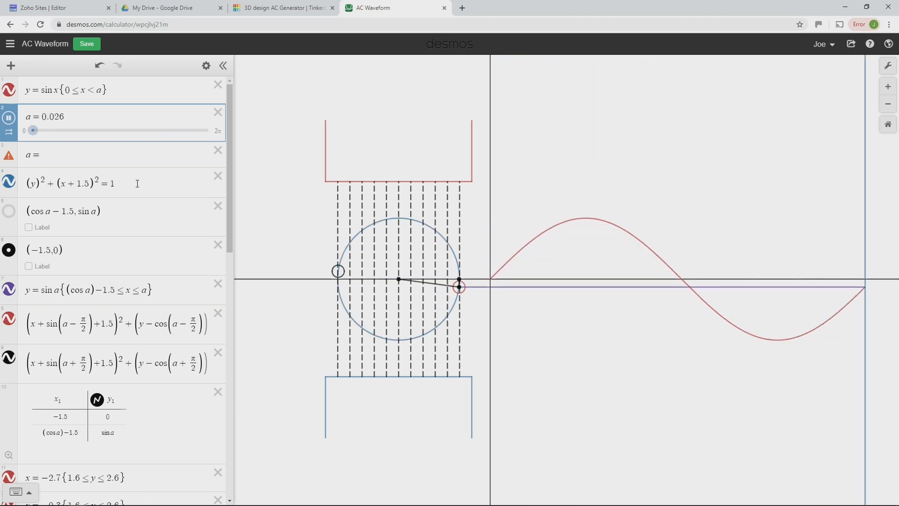
drag(33, 131, 123, 130)
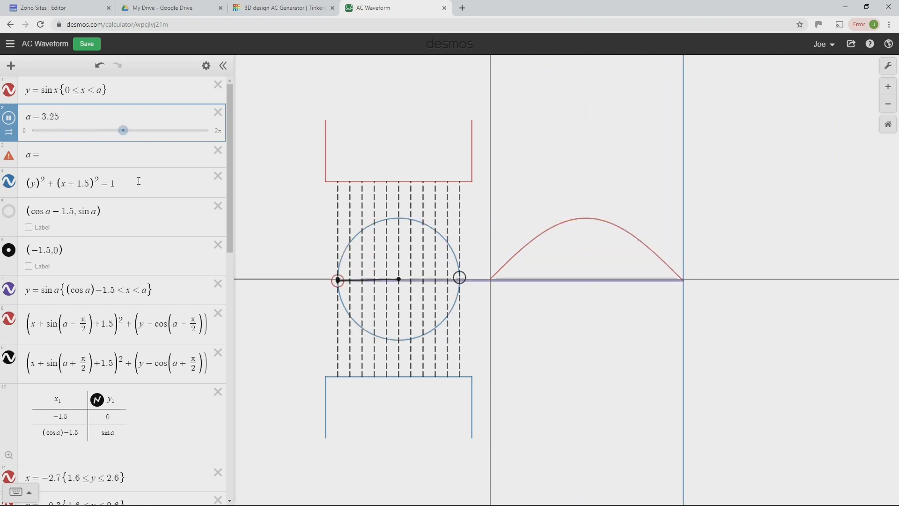
drag(123, 130, 32, 131)
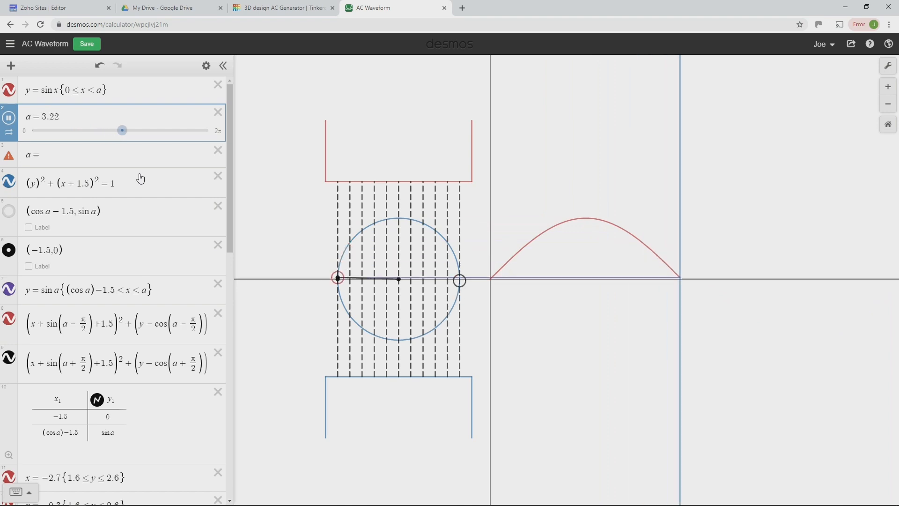
drag(121, 130, 36, 130)
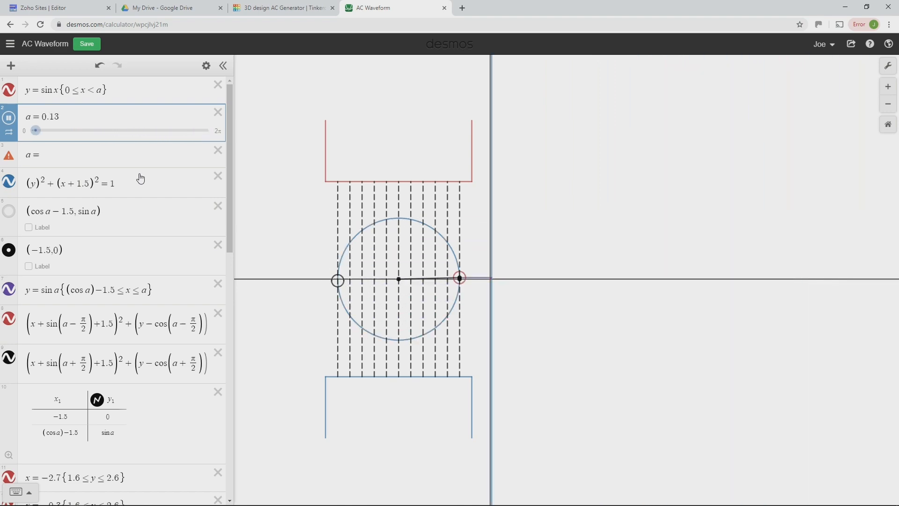
drag(35, 130, 124, 130)
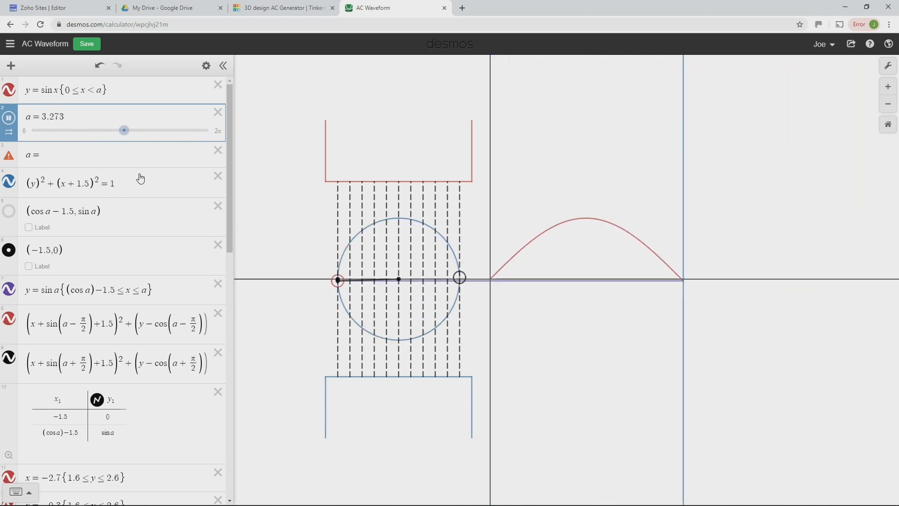